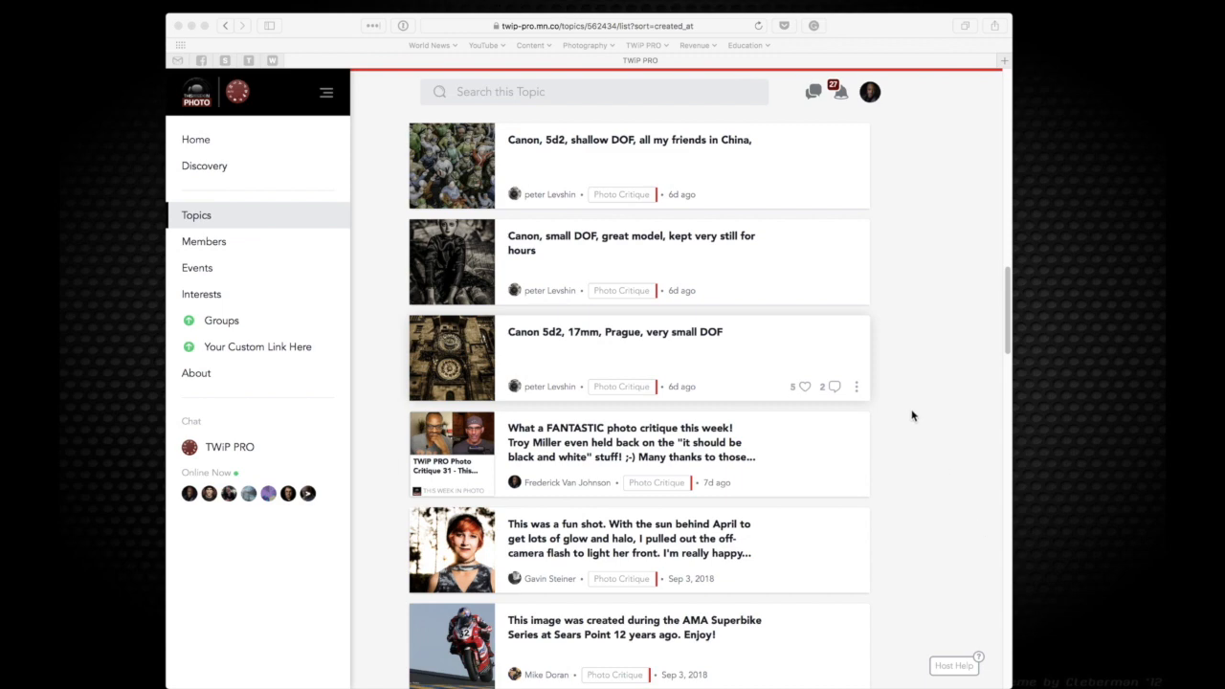
# Enlarge the 'Canon 5d2, 17mm, Prague' clock photo and hide Safari's tab bar
pyautogui.scroll(-3)
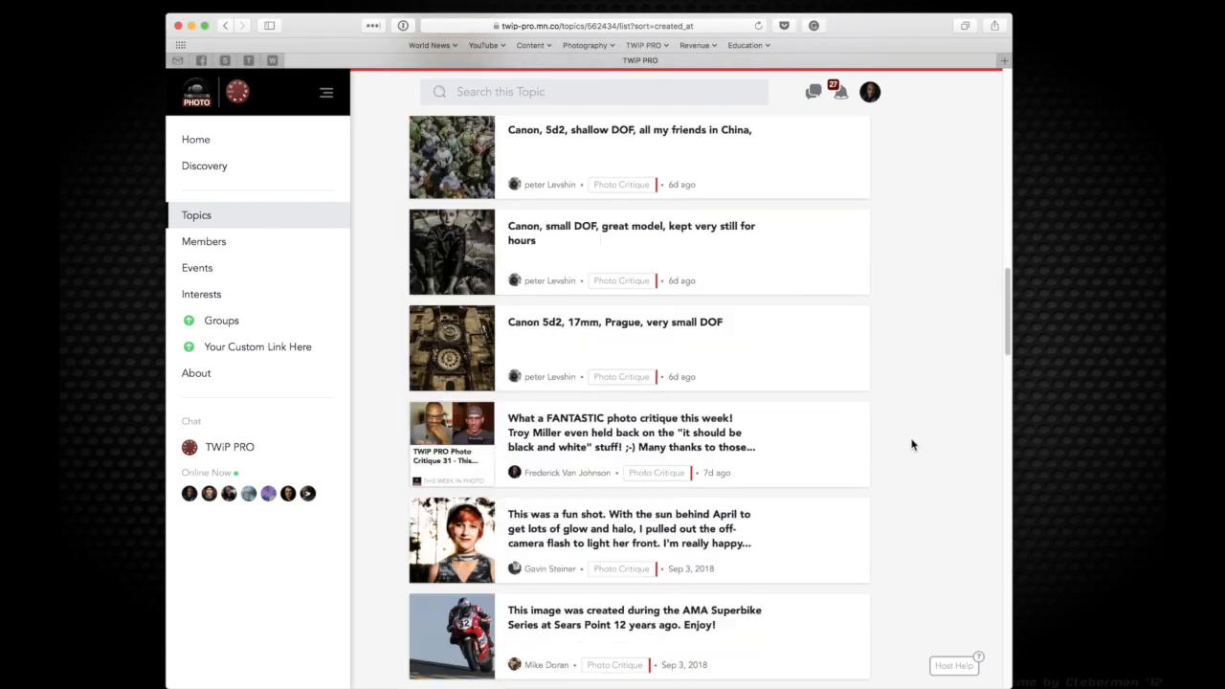
pyautogui.moveTo(475, 356)
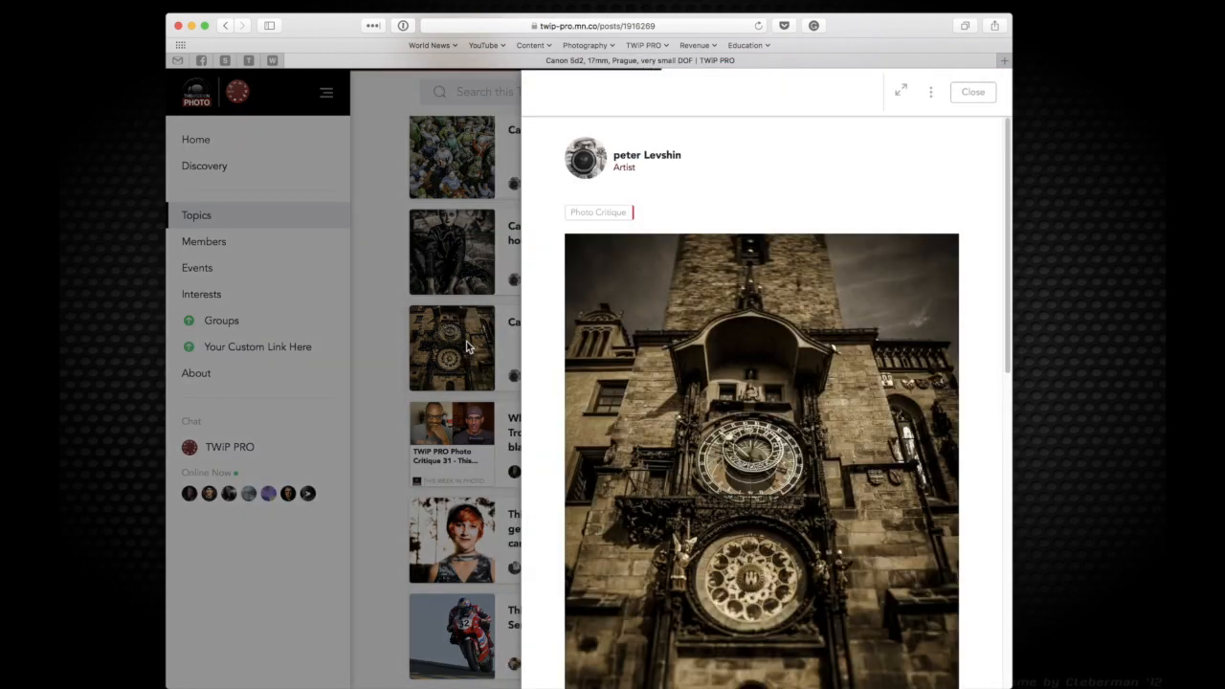
pyautogui.scroll(-3)
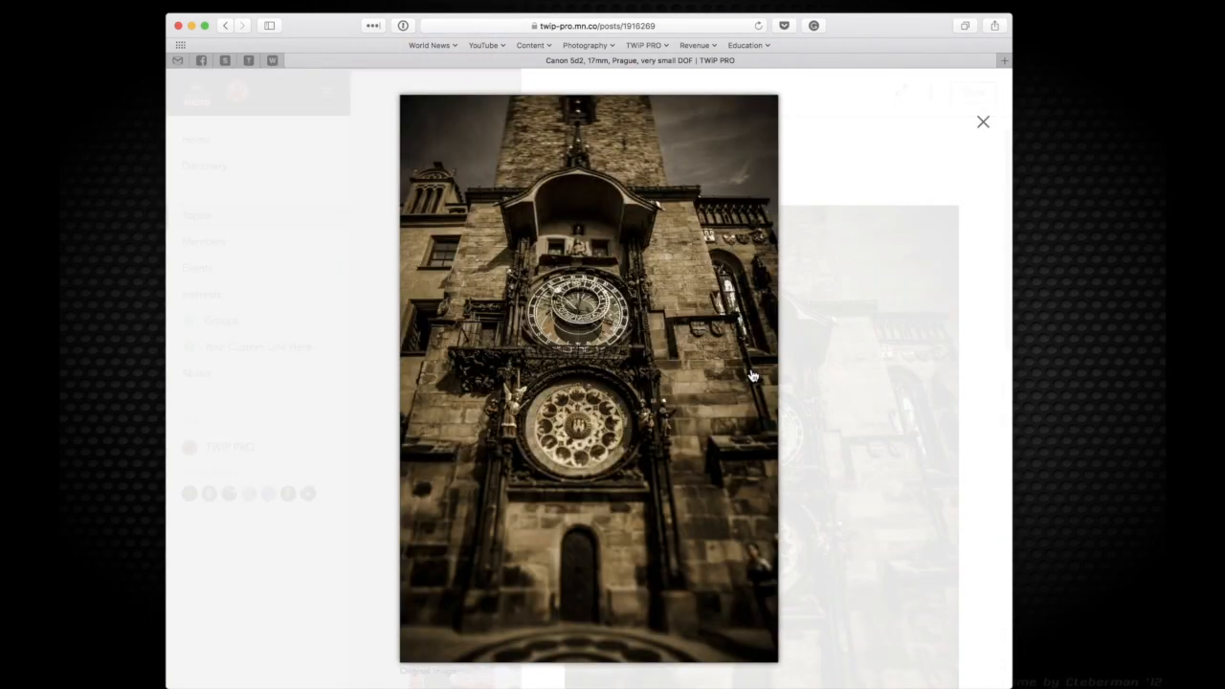
pyautogui.moveTo(1023, 401)
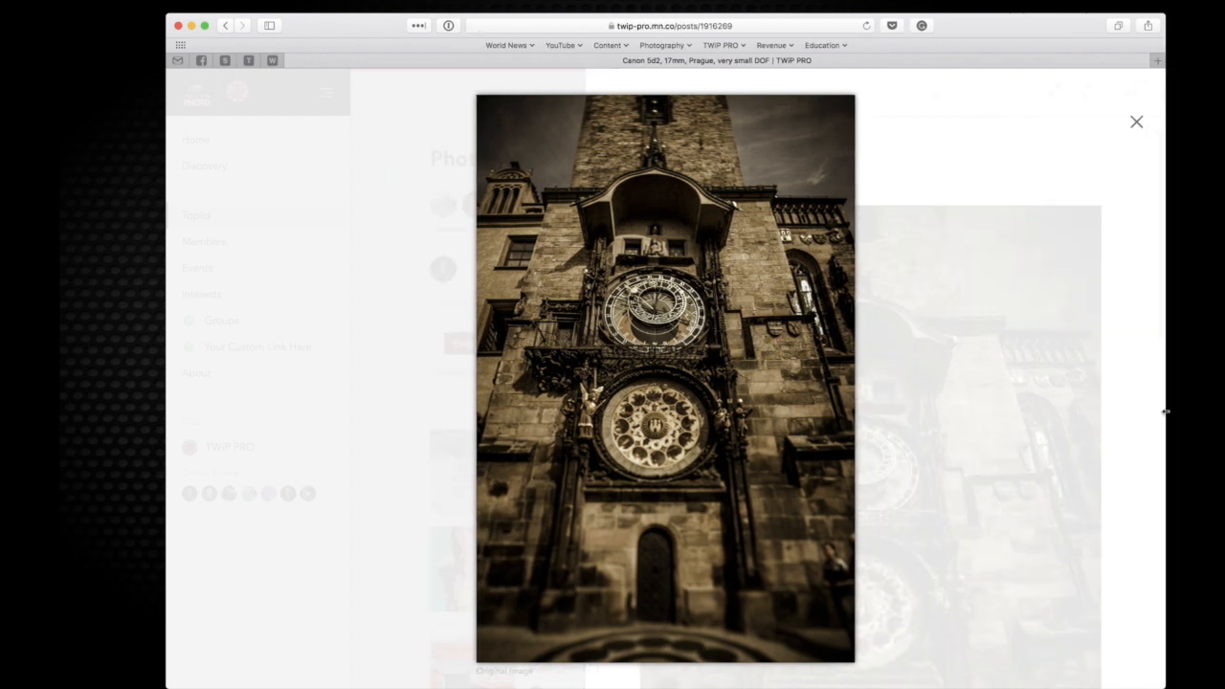
pyautogui.moveTo(165, 385)
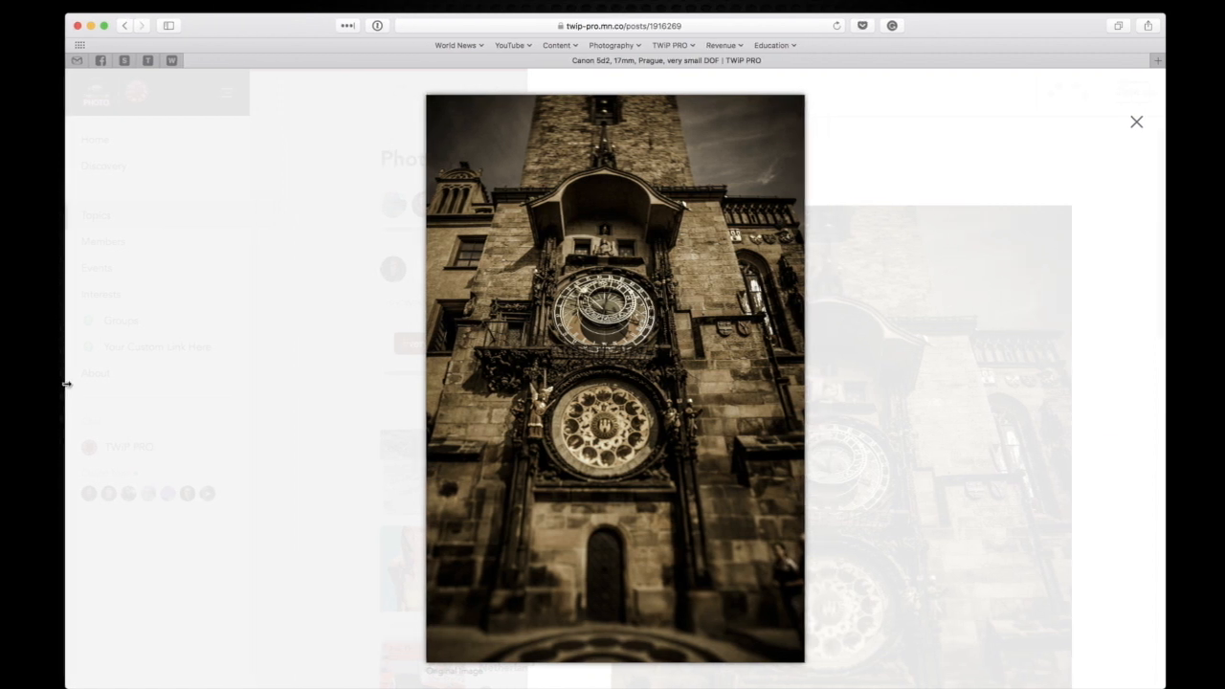
pyautogui.click(201, 7)
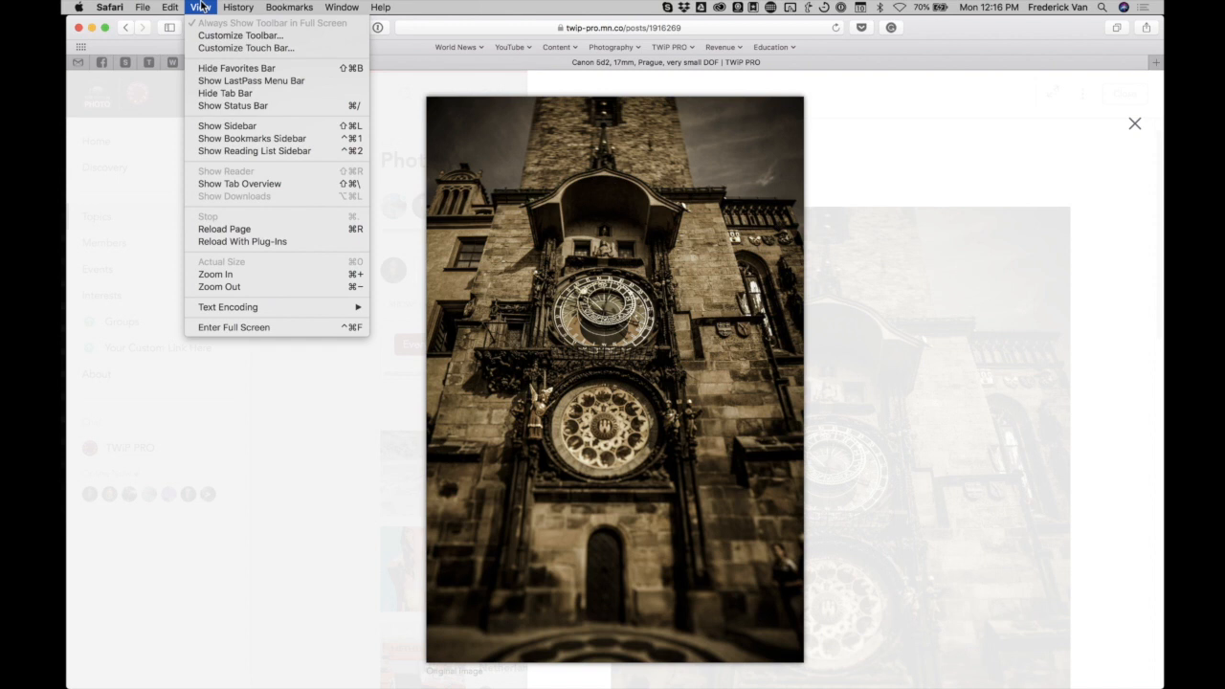
pyautogui.moveTo(225, 92)
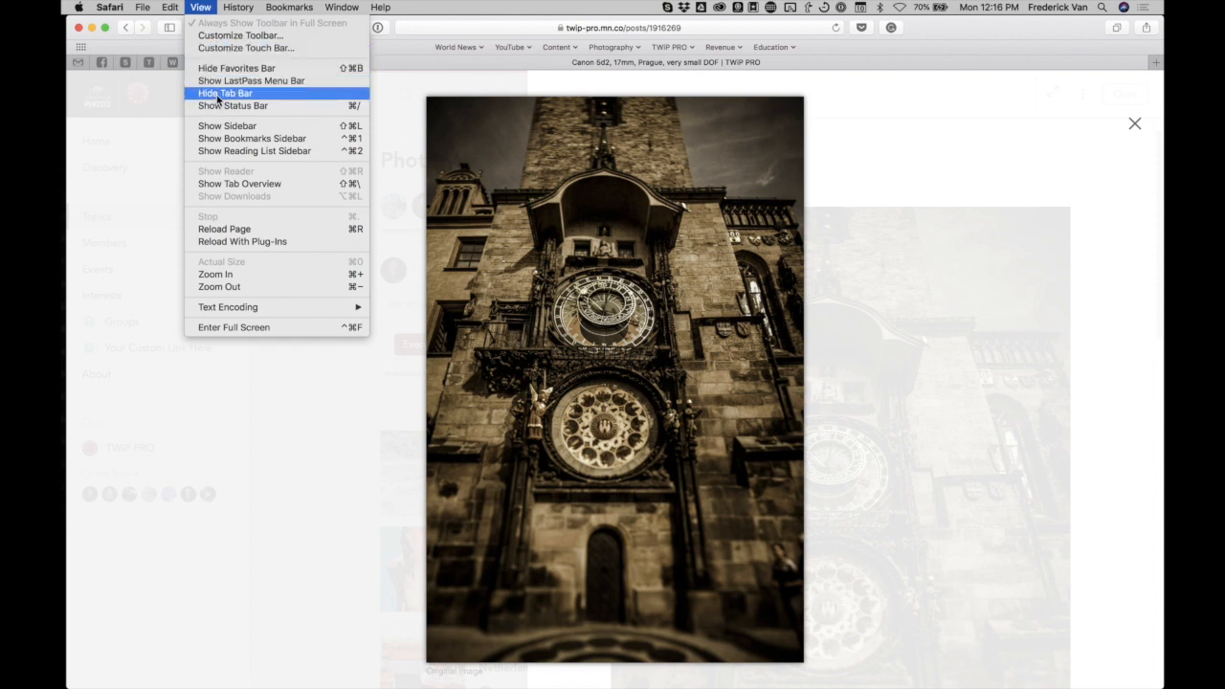
pyautogui.click(224, 93)
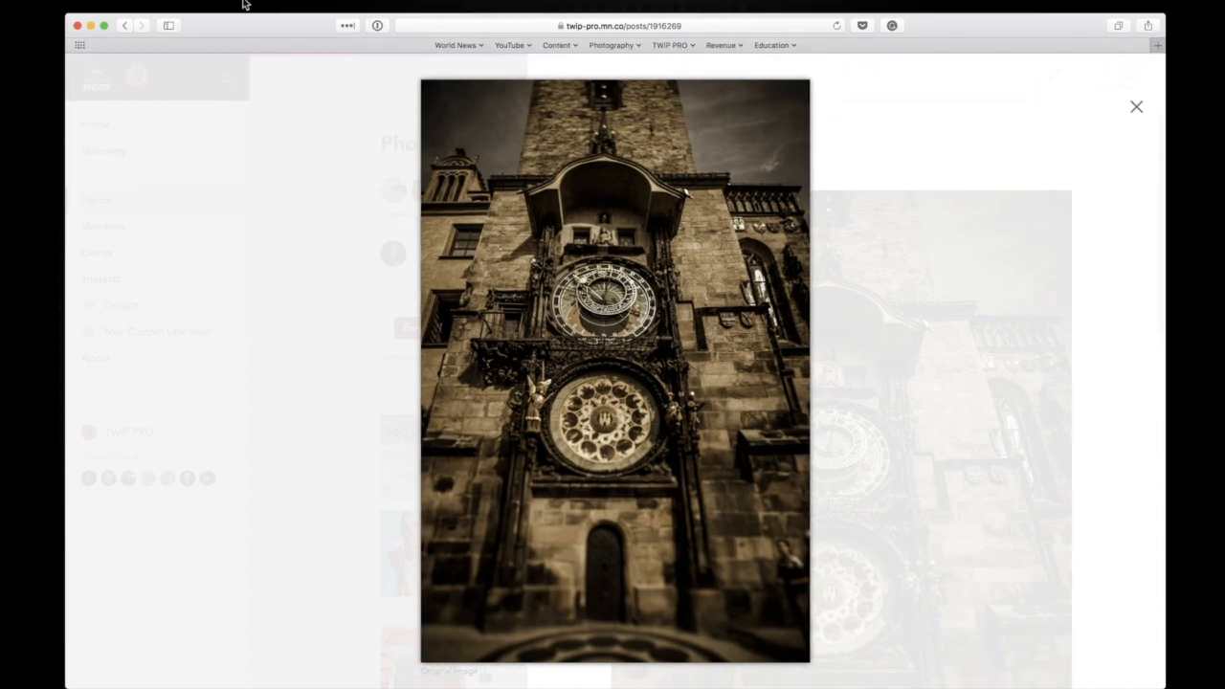
# Hide Safari's favorites bar while the enlarged Prague clock photo stays open
pyautogui.click(200, 7)
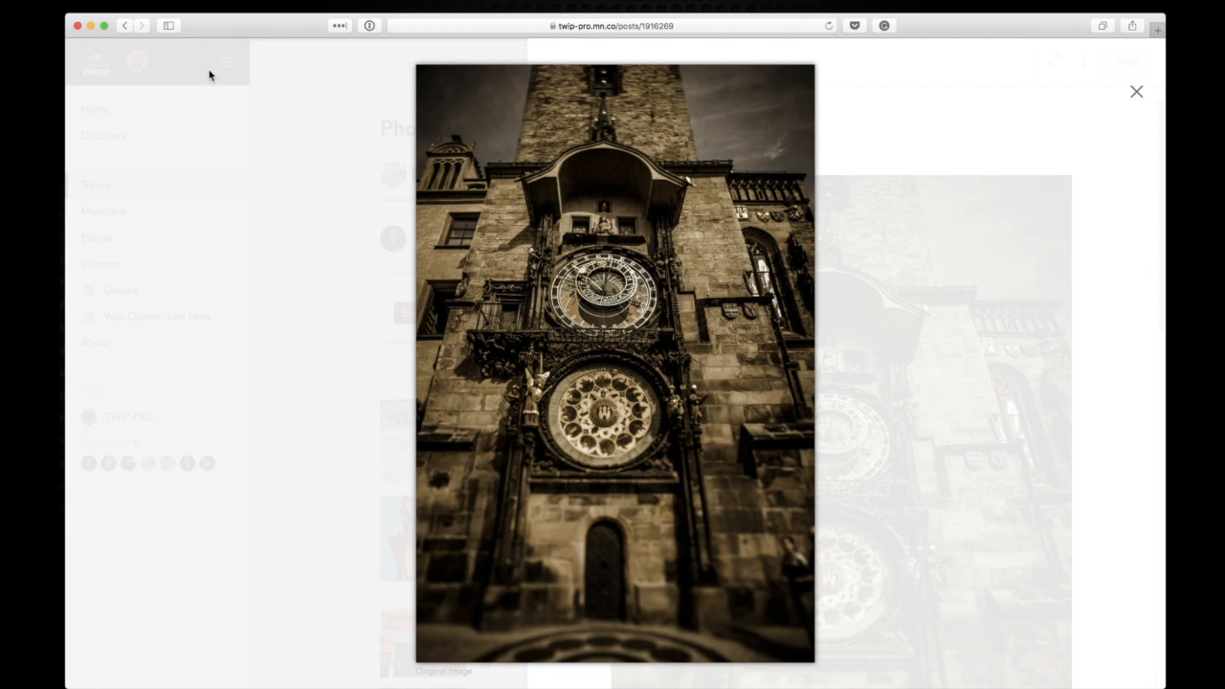
pyautogui.moveTo(880, 436)
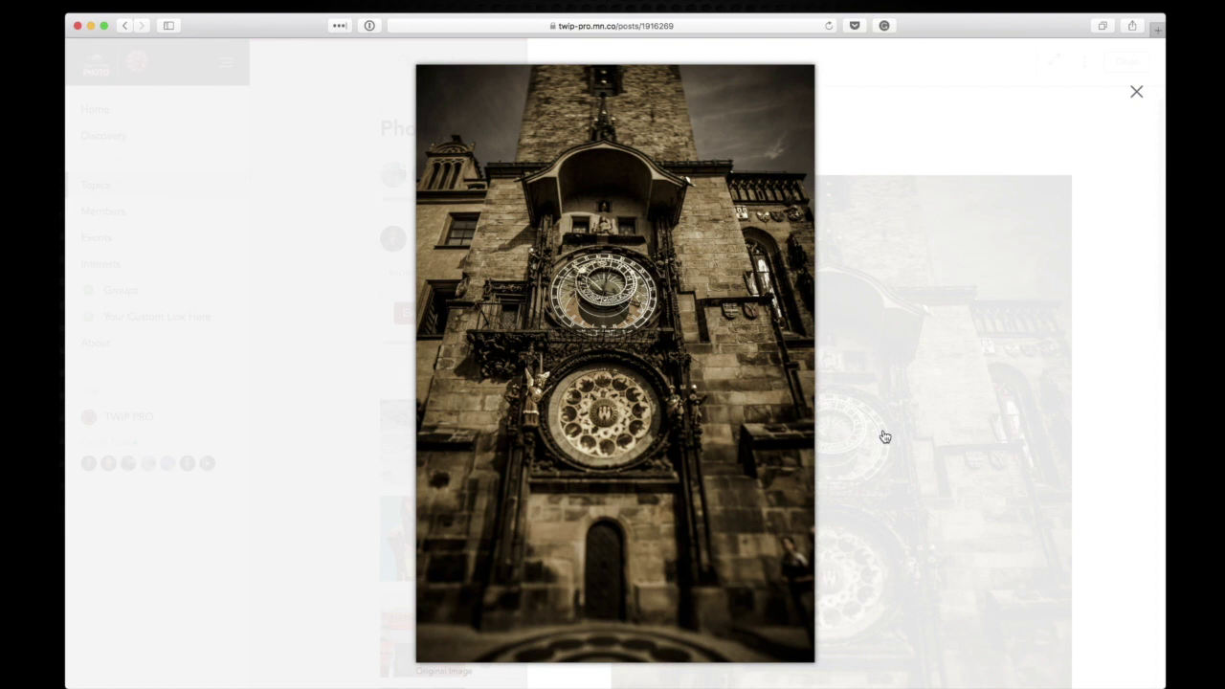
pyautogui.moveTo(858, 141)
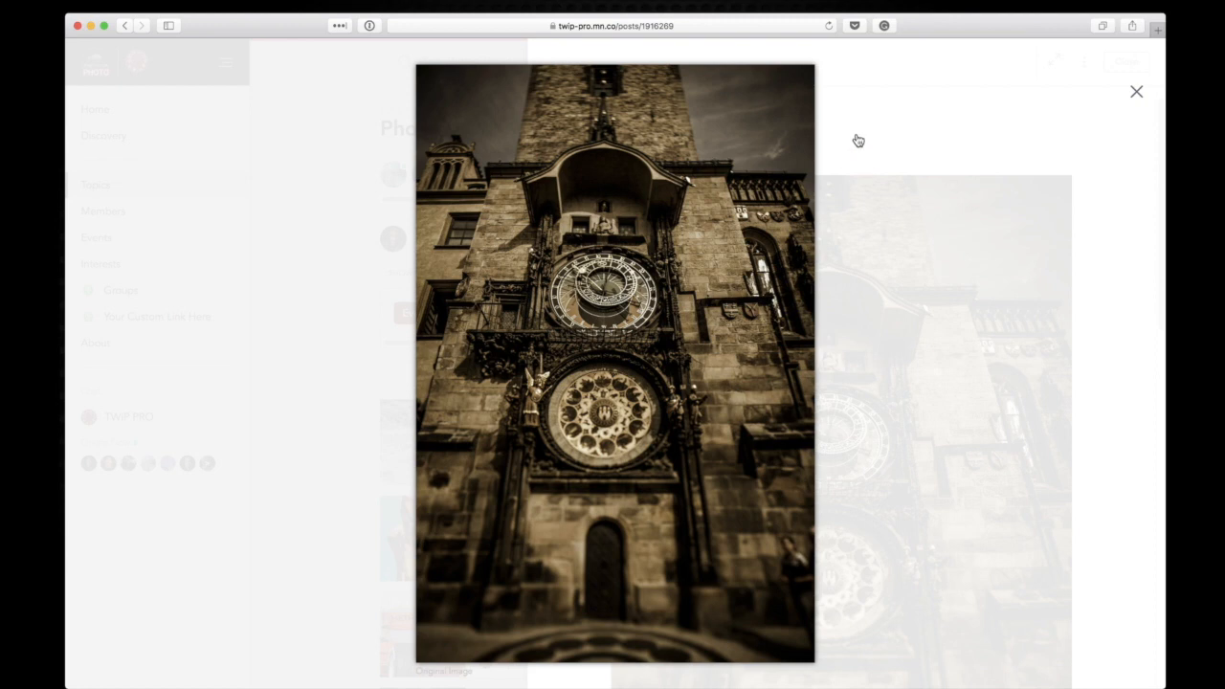
pyautogui.moveTo(850, 126)
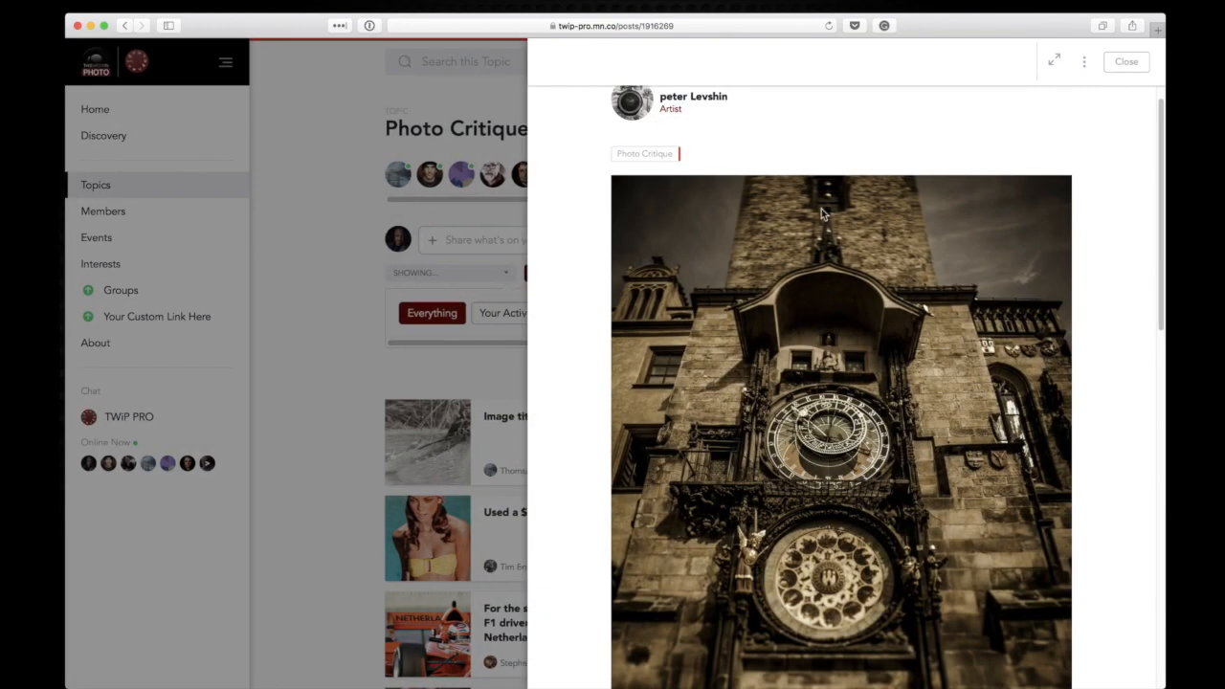
pyautogui.moveTo(321, 471)
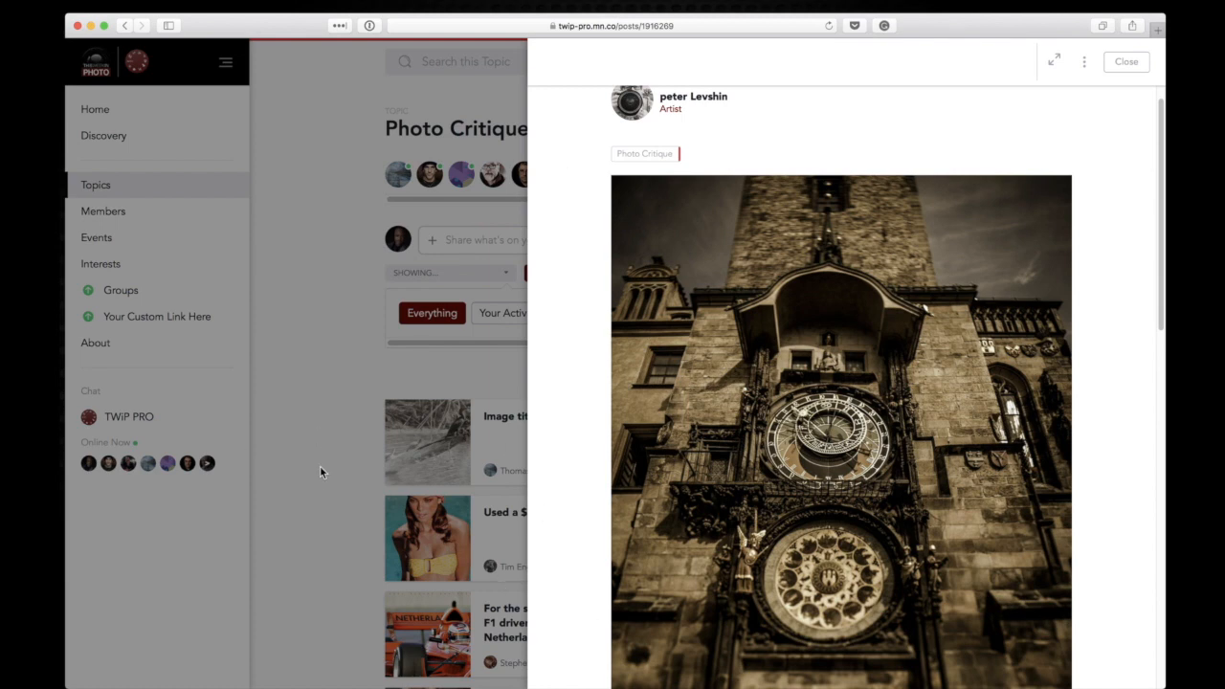
# Close the Prague clock post and open the 'Canon, small DOF, great model' doll portrait post
pyautogui.click(1126, 61)
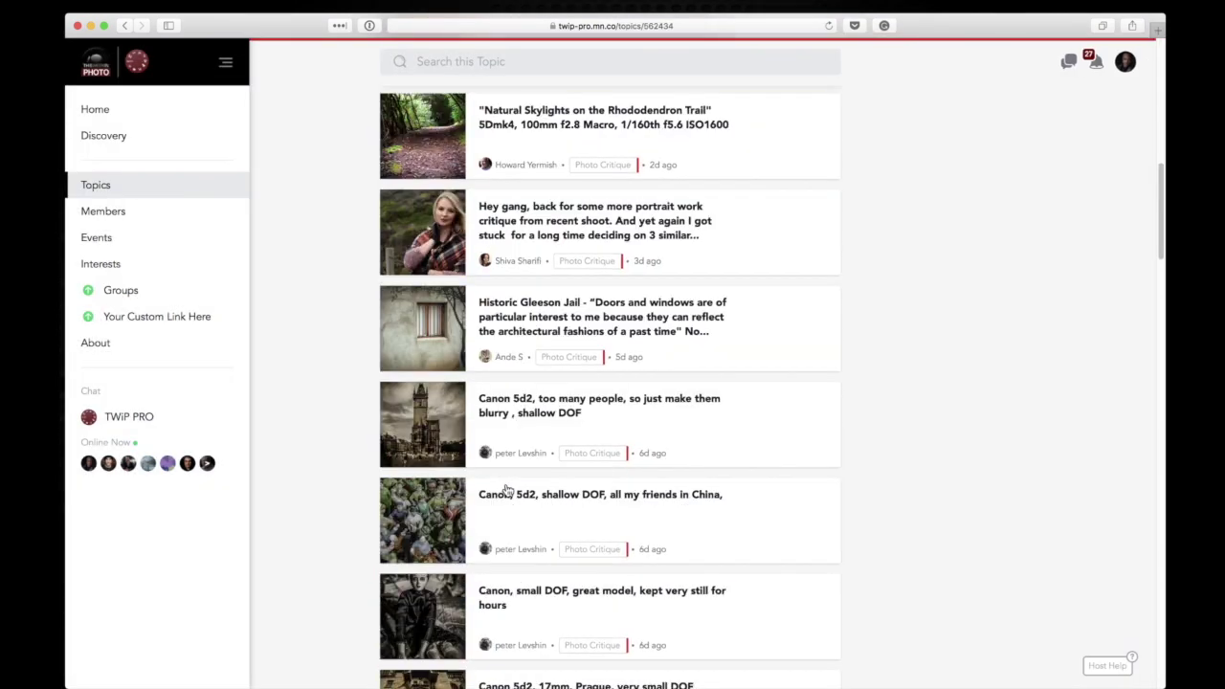
pyautogui.scroll(-3)
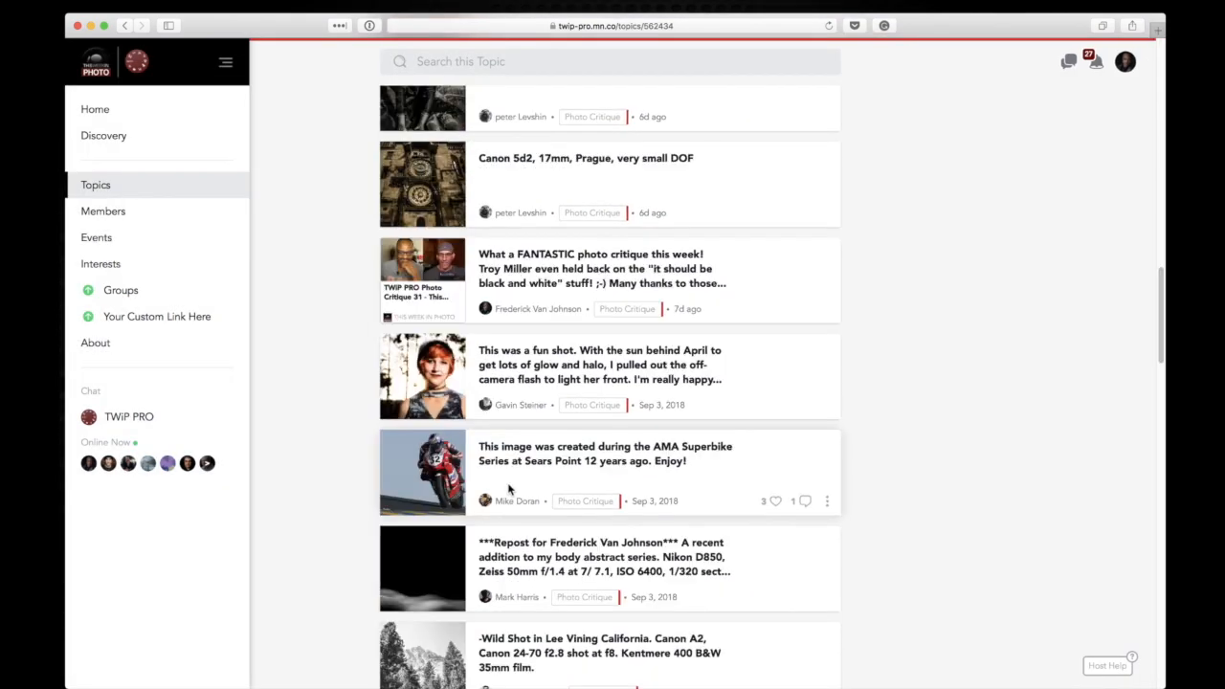
pyautogui.scroll(3)
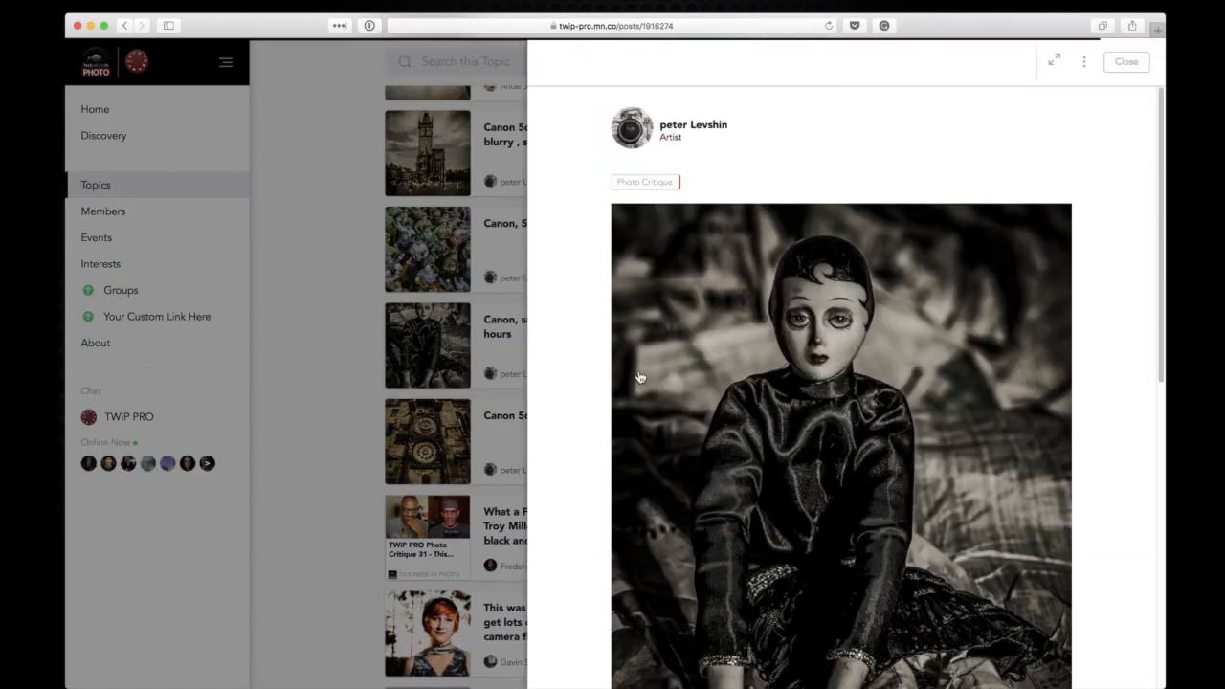
pyautogui.scroll(-3)
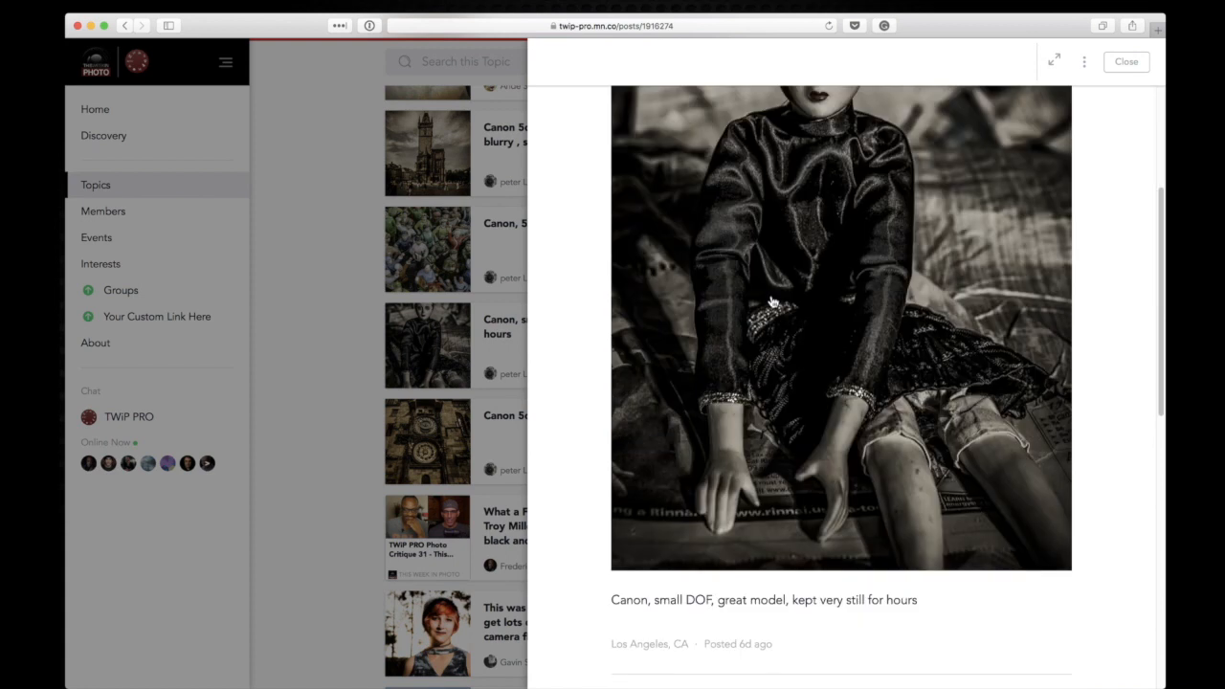
pyautogui.click(844, 313)
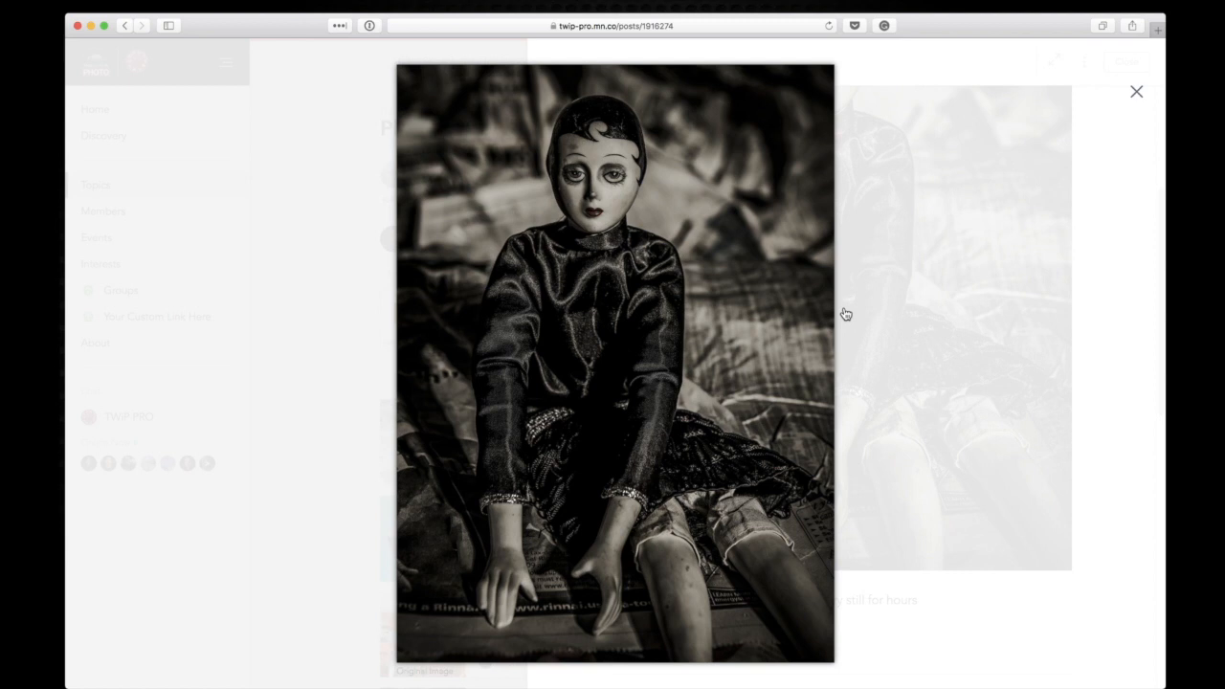
pyautogui.moveTo(708, 340)
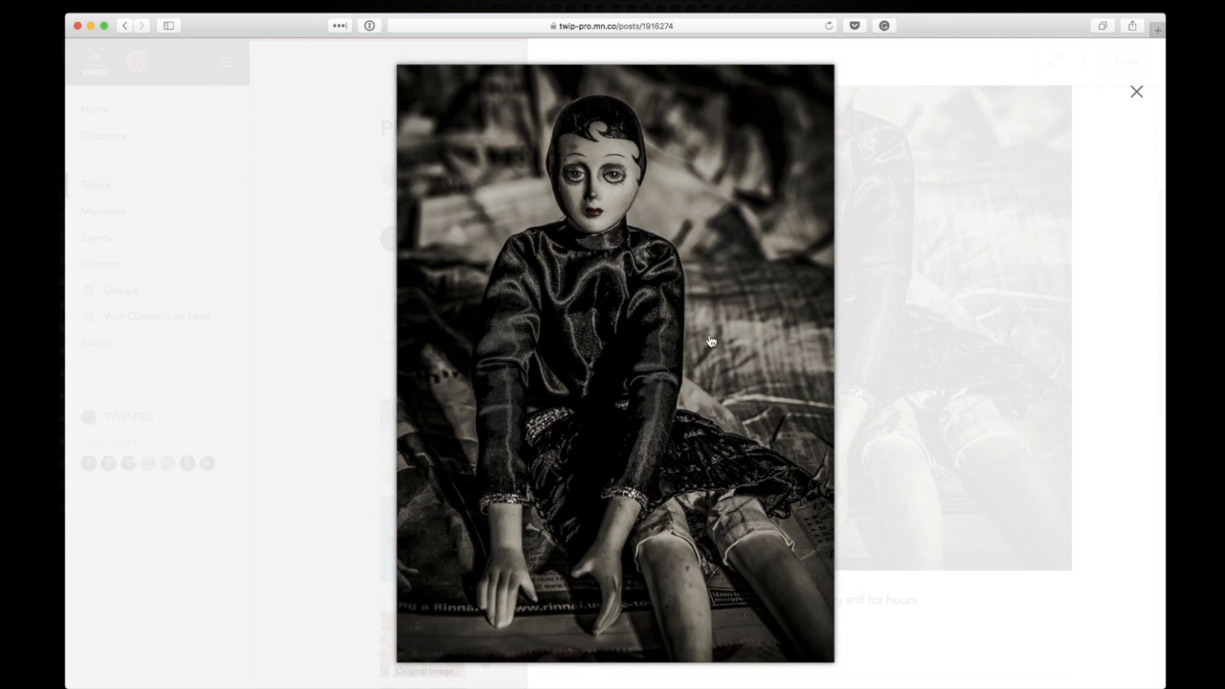
pyautogui.moveTo(777, 295)
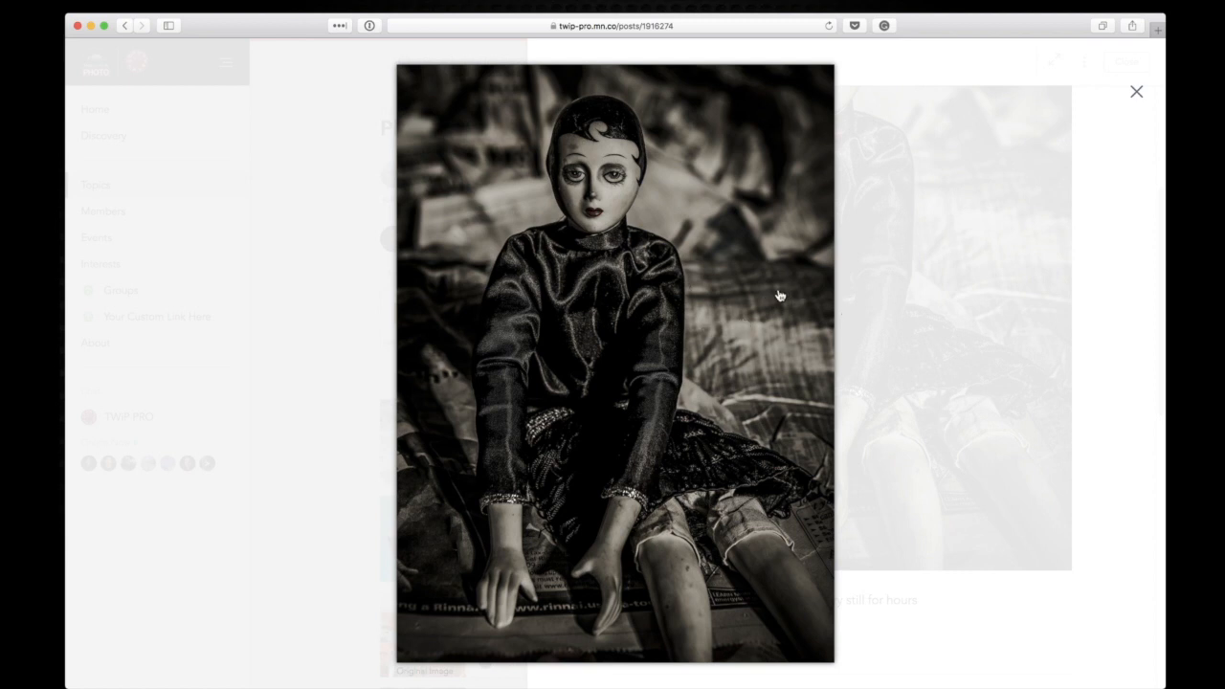
pyautogui.moveTo(940, 362)
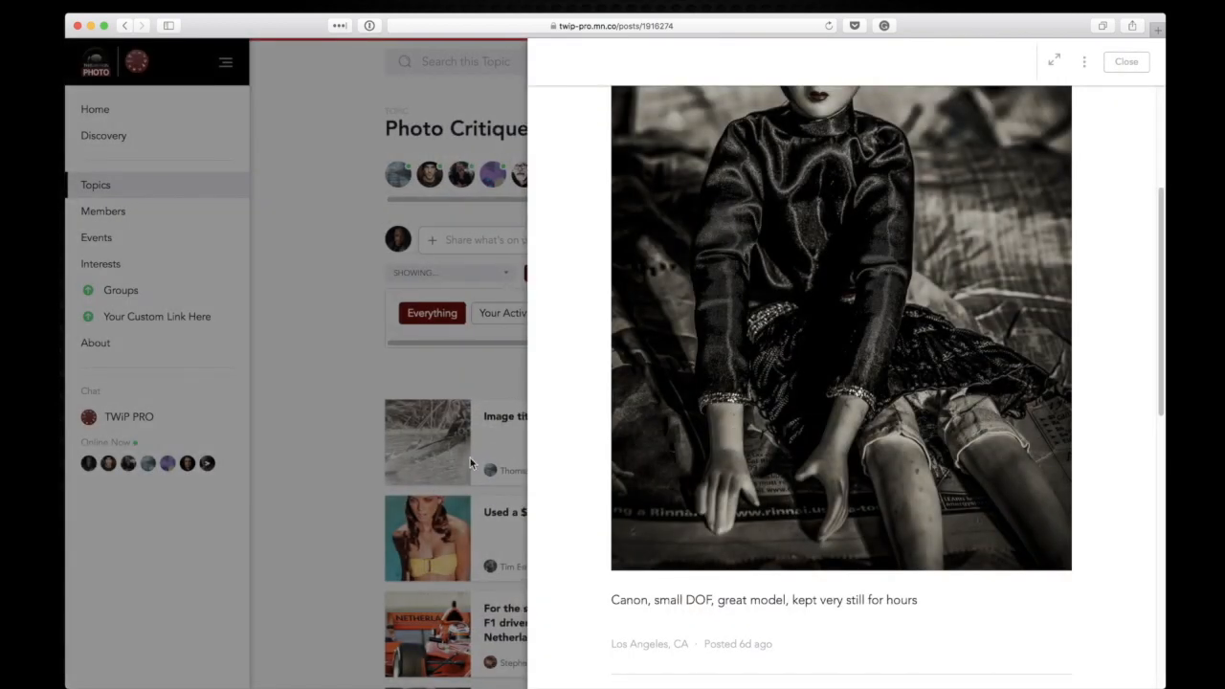
# Close the doll post, view the 'all my friends in China' figurines photo enlarged, then exit
pyautogui.click(1125, 62)
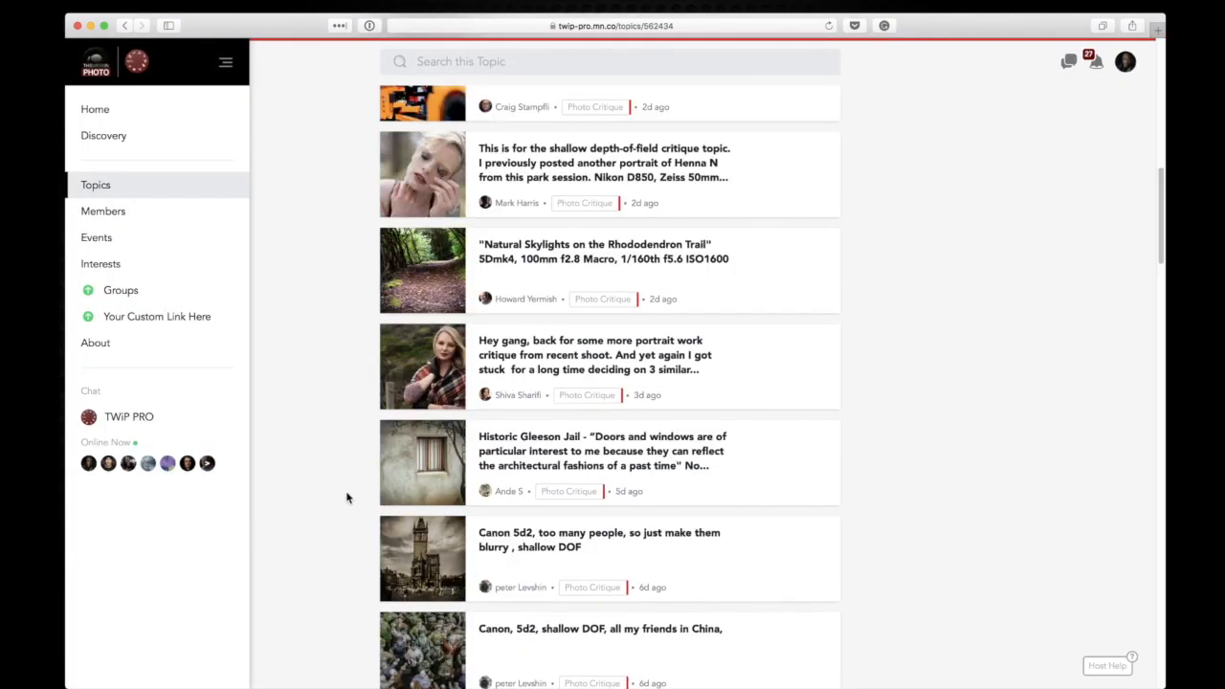
pyautogui.scroll(-3)
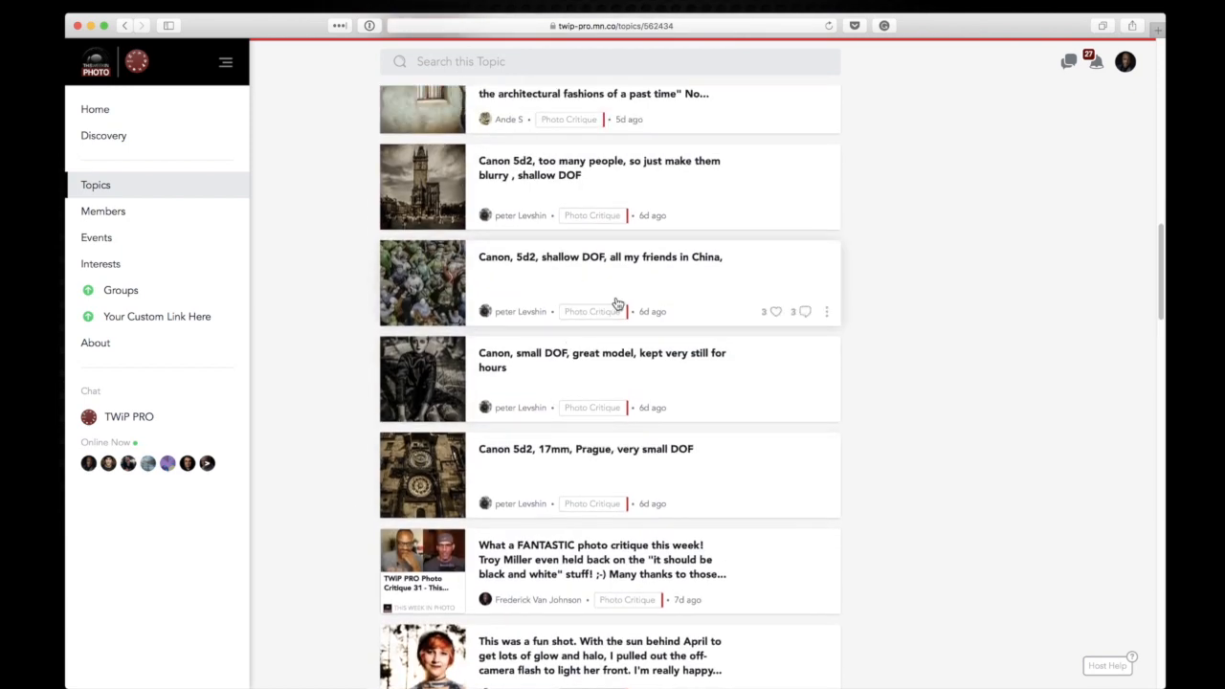
pyautogui.moveTo(436, 299)
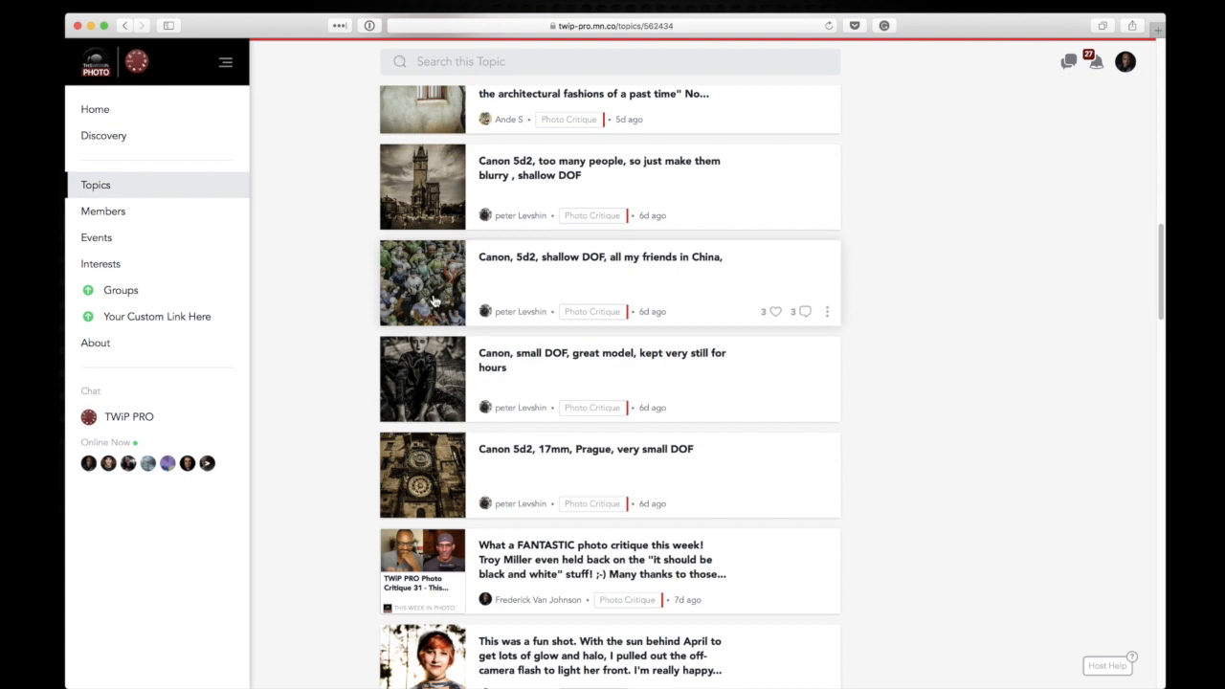
pyautogui.moveTo(466, 284)
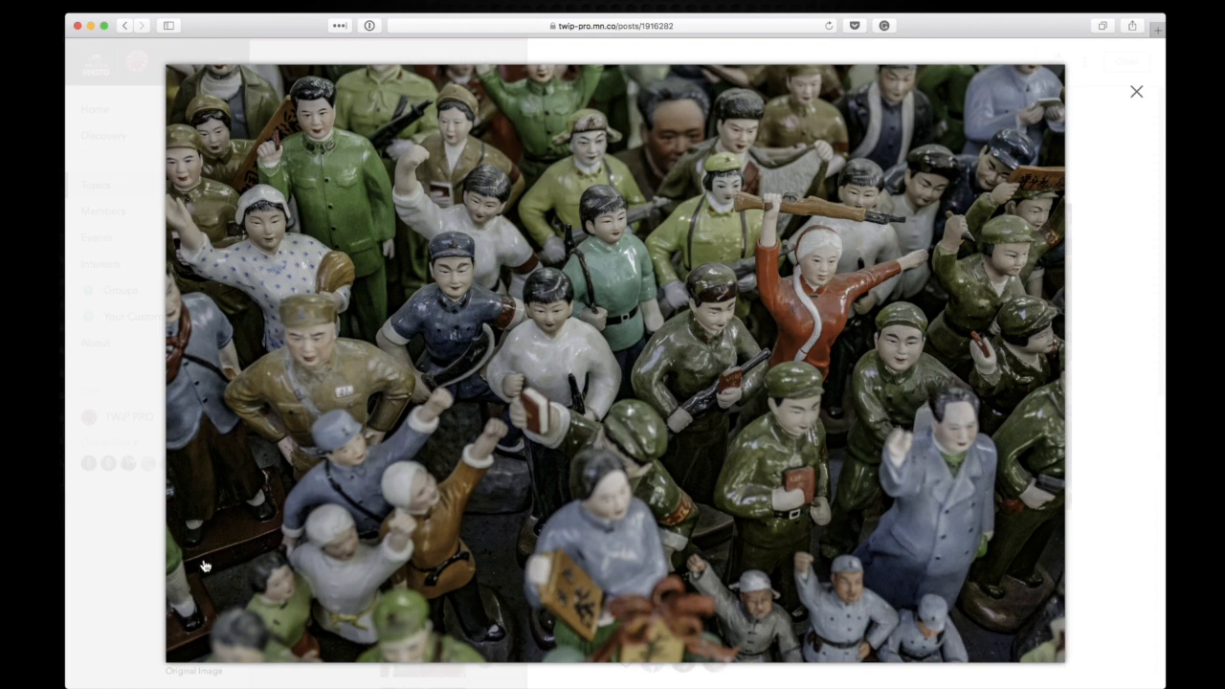
pyautogui.click(1135, 91)
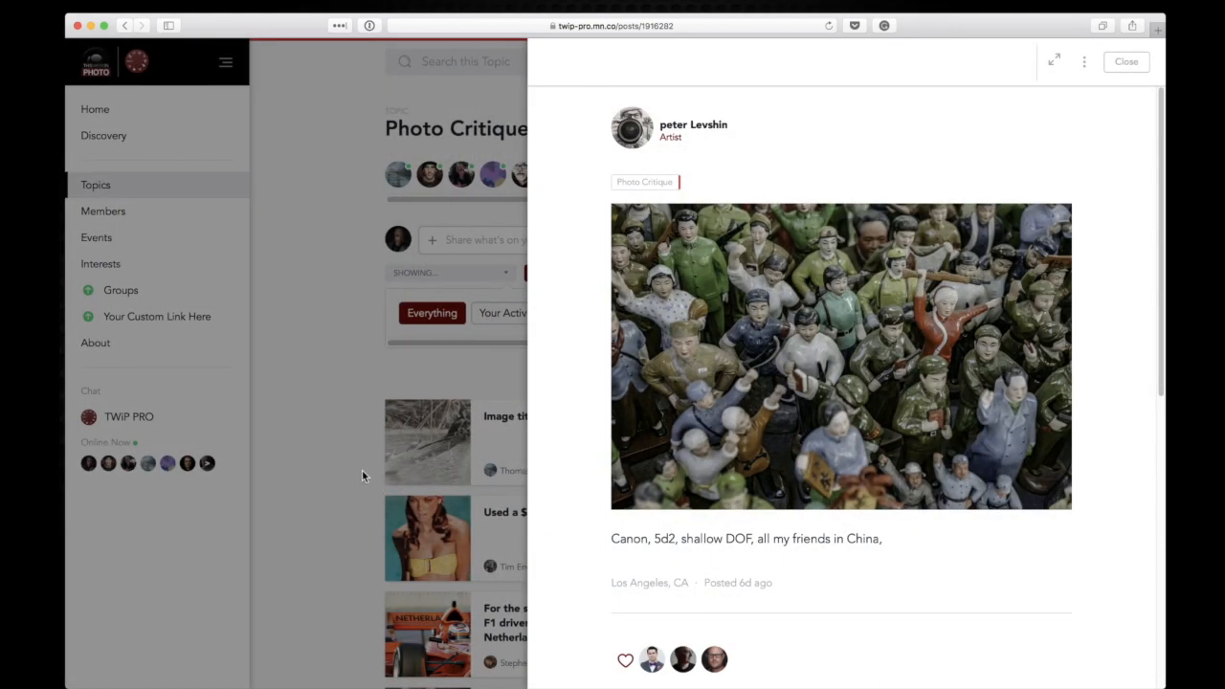
# Close the figurines post and open the 'too many people, so just make them blurry' Prague tower post
pyautogui.click(1125, 62)
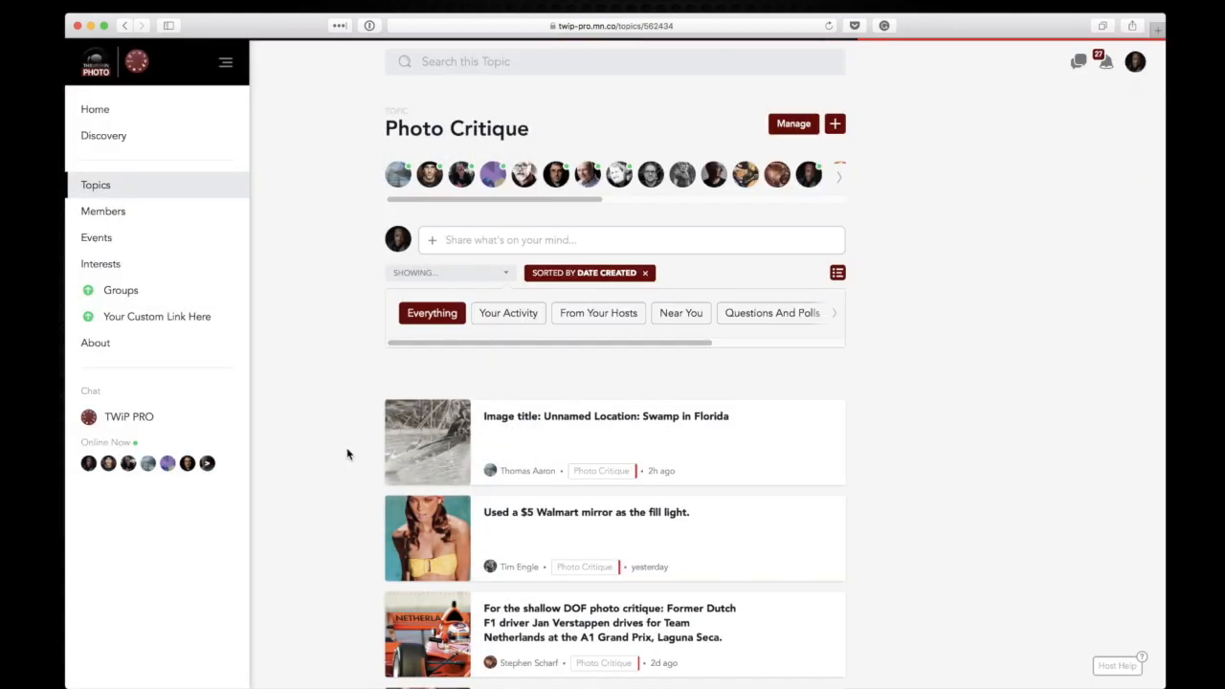
pyautogui.scroll(-3)
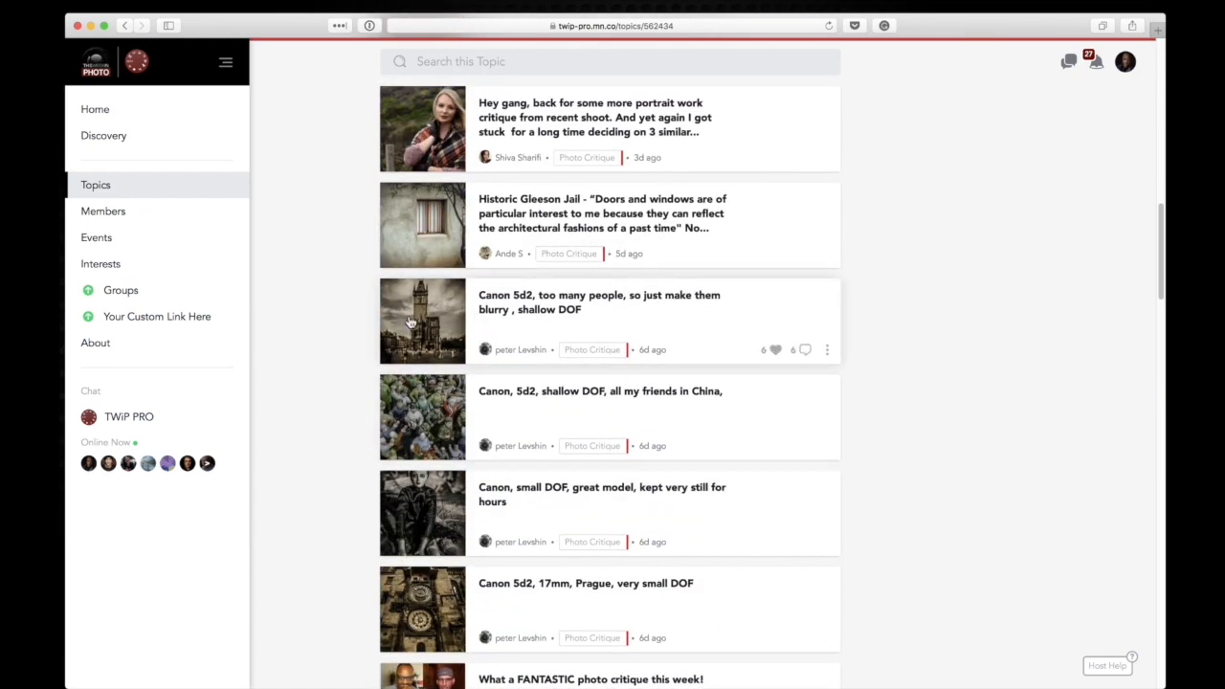
pyautogui.click(420, 319)
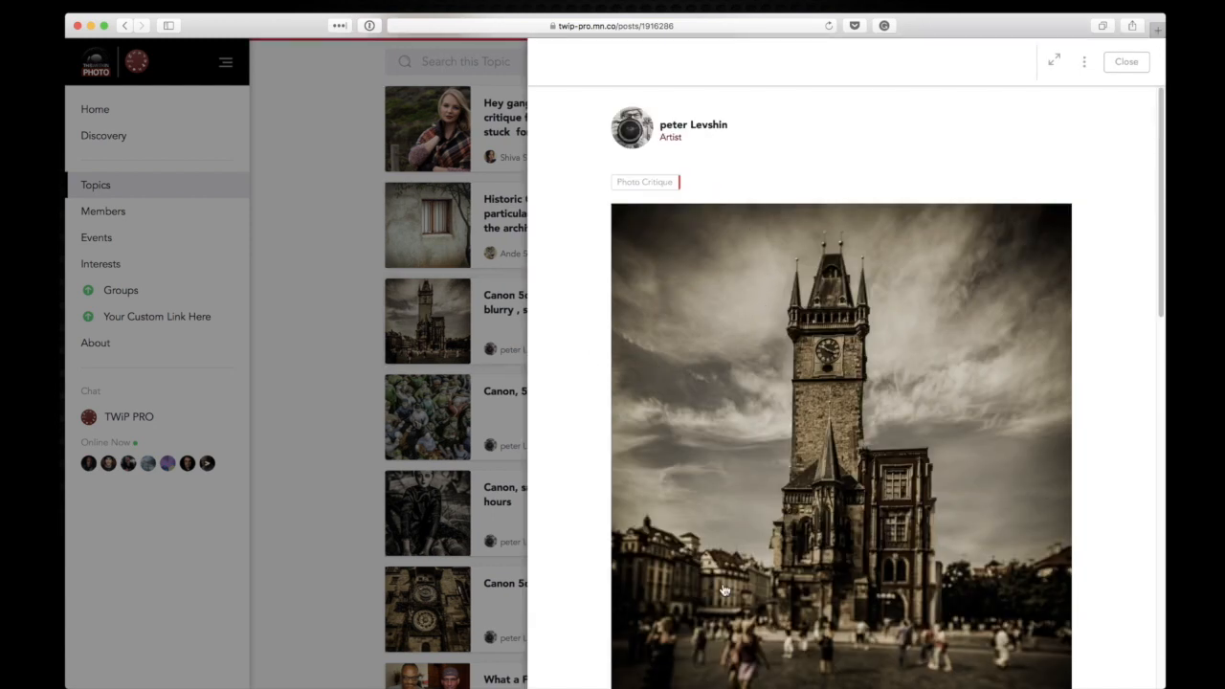
pyautogui.scroll(-3)
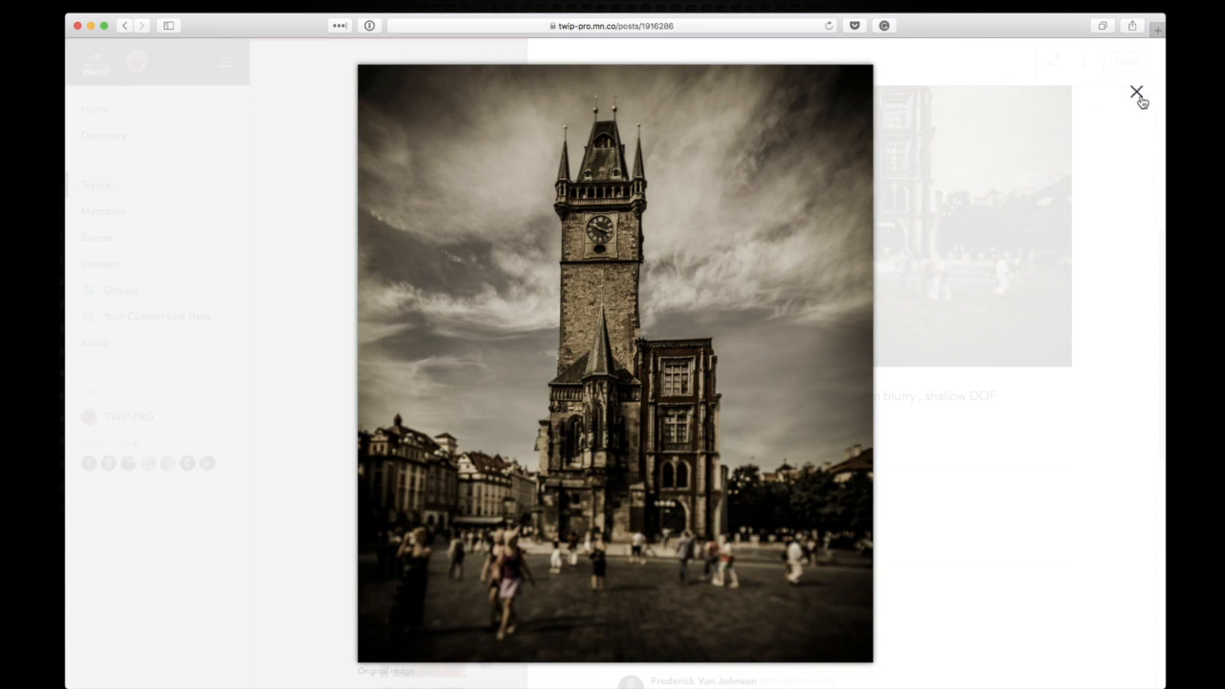
pyautogui.moveTo(1135, 147)
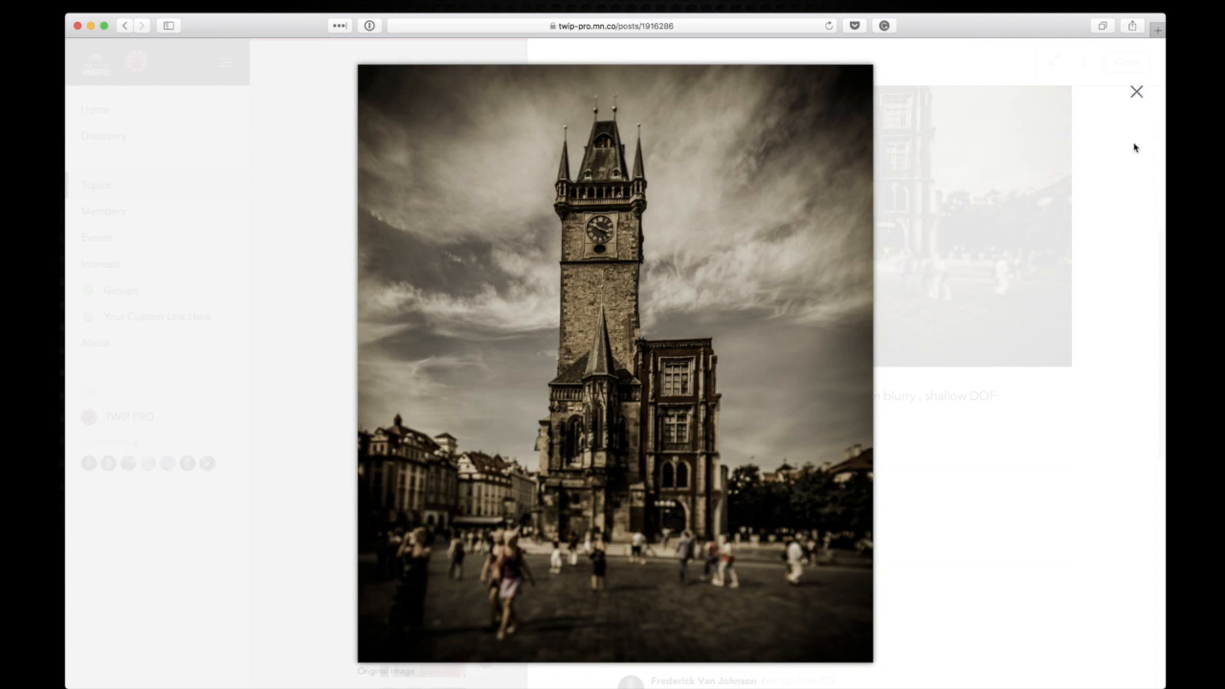
pyautogui.moveTo(304, 456)
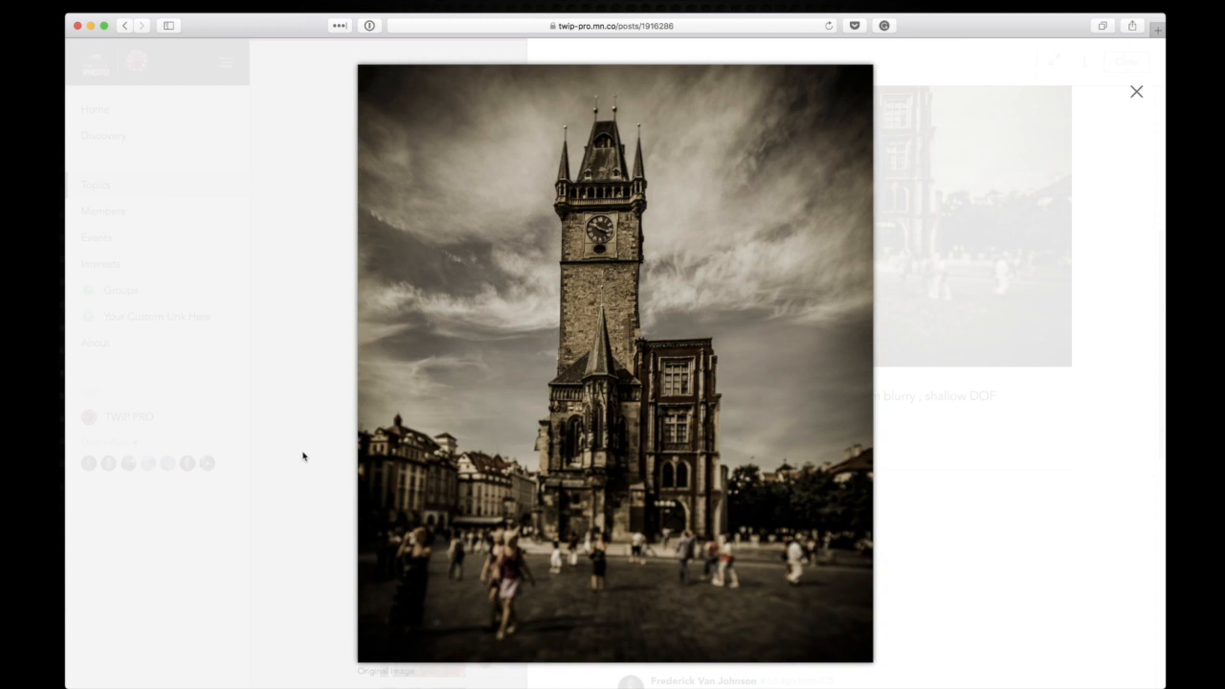
pyautogui.moveTo(1047, 94)
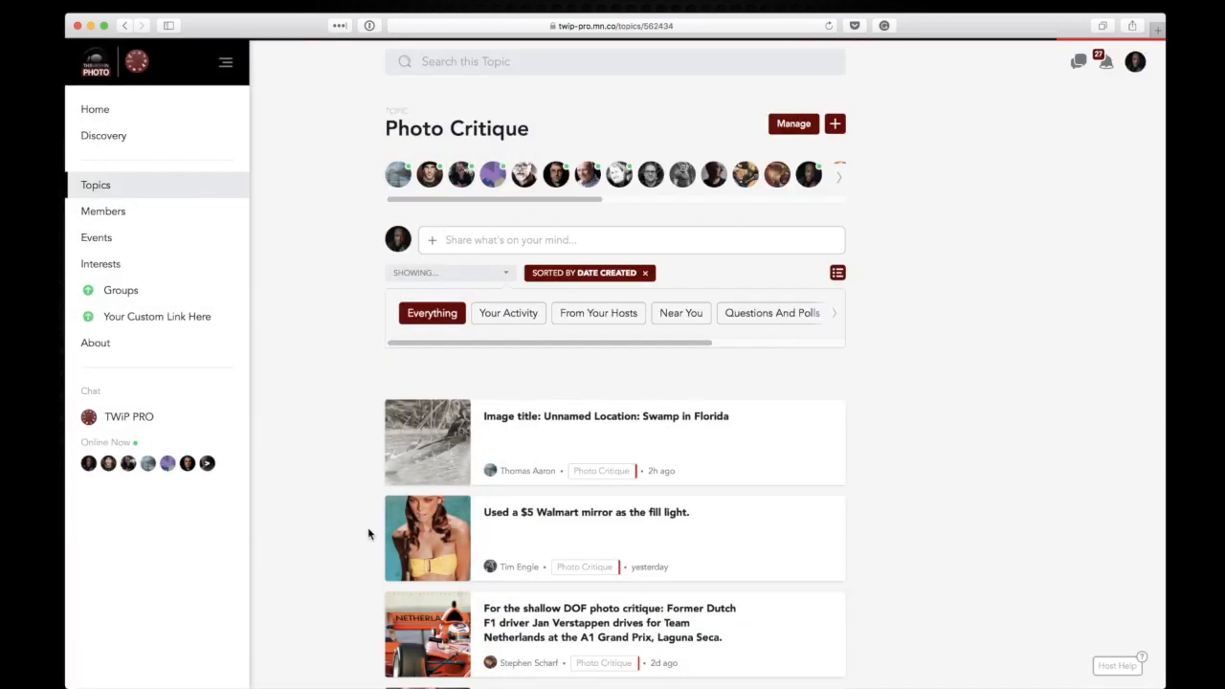
pyautogui.scroll(-3)
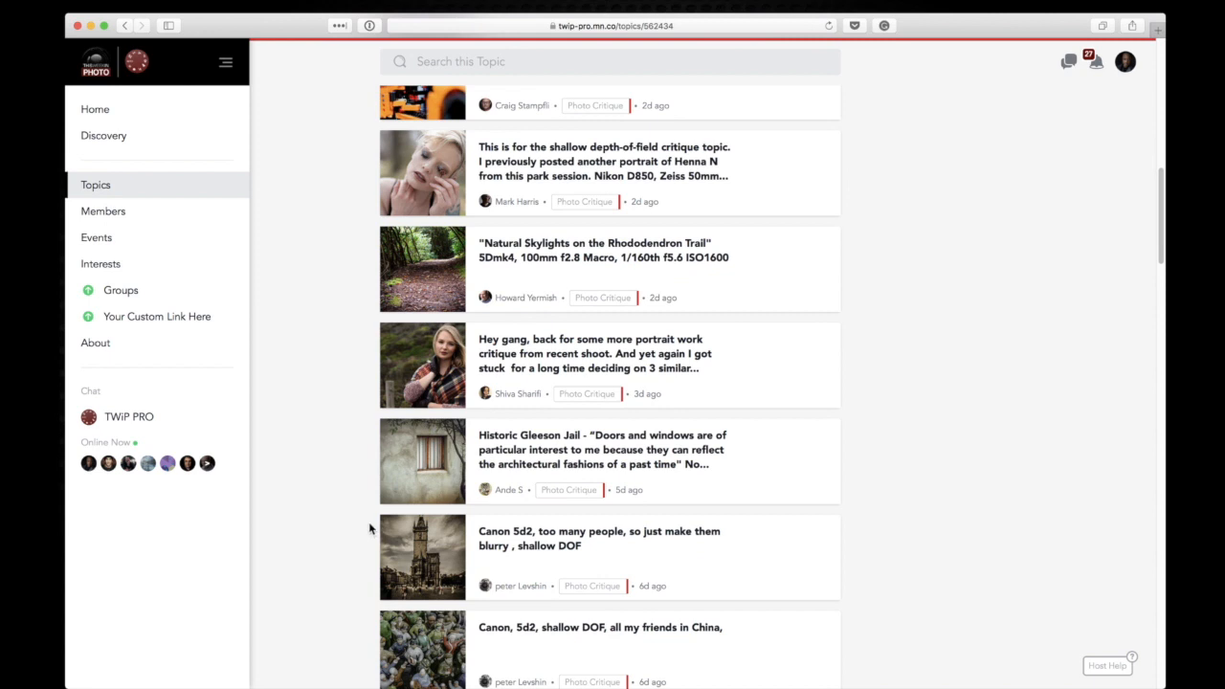
pyautogui.scroll(-3)
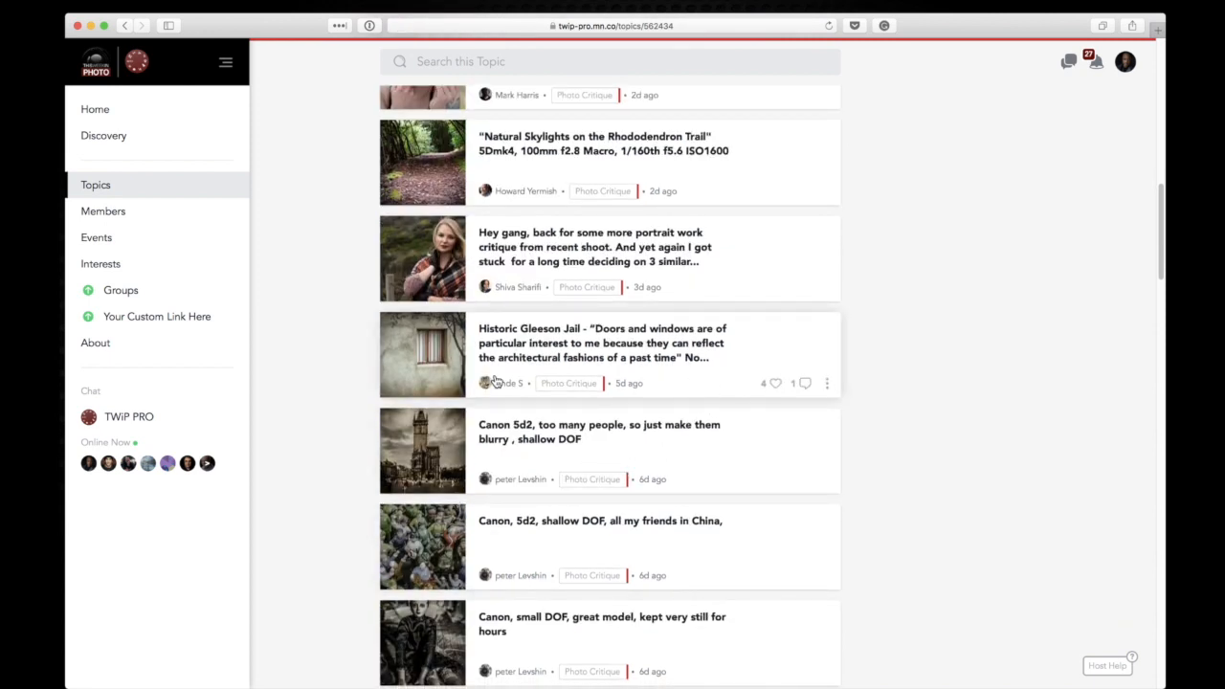
pyautogui.moveTo(502, 359)
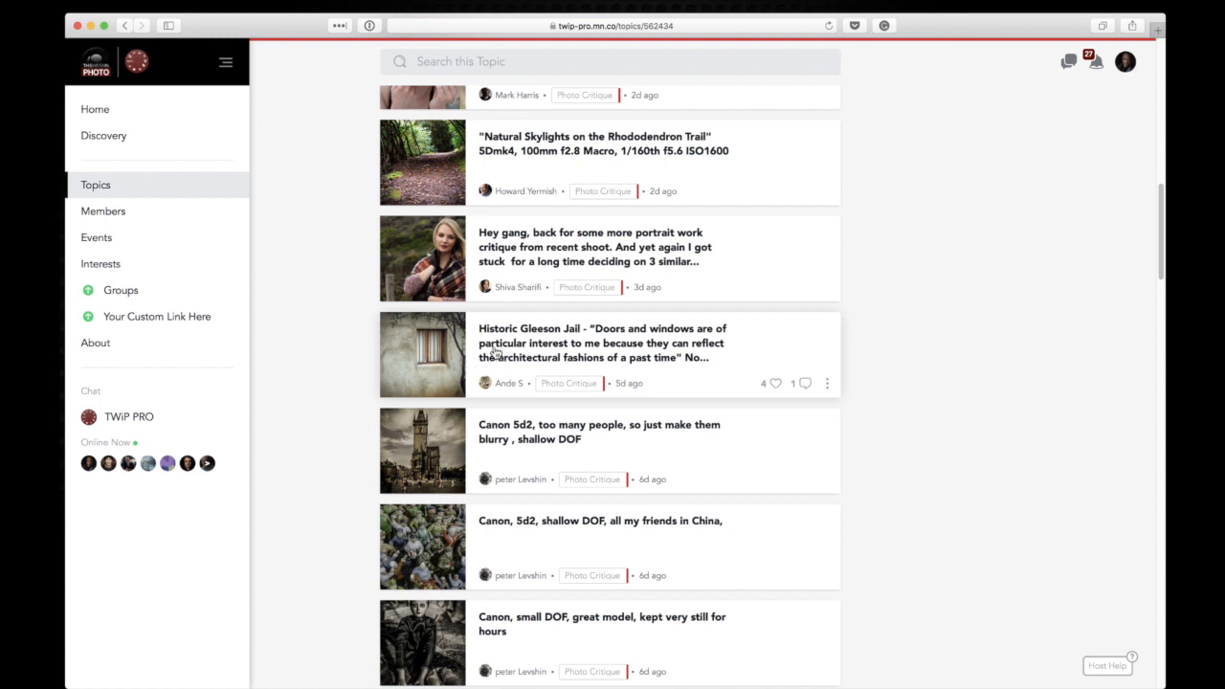
pyautogui.moveTo(474, 343)
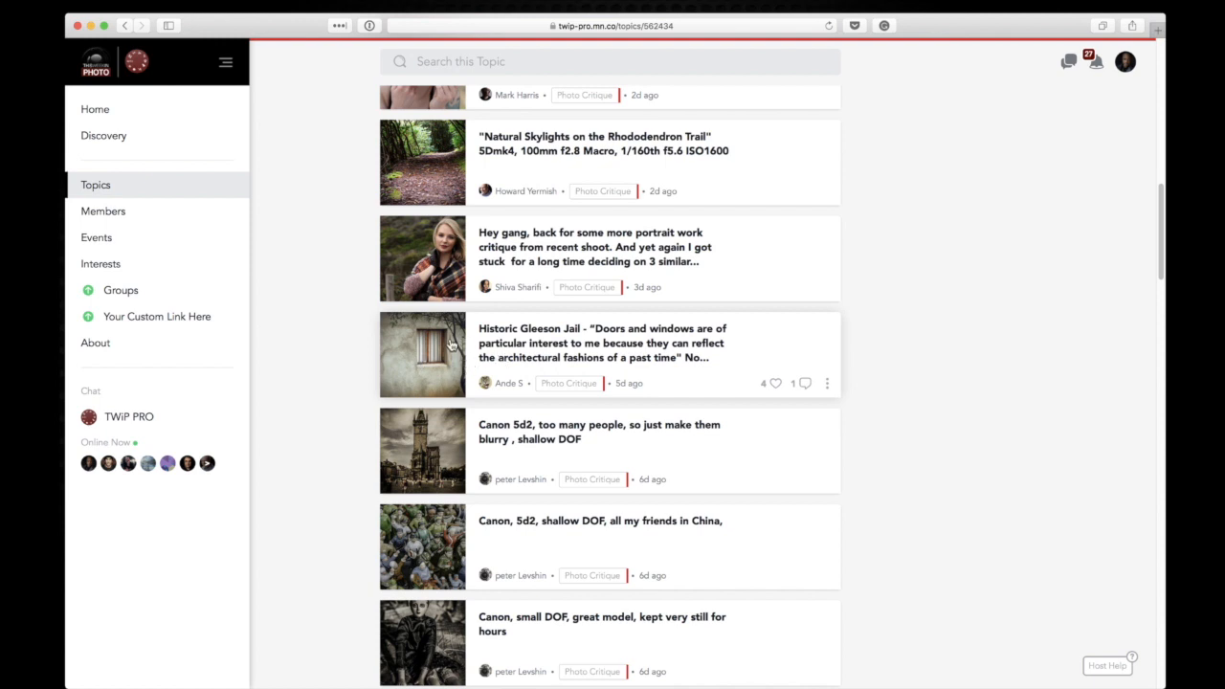
pyautogui.moveTo(505, 358)
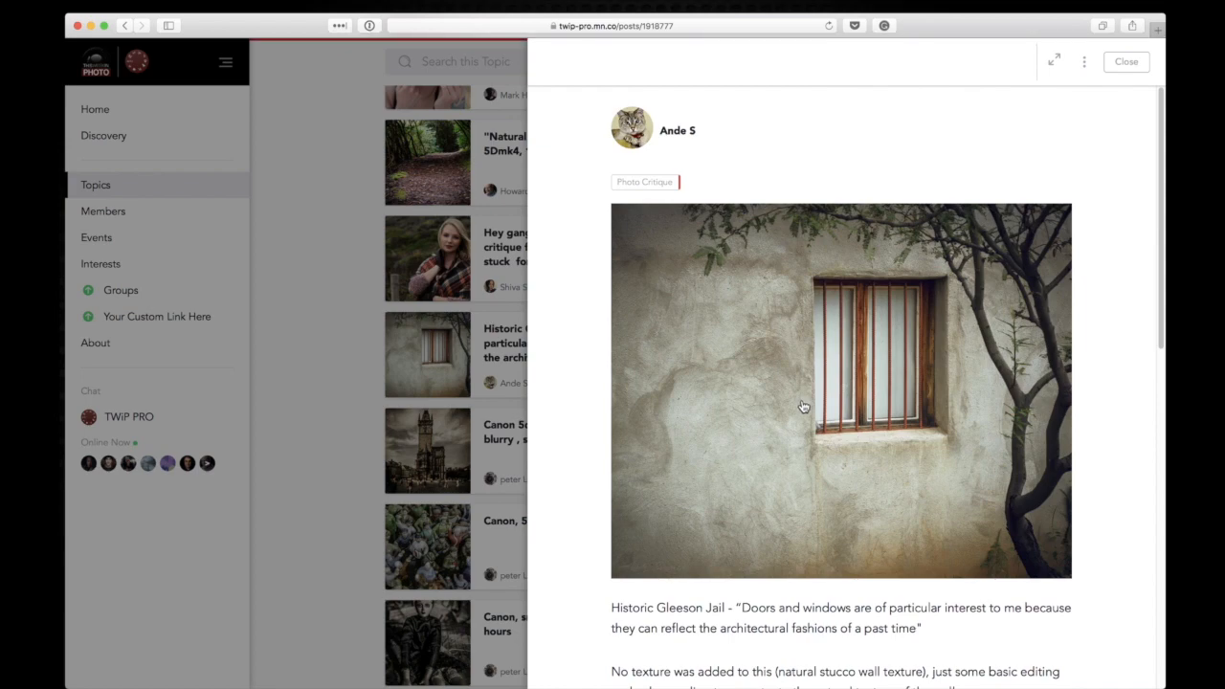
pyautogui.click(803, 405)
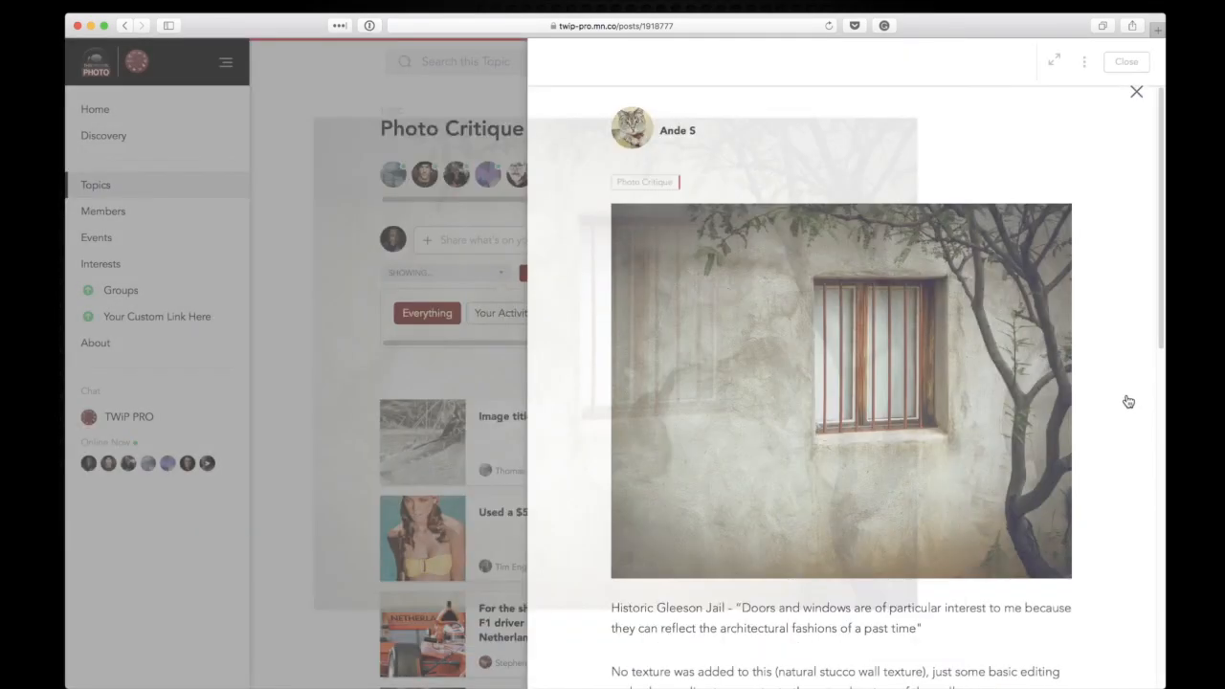
pyautogui.scroll(-3)
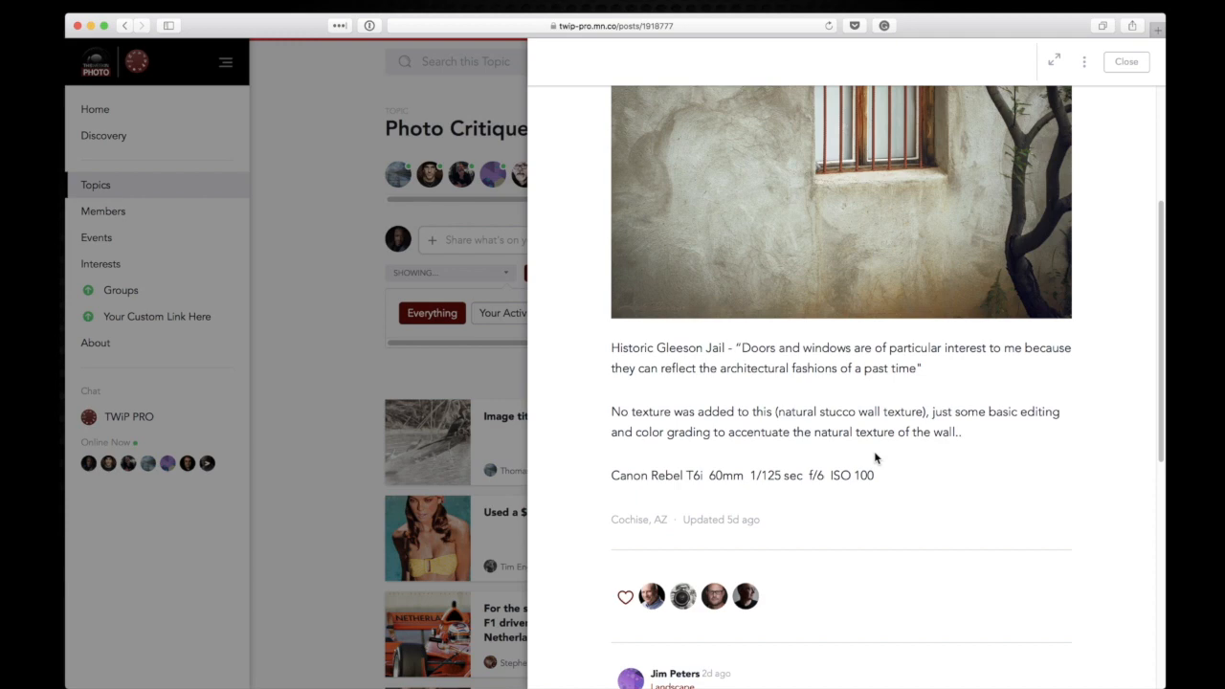
pyautogui.moveTo(838, 215)
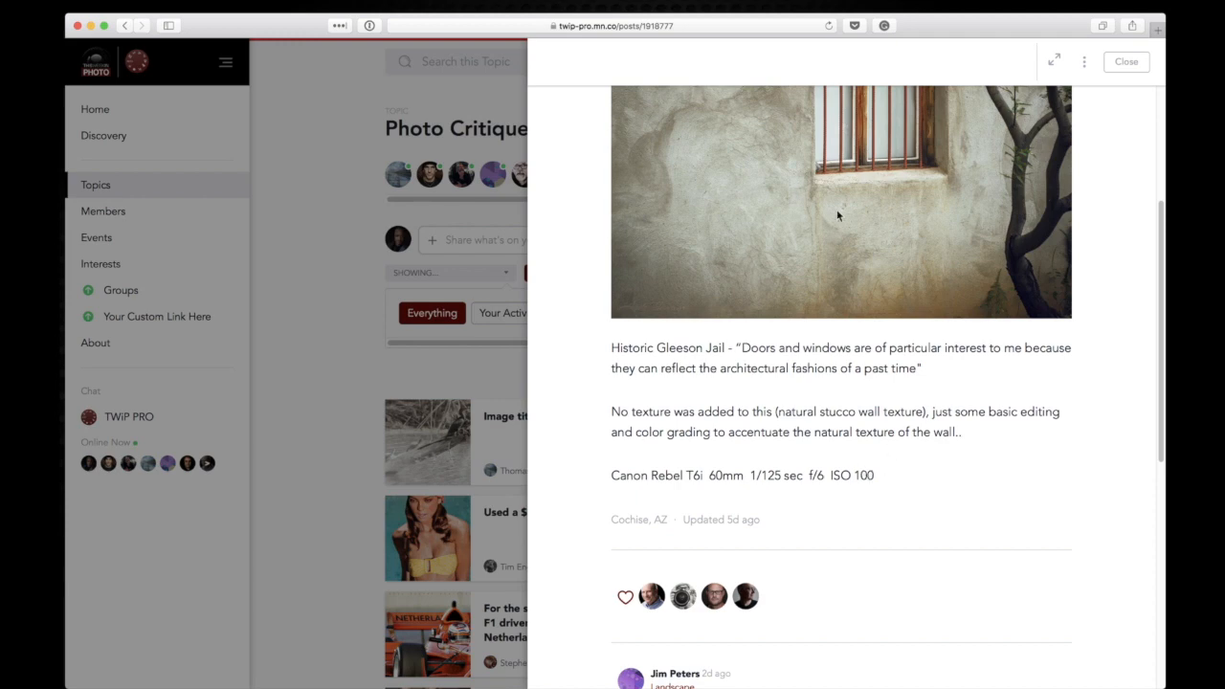
pyautogui.click(838, 201)
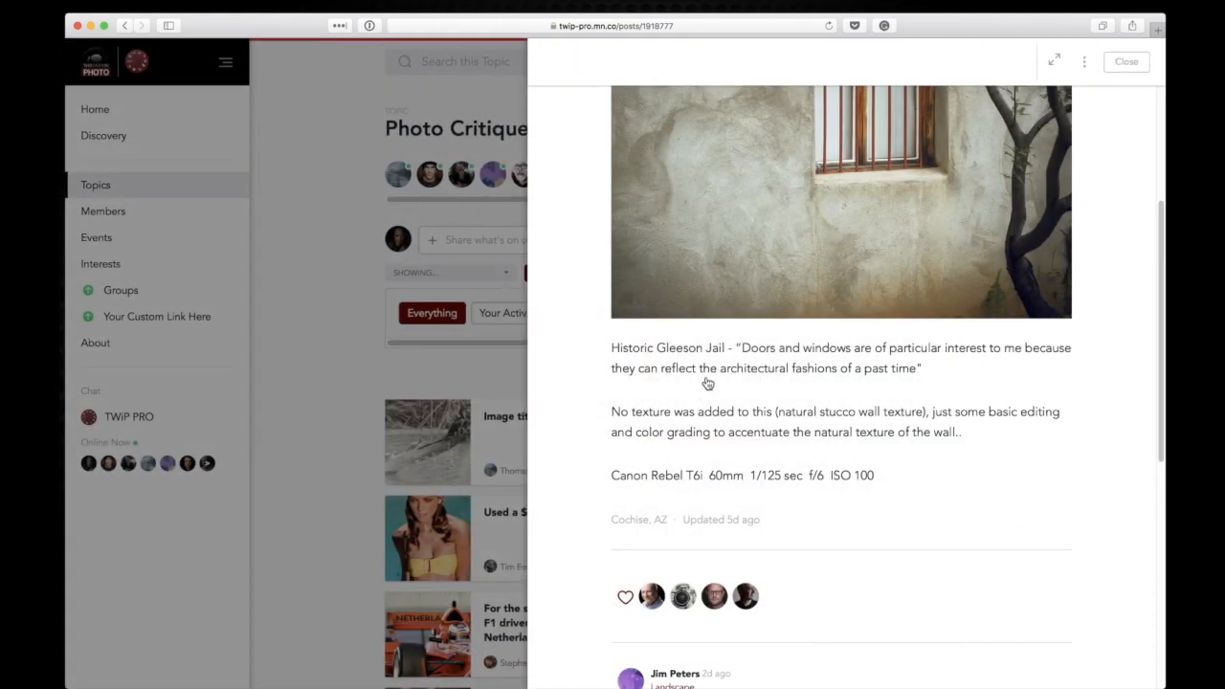
pyautogui.click(1126, 61)
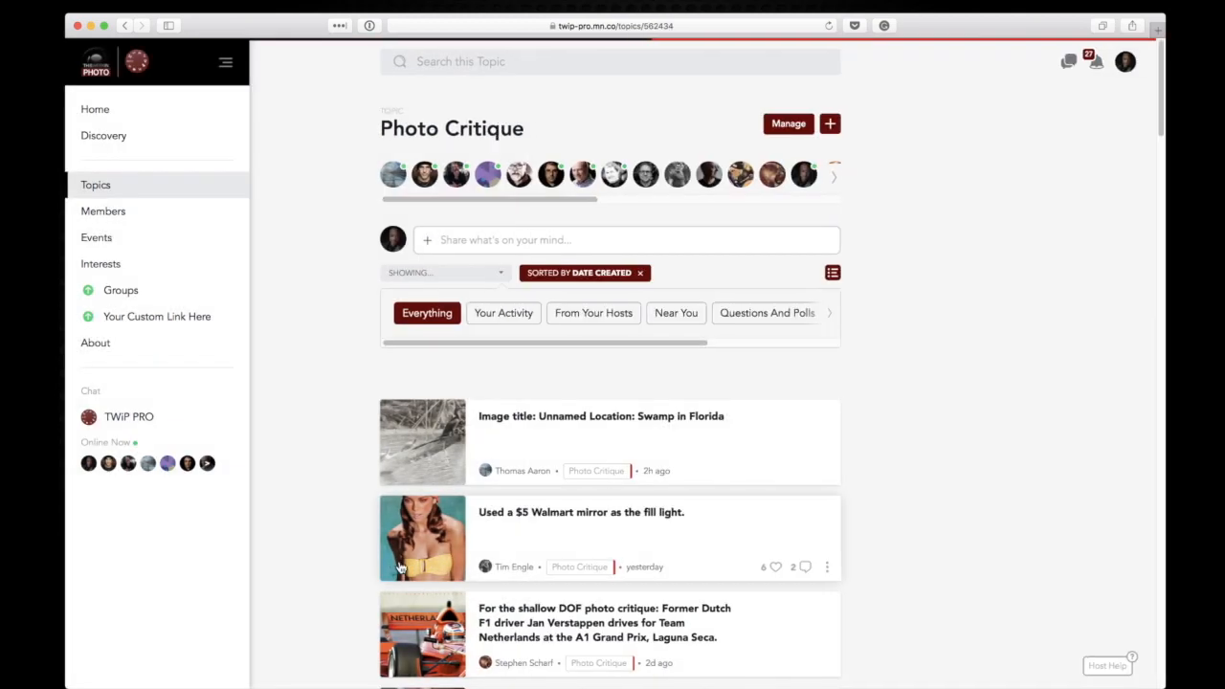
pyautogui.scroll(-3)
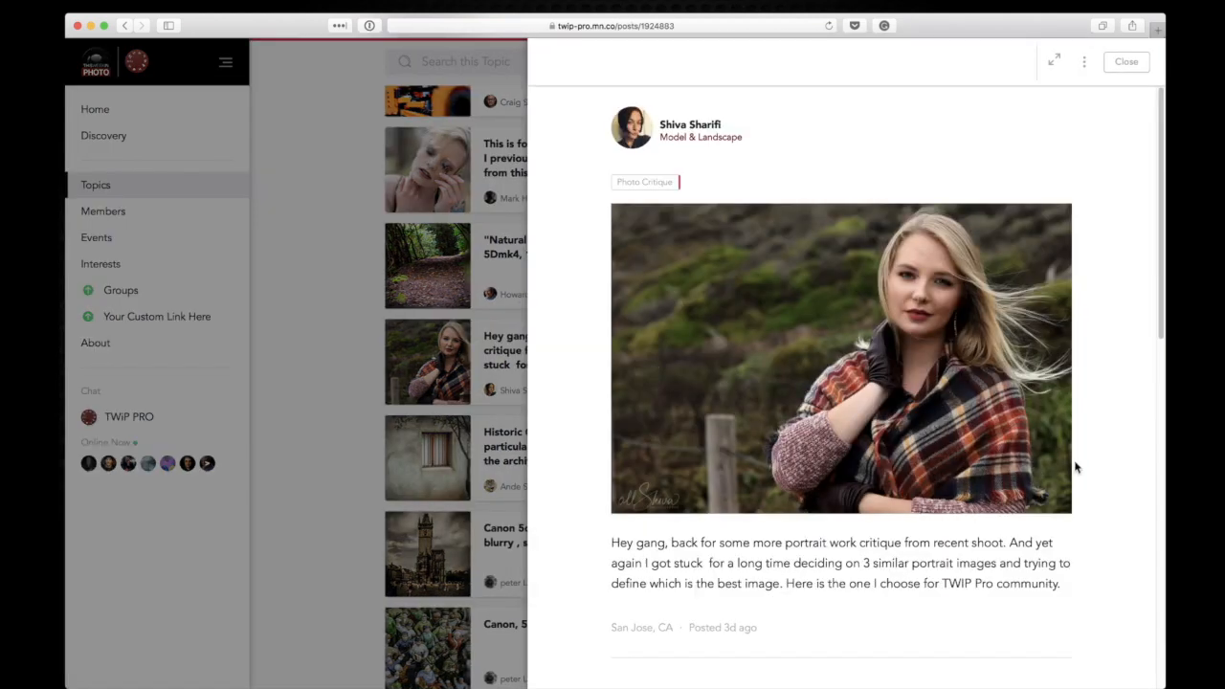
pyautogui.moveTo(1072, 478)
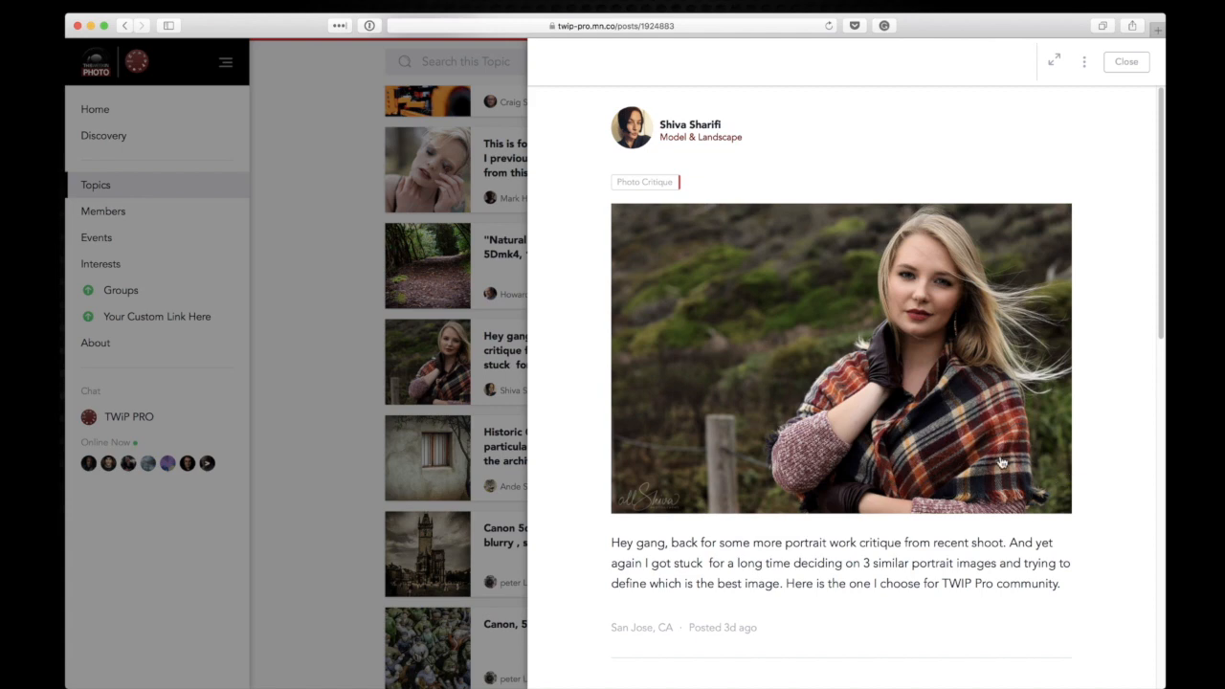
pyautogui.click(1002, 460)
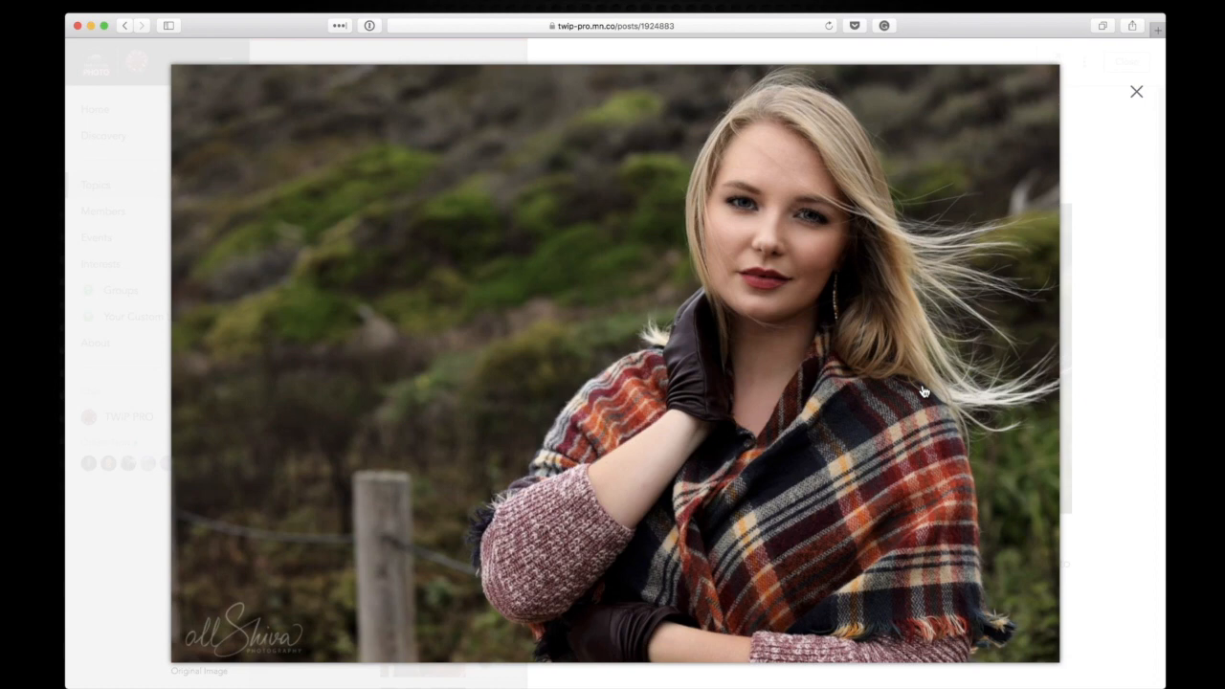
pyautogui.moveTo(153, 527)
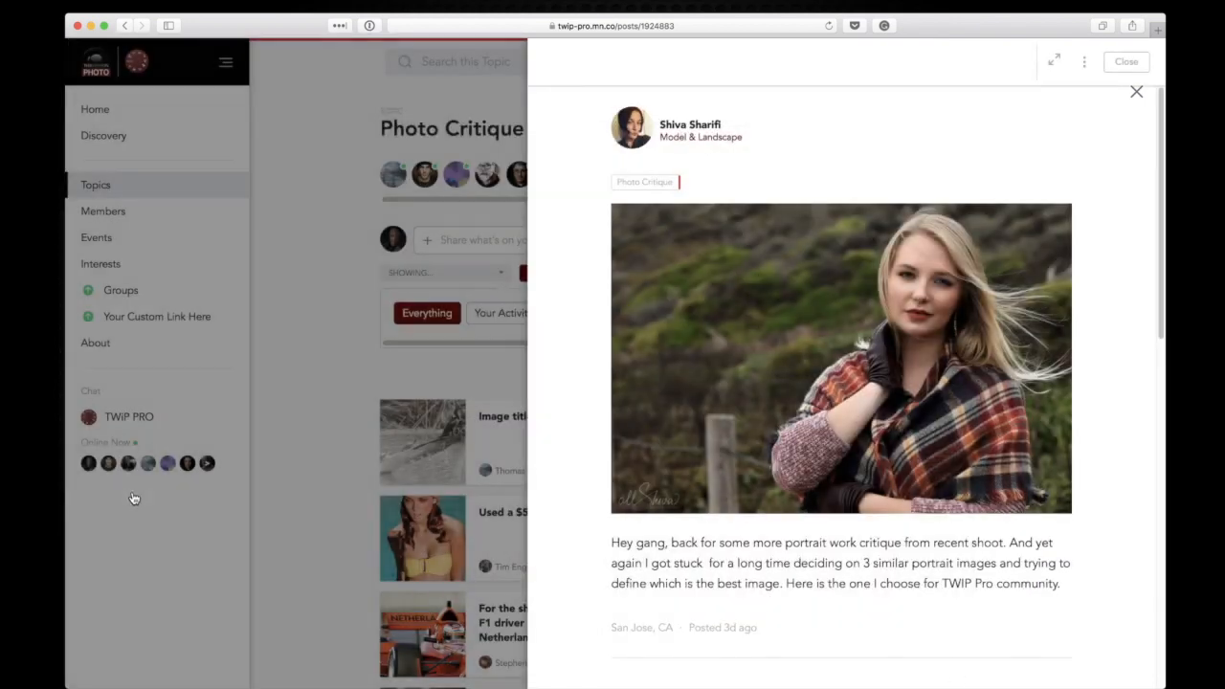
pyautogui.click(1135, 92)
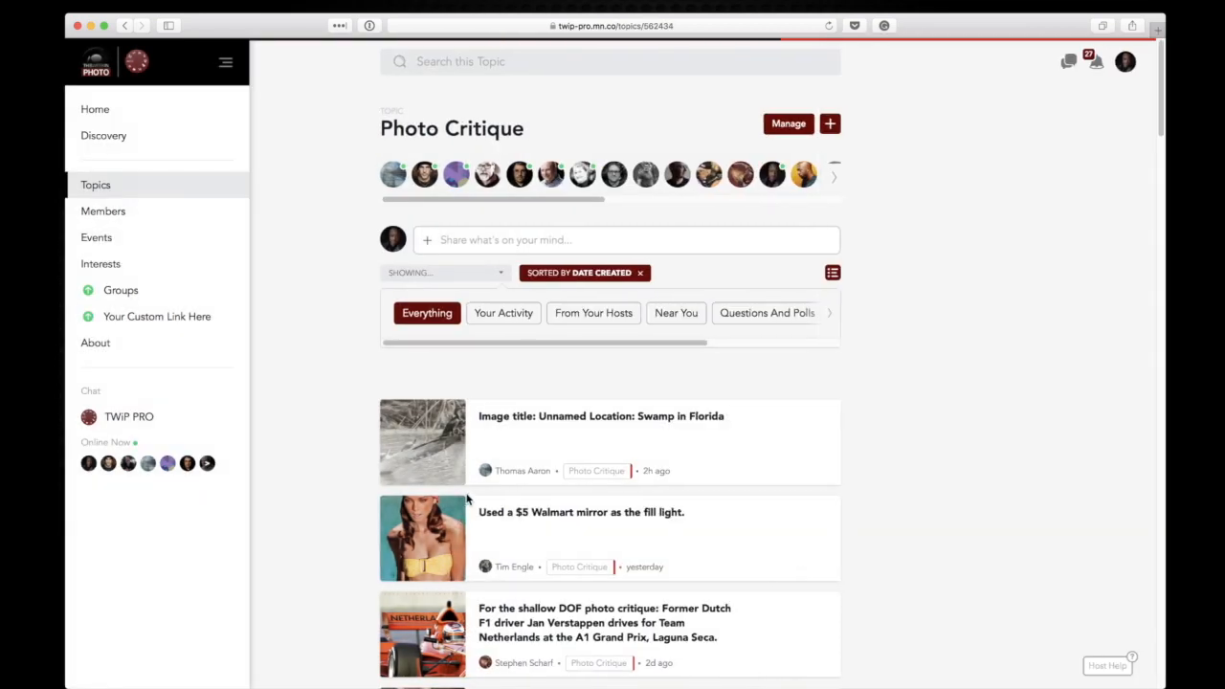
pyautogui.scroll(-3)
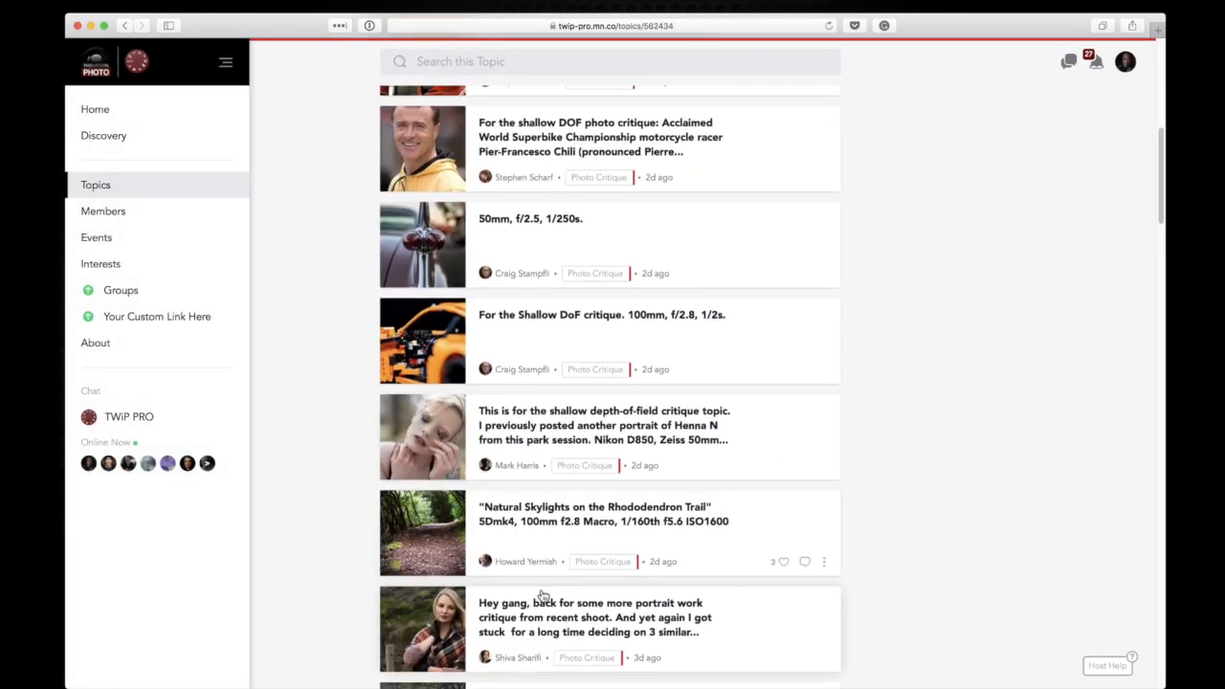
pyautogui.moveTo(519, 522)
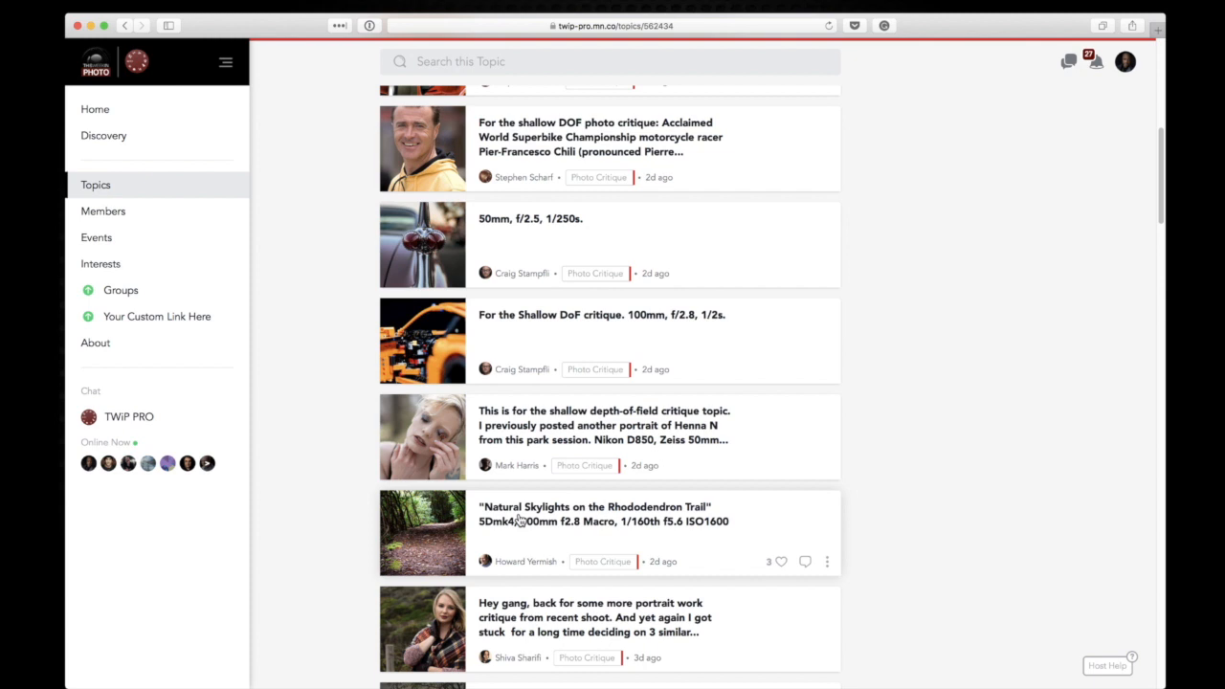
pyautogui.moveTo(560, 525)
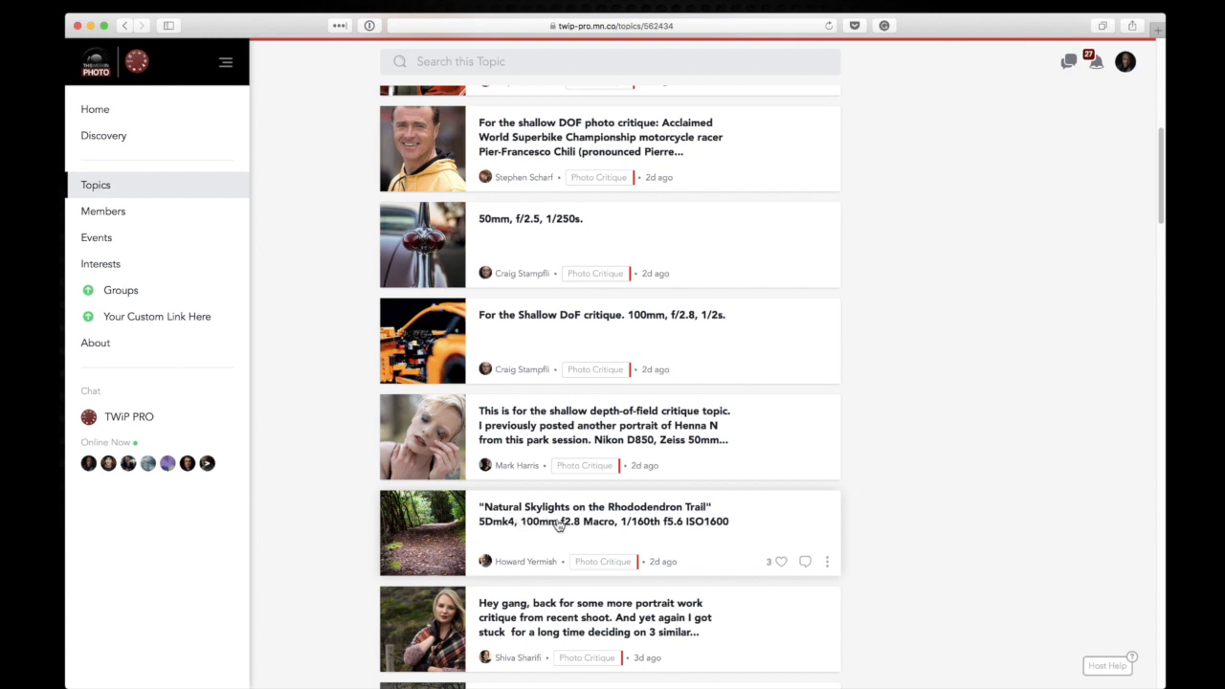
pyautogui.moveTo(486, 533)
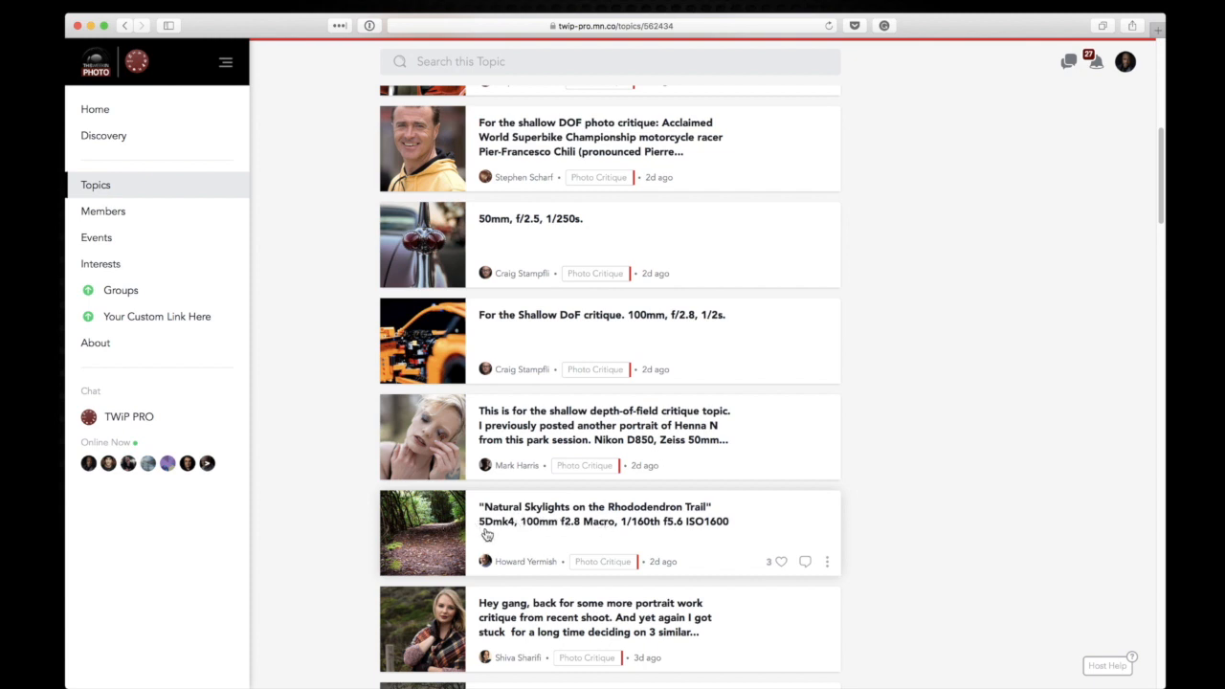
pyautogui.moveTo(587, 518)
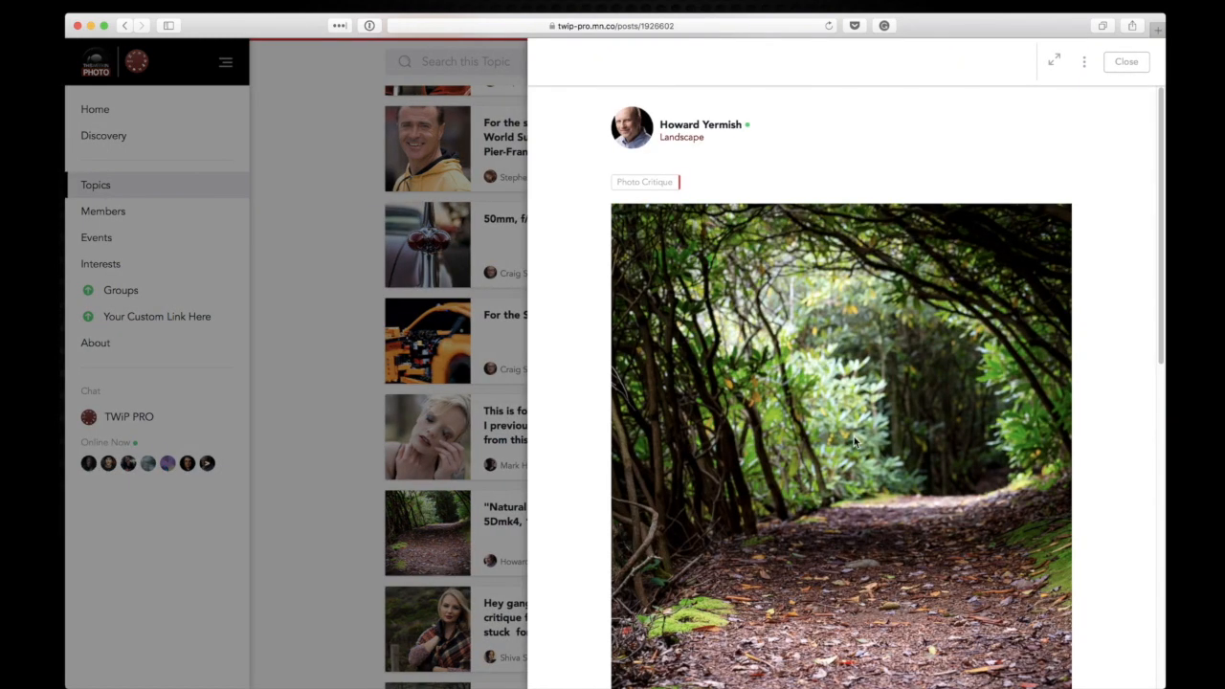
# View Howard Yermish's 'Natural Skylights on the Rhododendron Trail' forest photo full screen
pyautogui.click(855, 441)
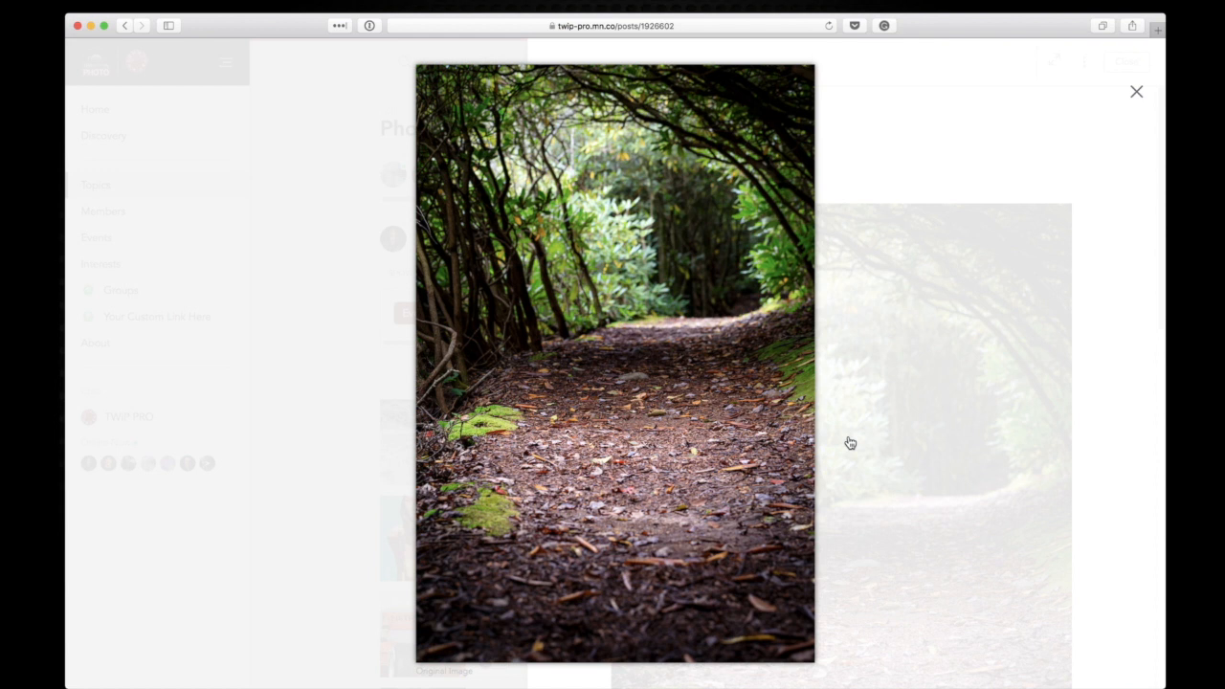
pyautogui.moveTo(721, 476)
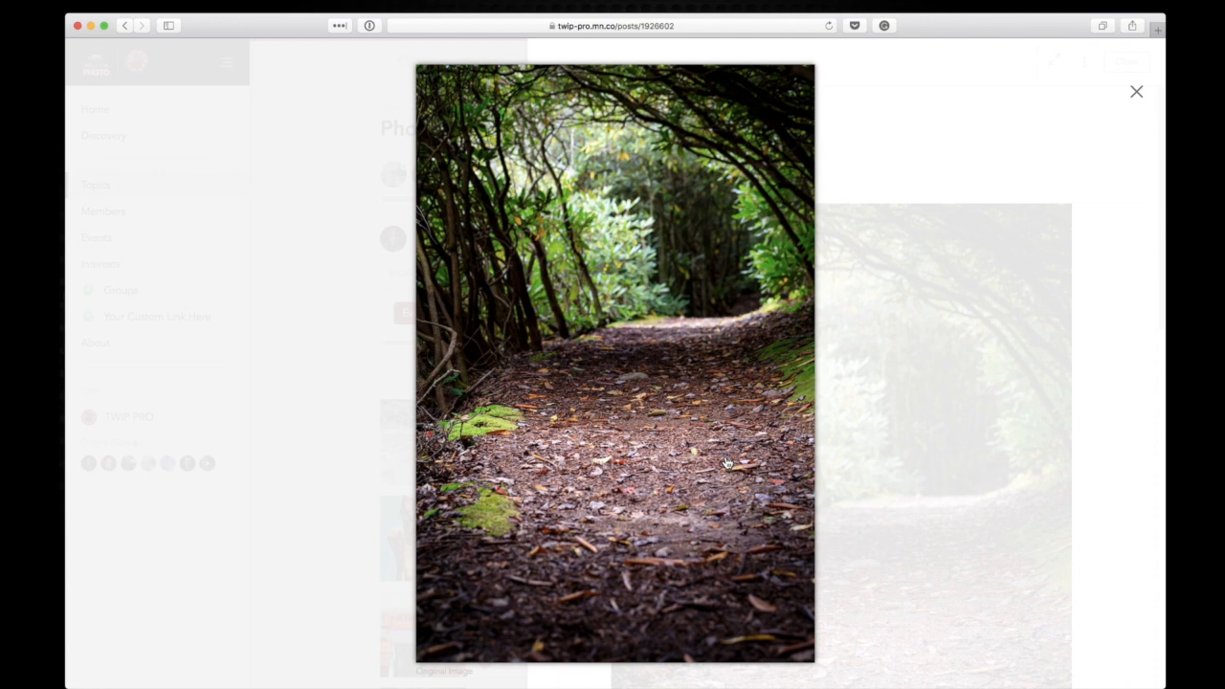
pyautogui.moveTo(319, 313)
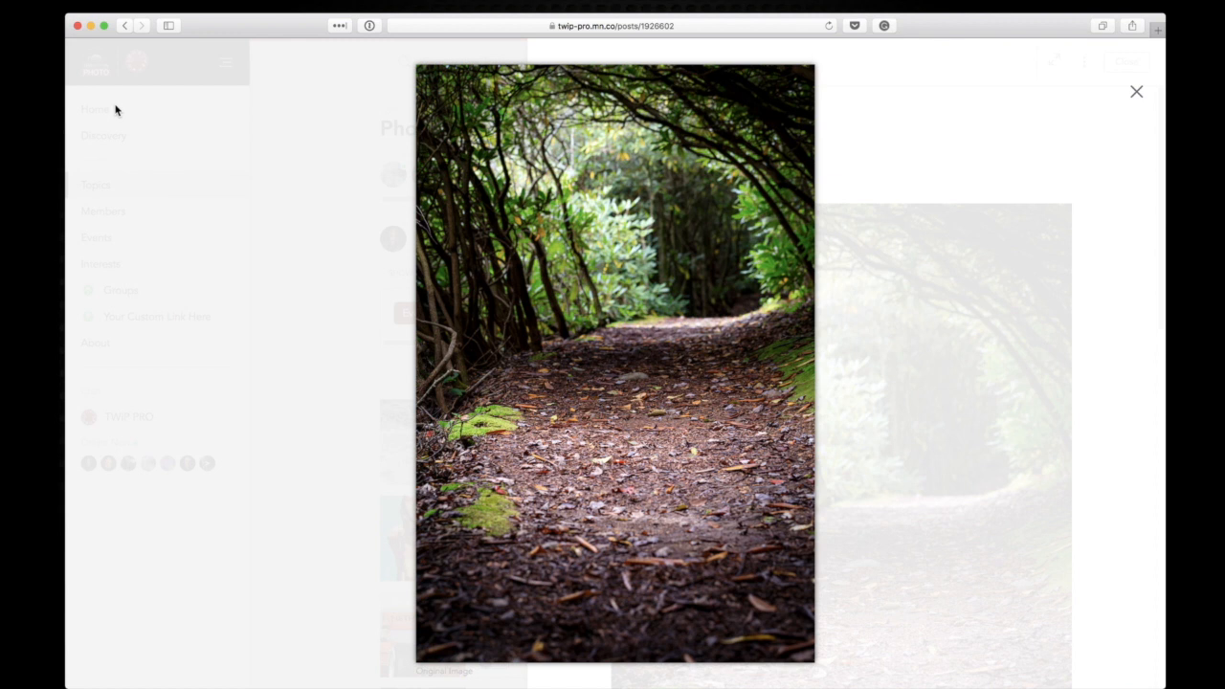
pyautogui.moveTo(1038, 354)
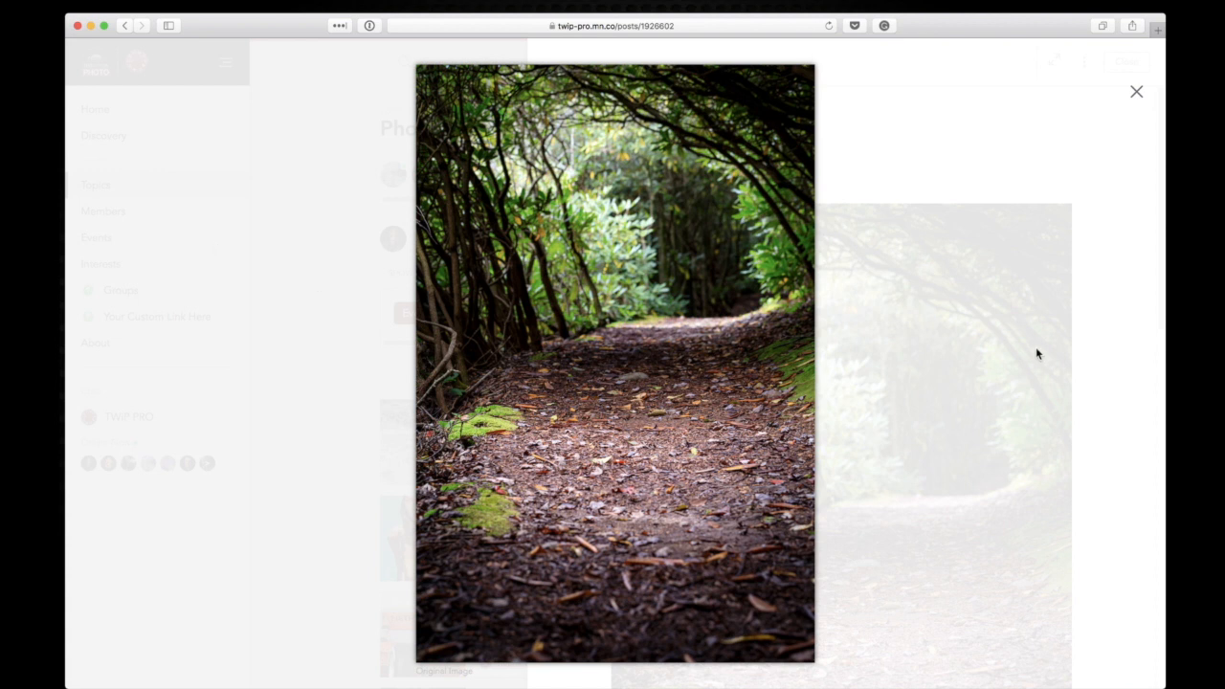
pyautogui.moveTo(1037, 355)
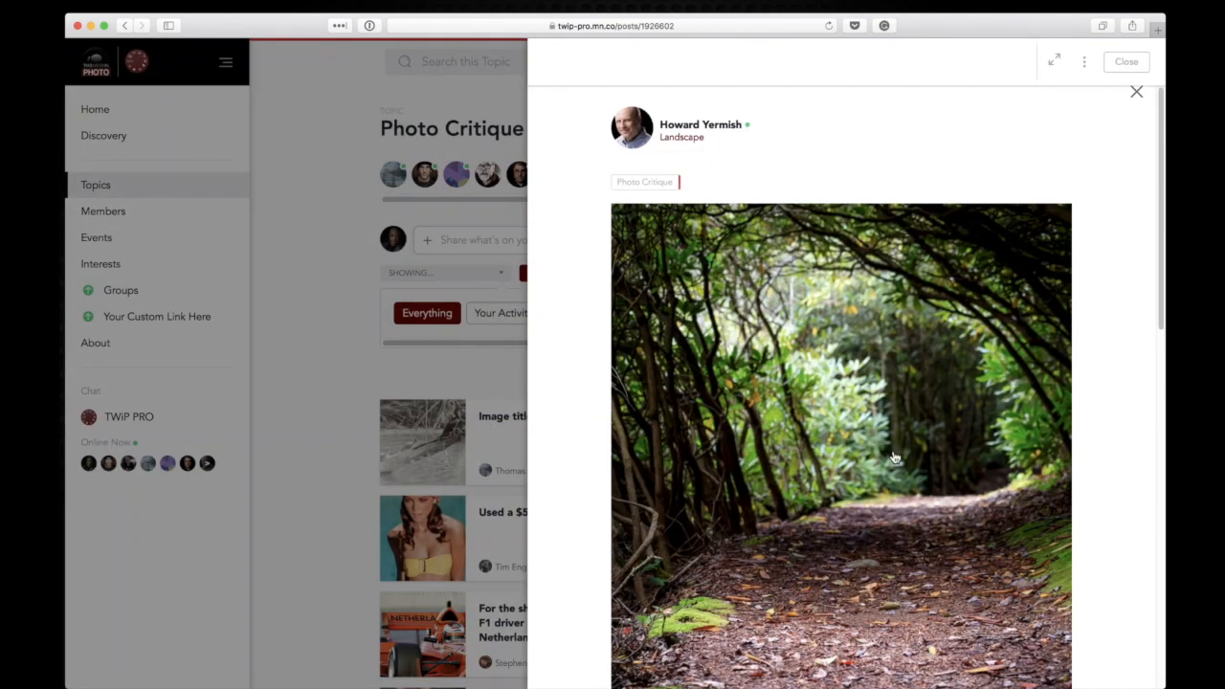
pyautogui.moveTo(237, 540)
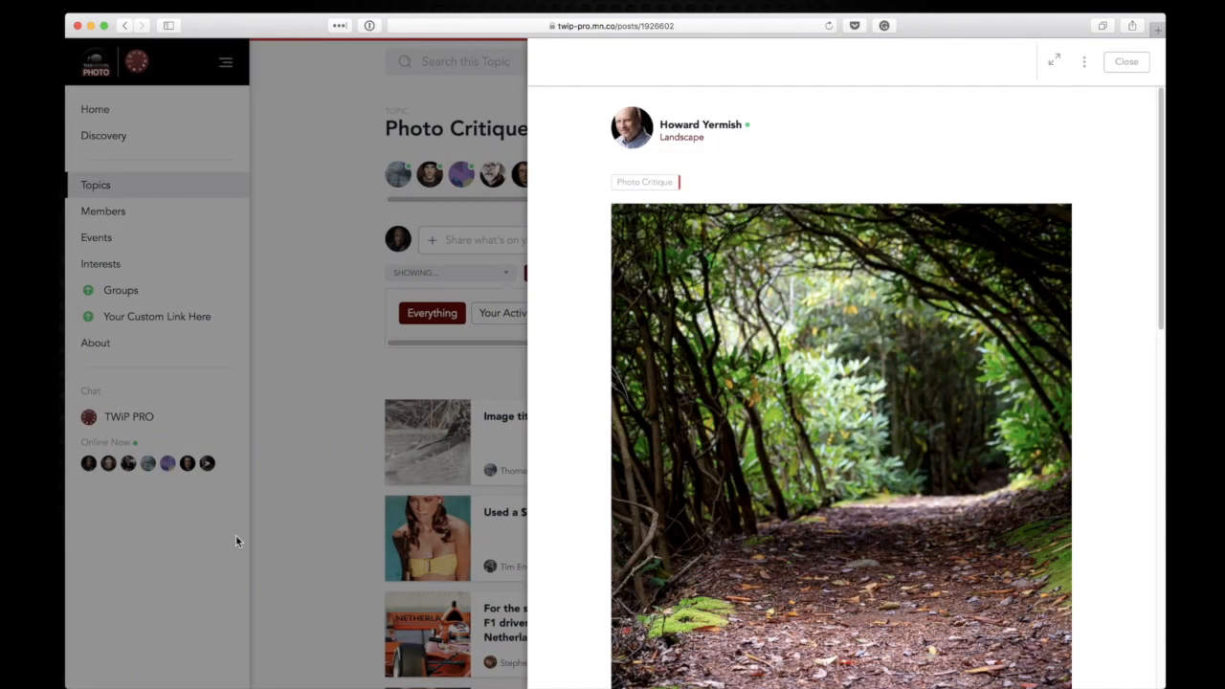
# Close the forest trail post, open Mark Harris's blonde portrait post, and read its settings
pyautogui.click(1125, 61)
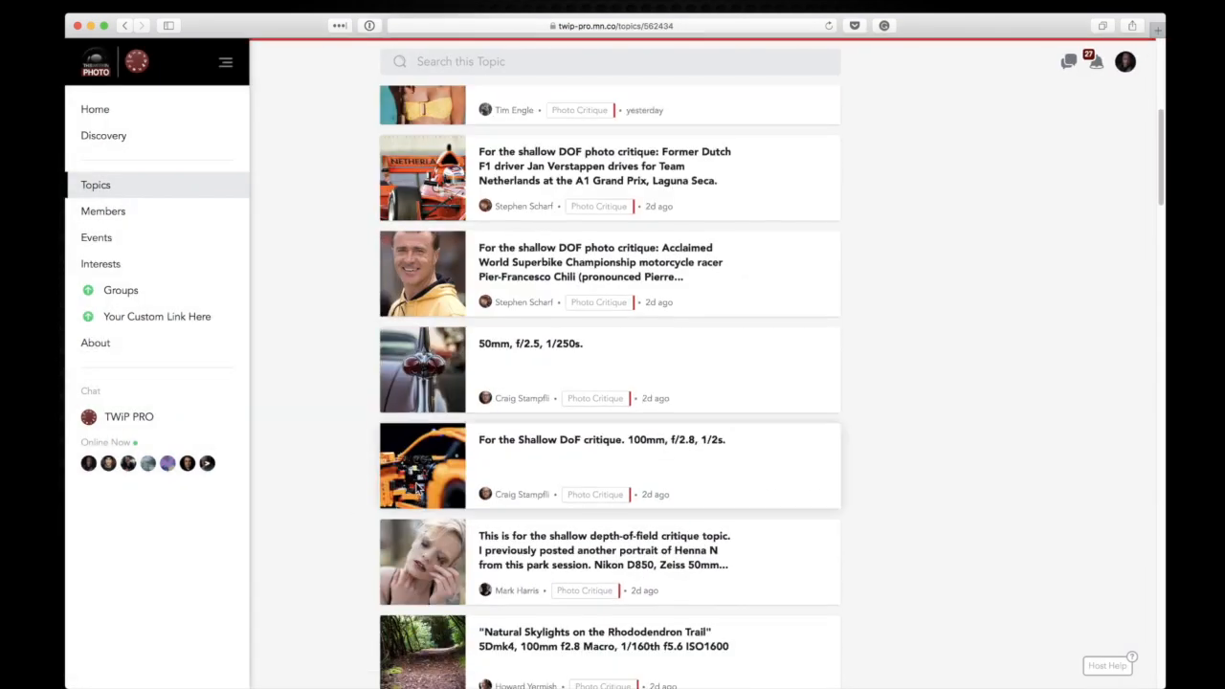
pyautogui.scroll(-3)
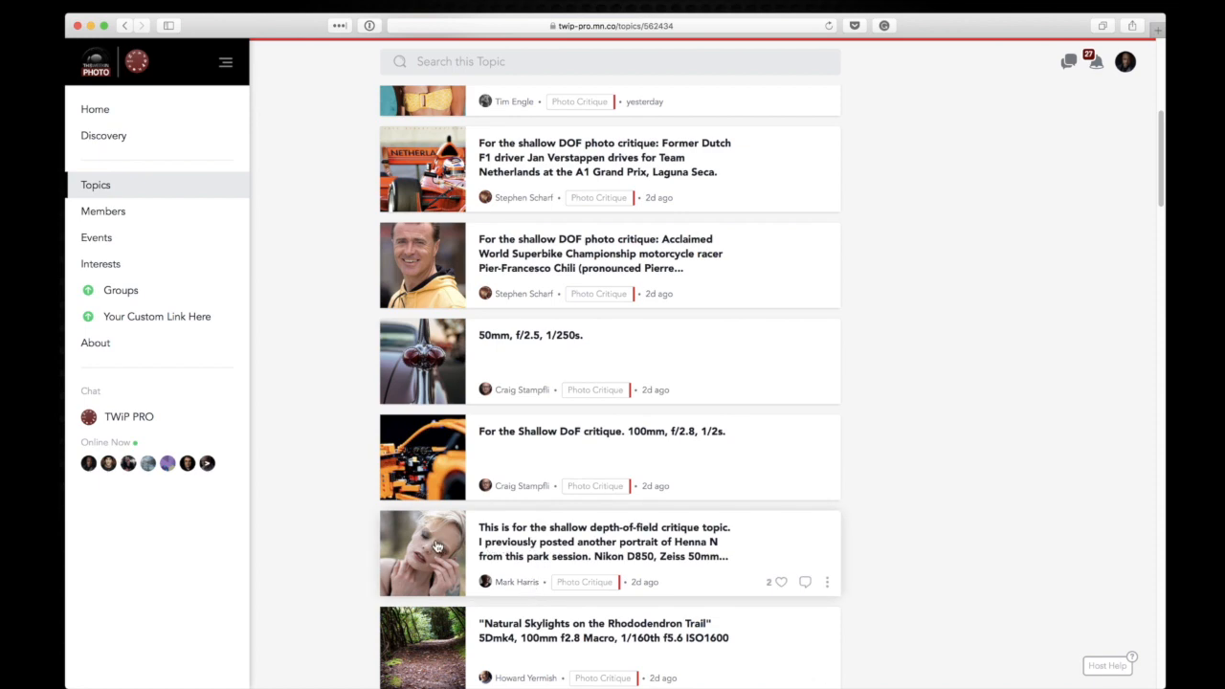
pyautogui.click(431, 550)
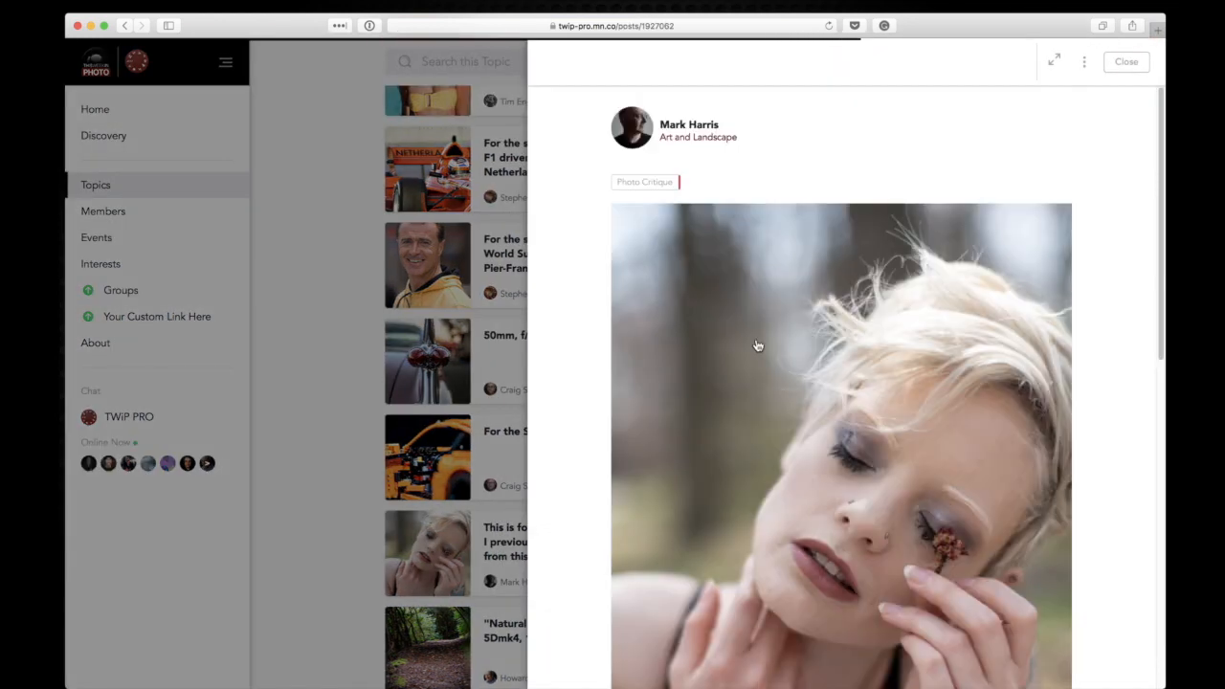
pyautogui.scroll(-3)
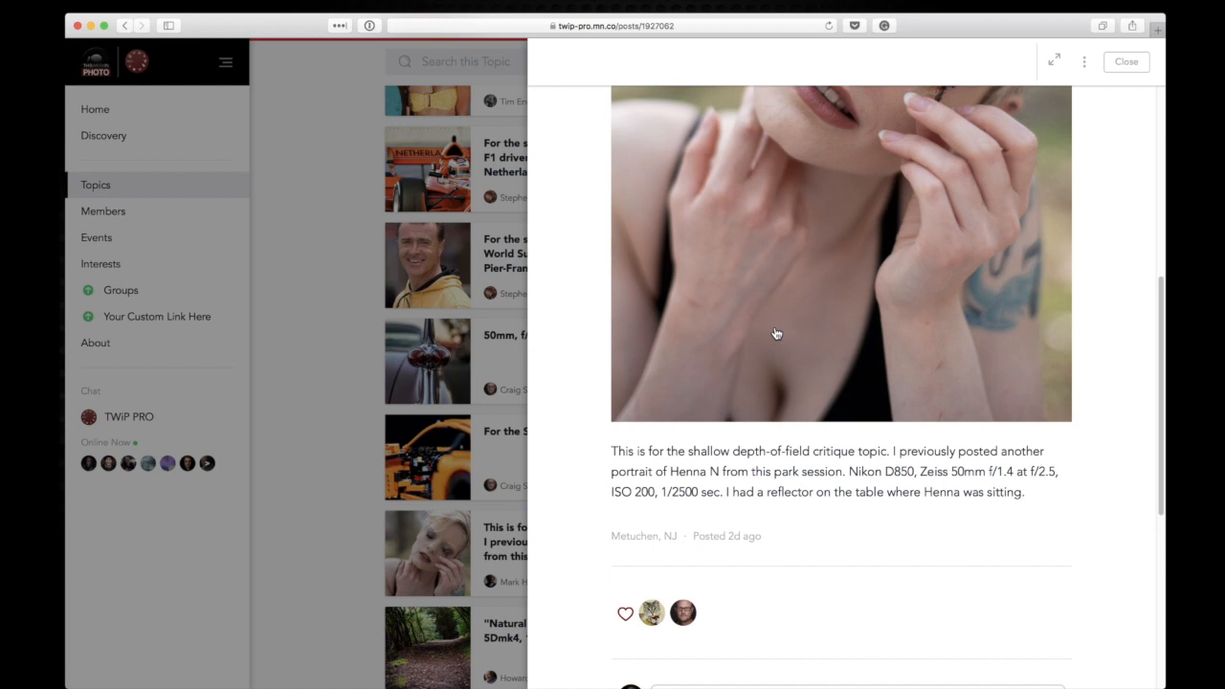
pyautogui.moveTo(843, 407)
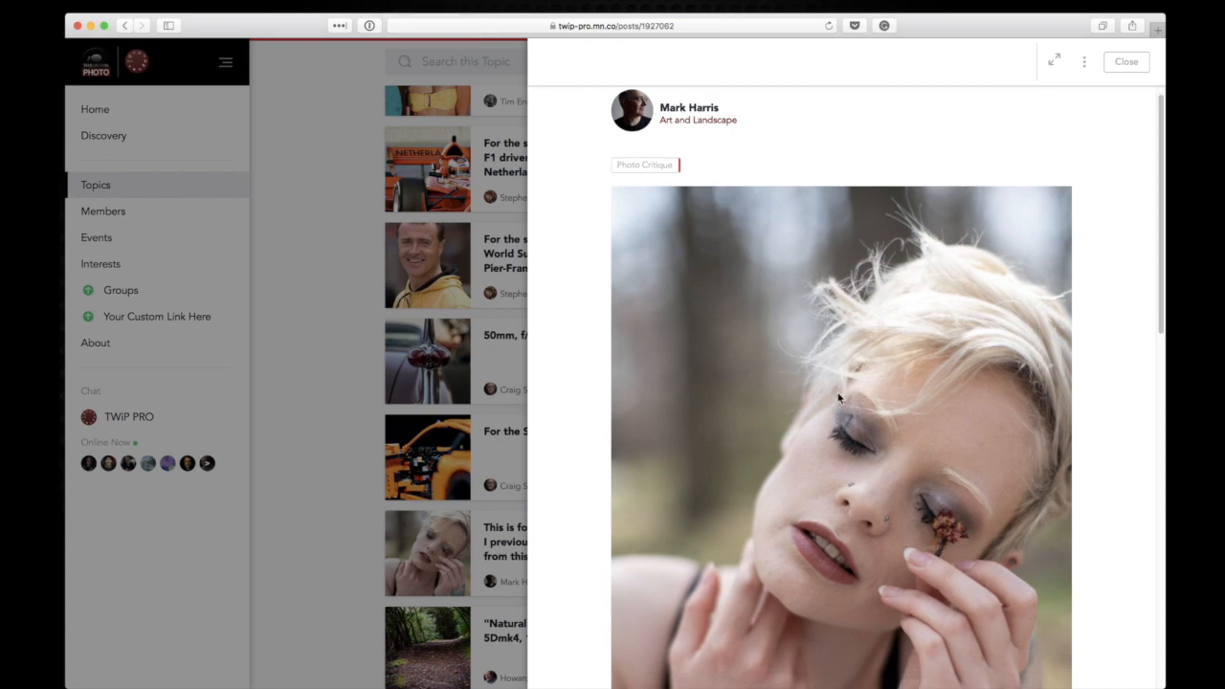
pyautogui.click(839, 399)
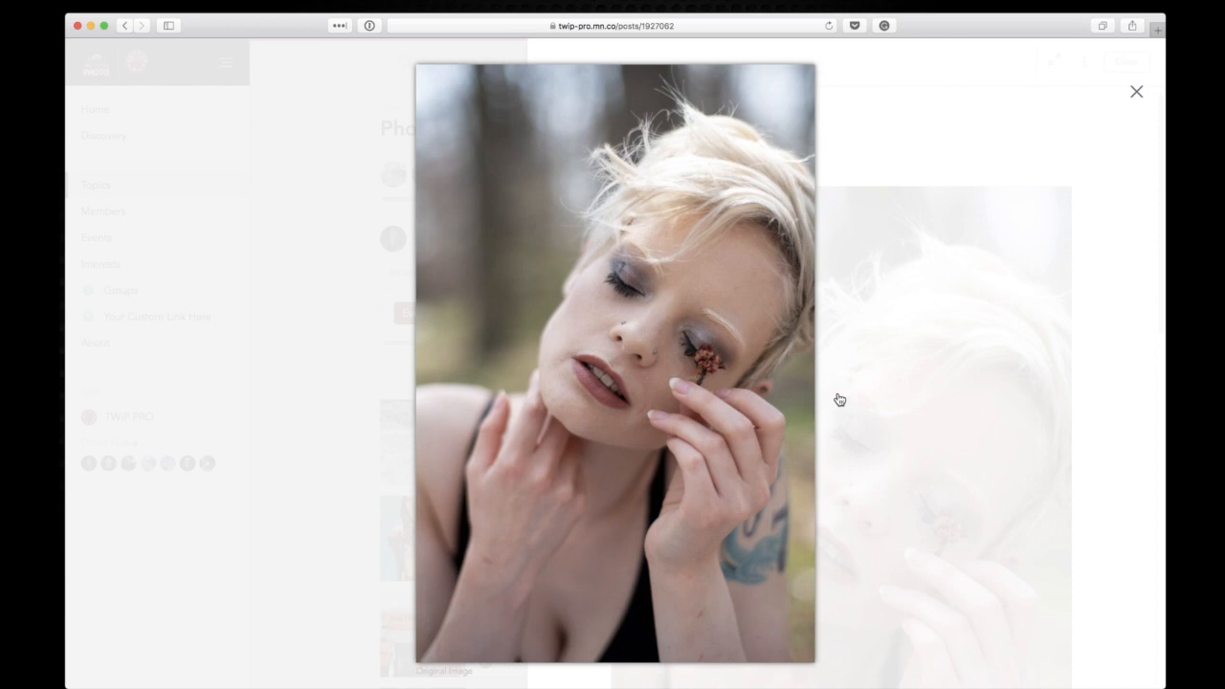
pyautogui.moveTo(905, 387)
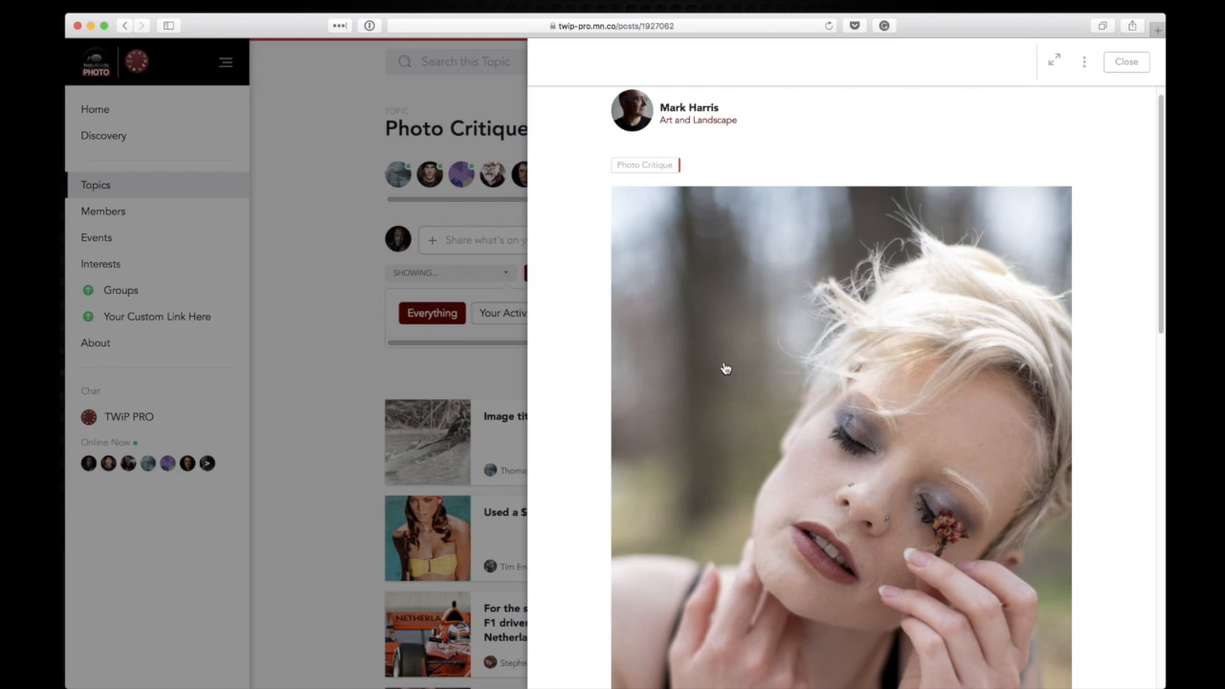
pyautogui.click(1126, 61)
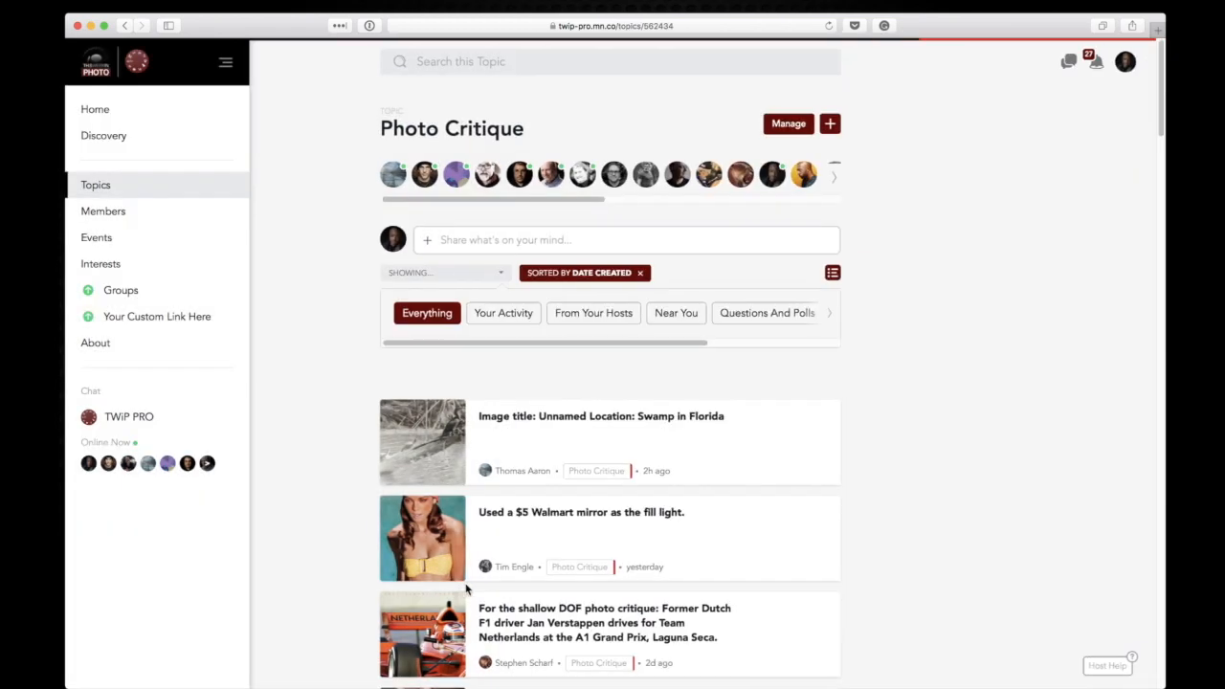
pyautogui.scroll(-3)
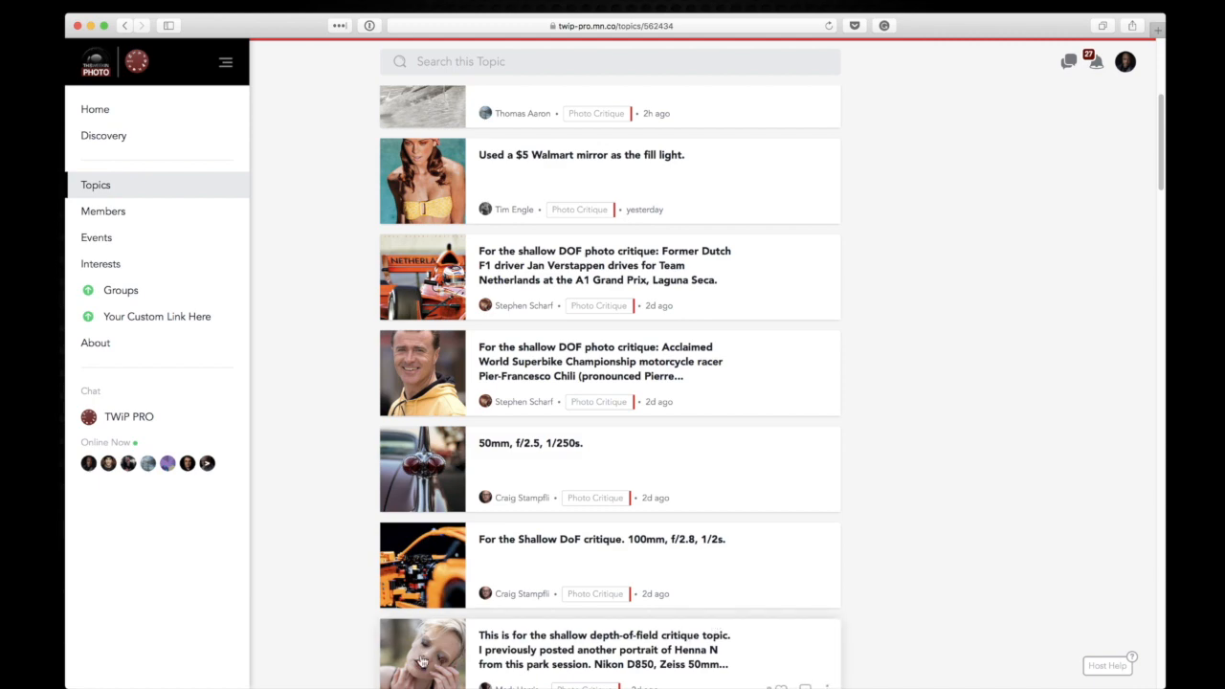
pyautogui.click(419, 669)
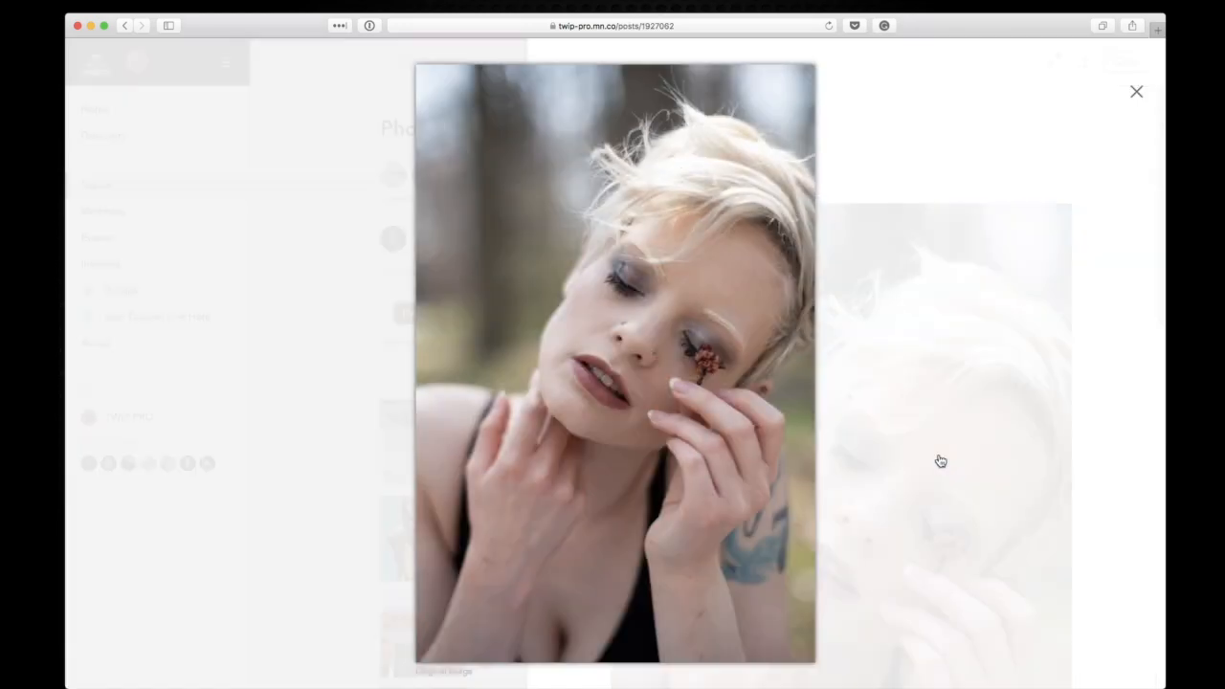
pyautogui.moveTo(946, 459)
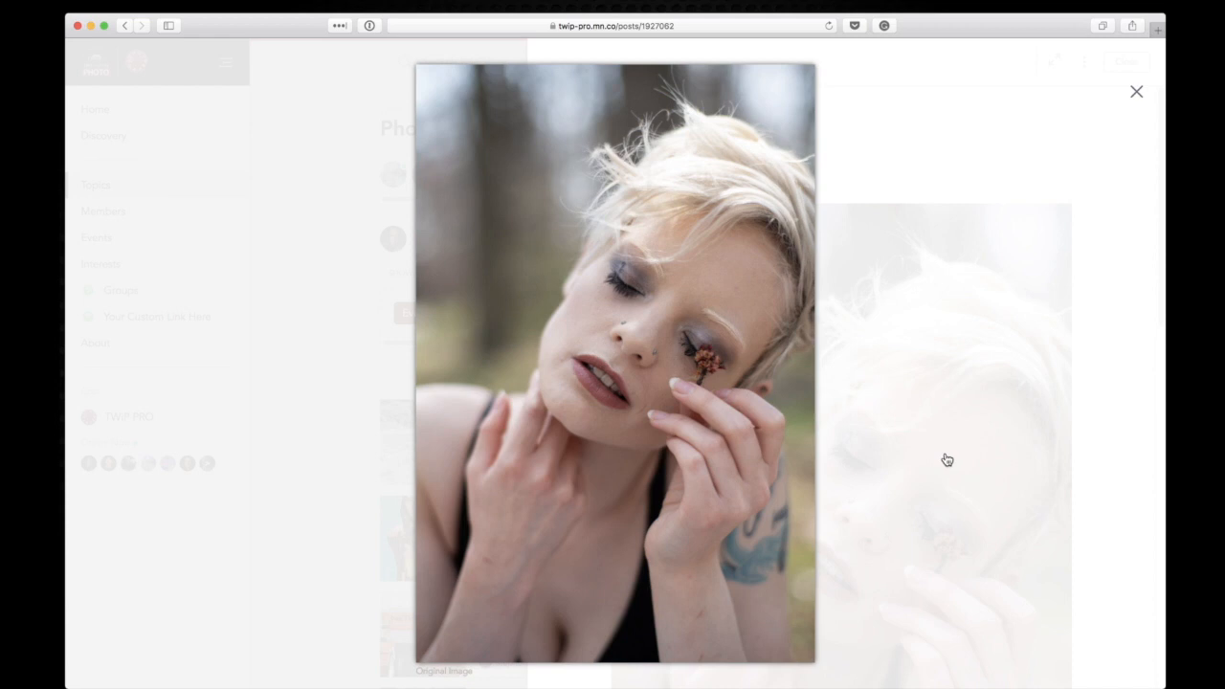
pyautogui.click(1135, 92)
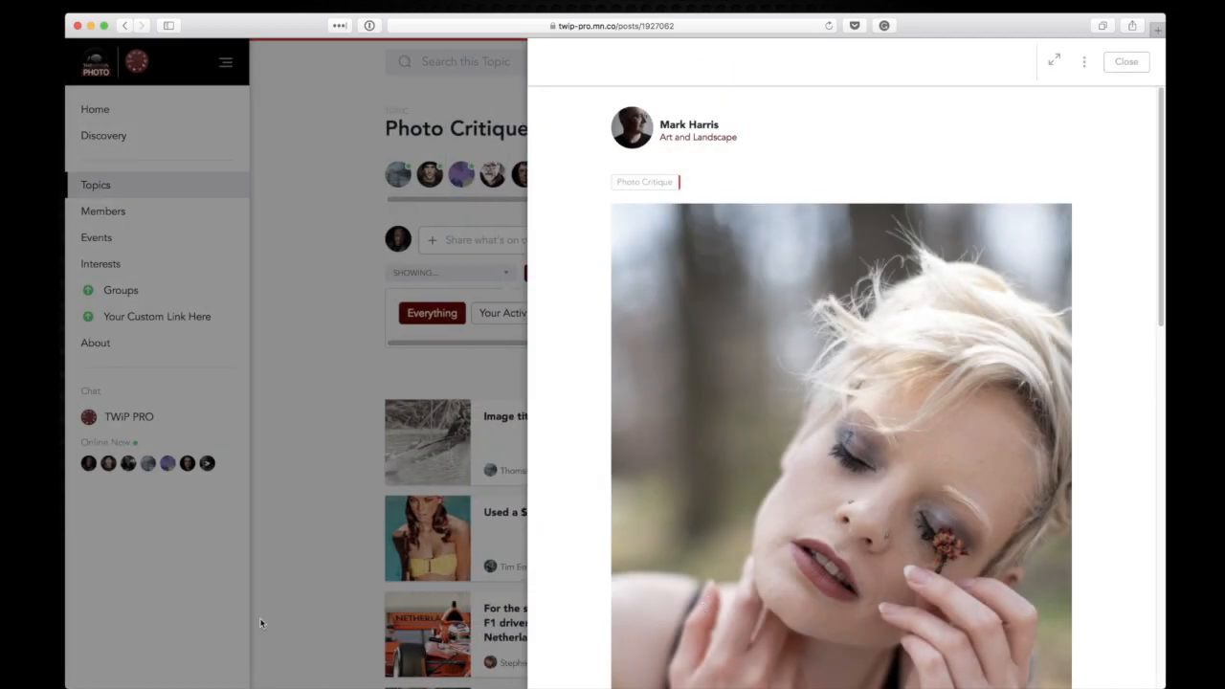
pyautogui.click(1126, 61)
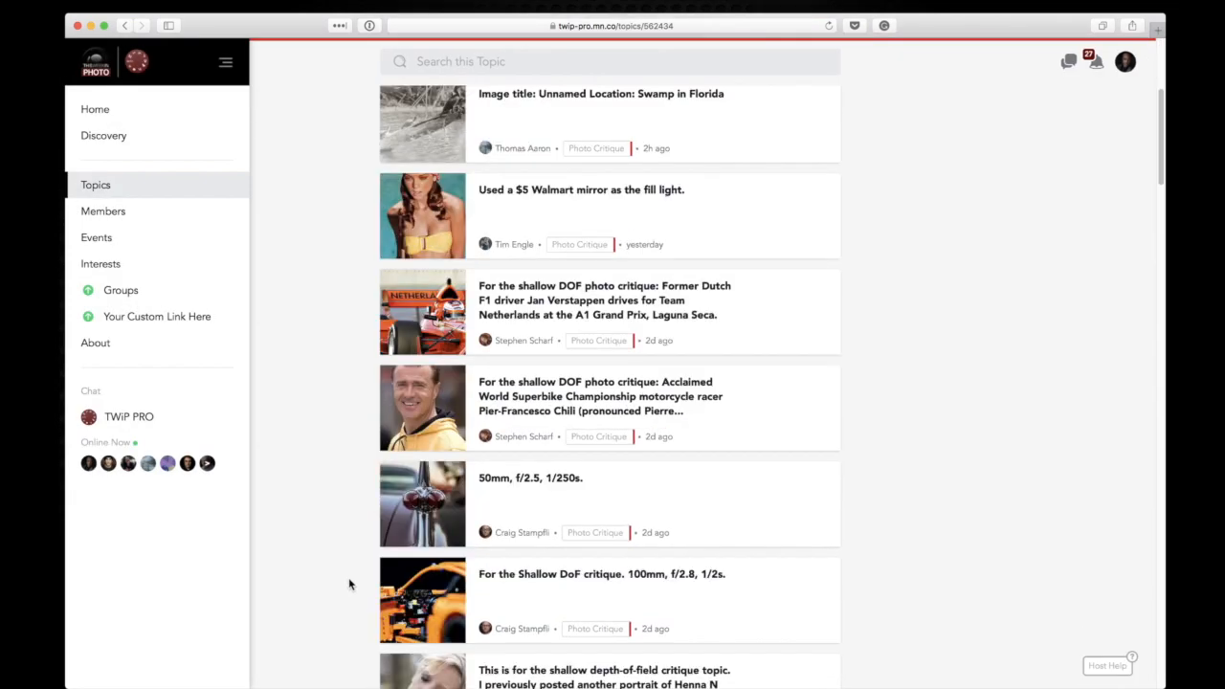
pyautogui.scroll(-3)
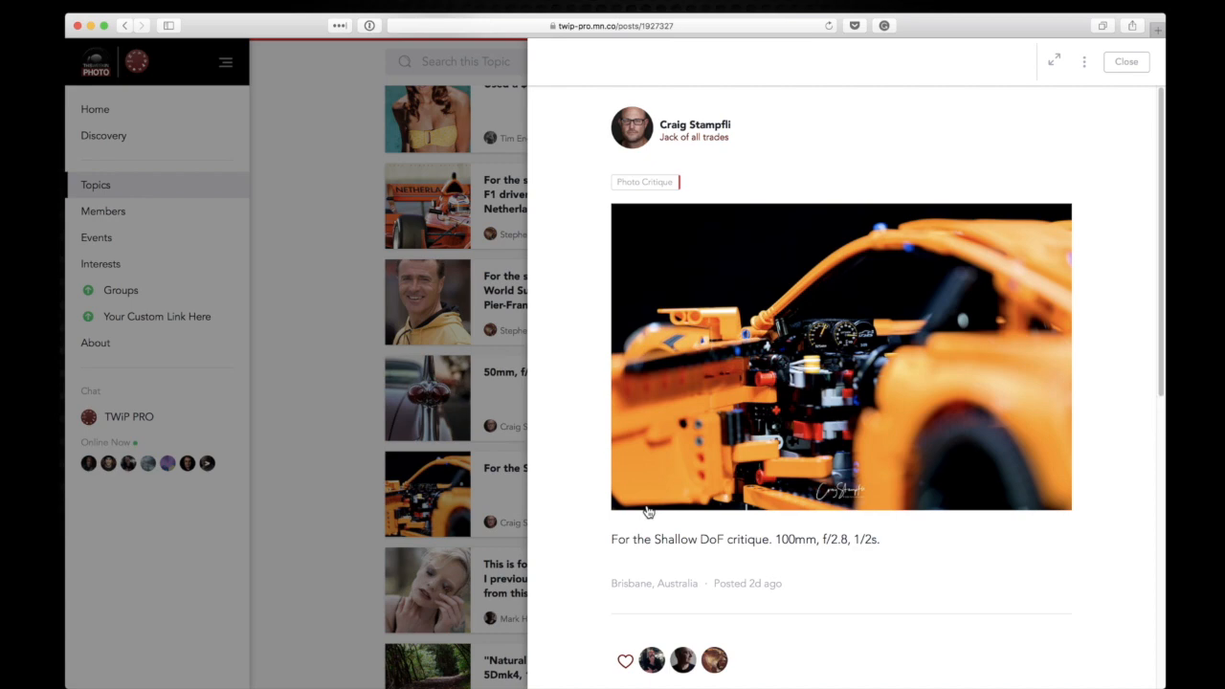
pyautogui.click(840, 356)
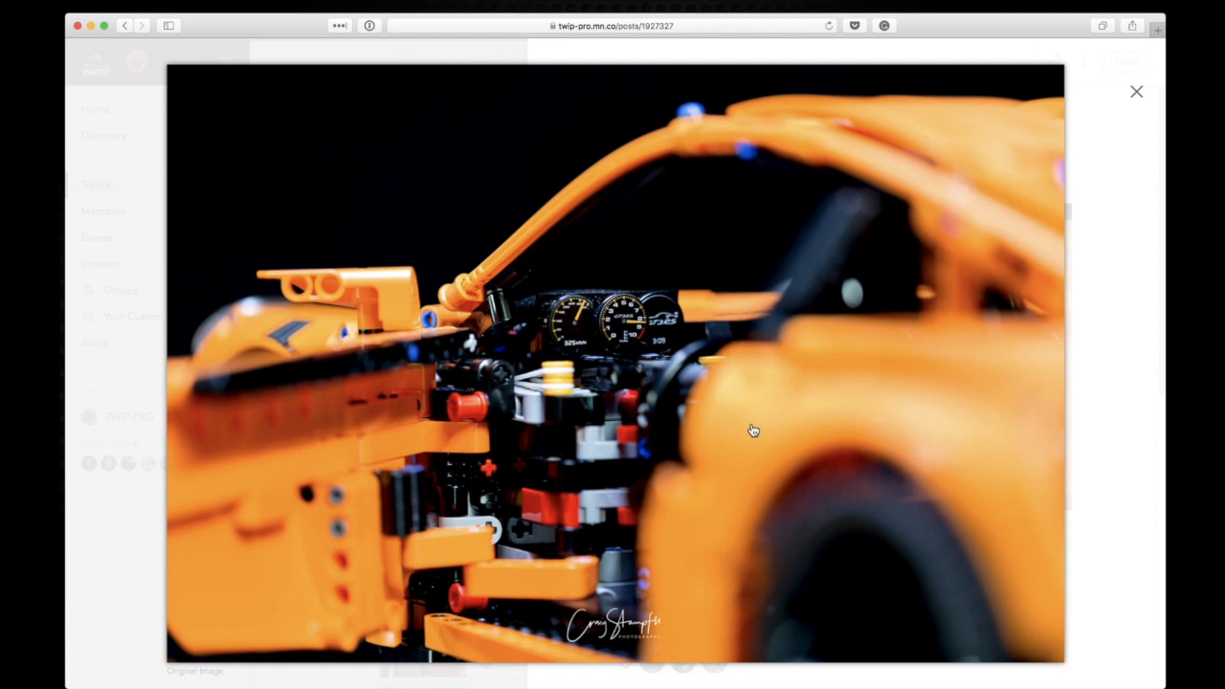
pyautogui.moveTo(595, 408)
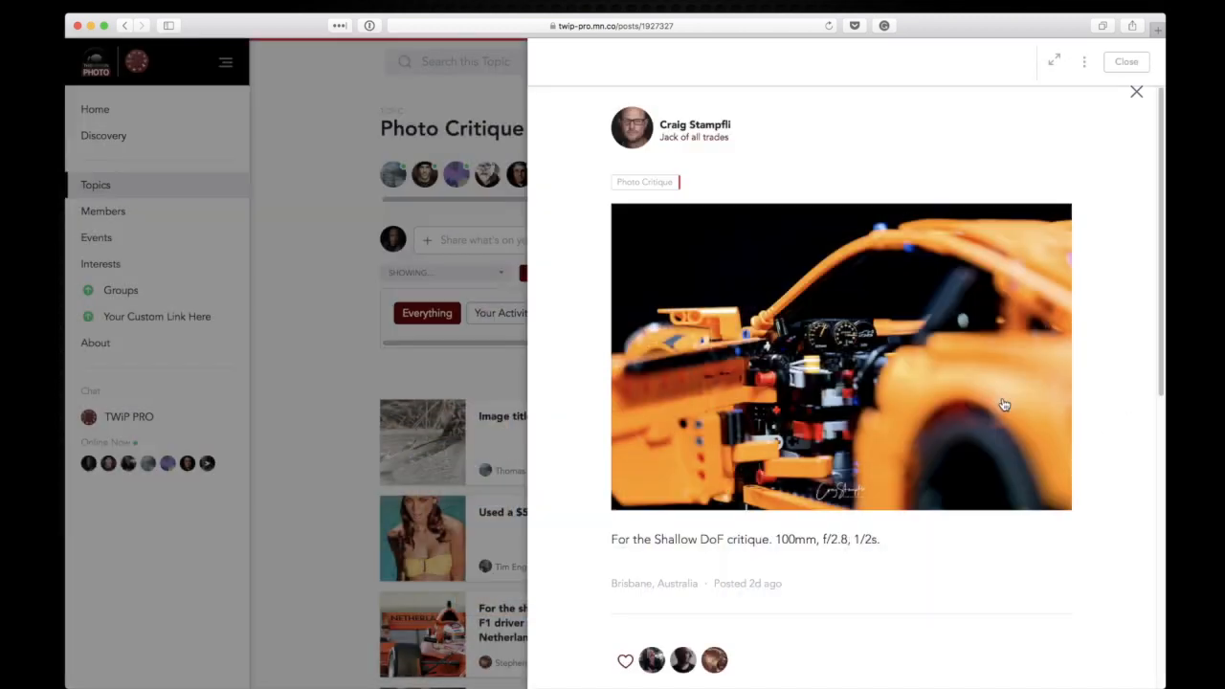
pyautogui.moveTo(574, 160)
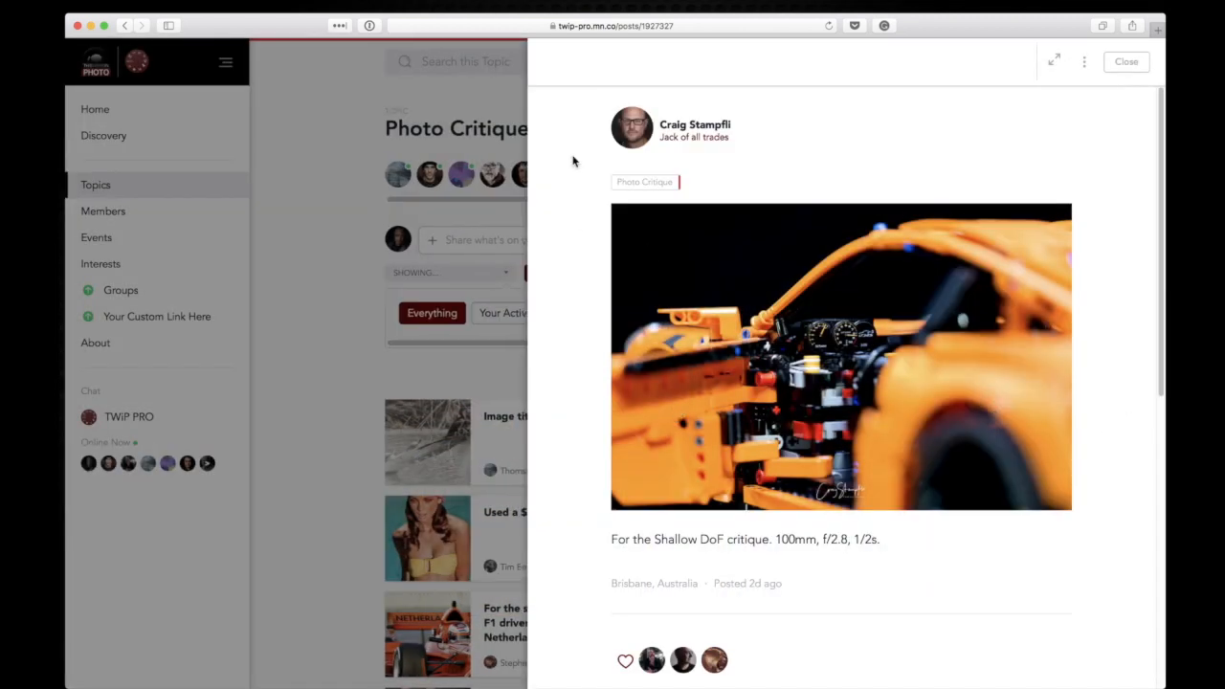
pyautogui.moveTo(319, 614)
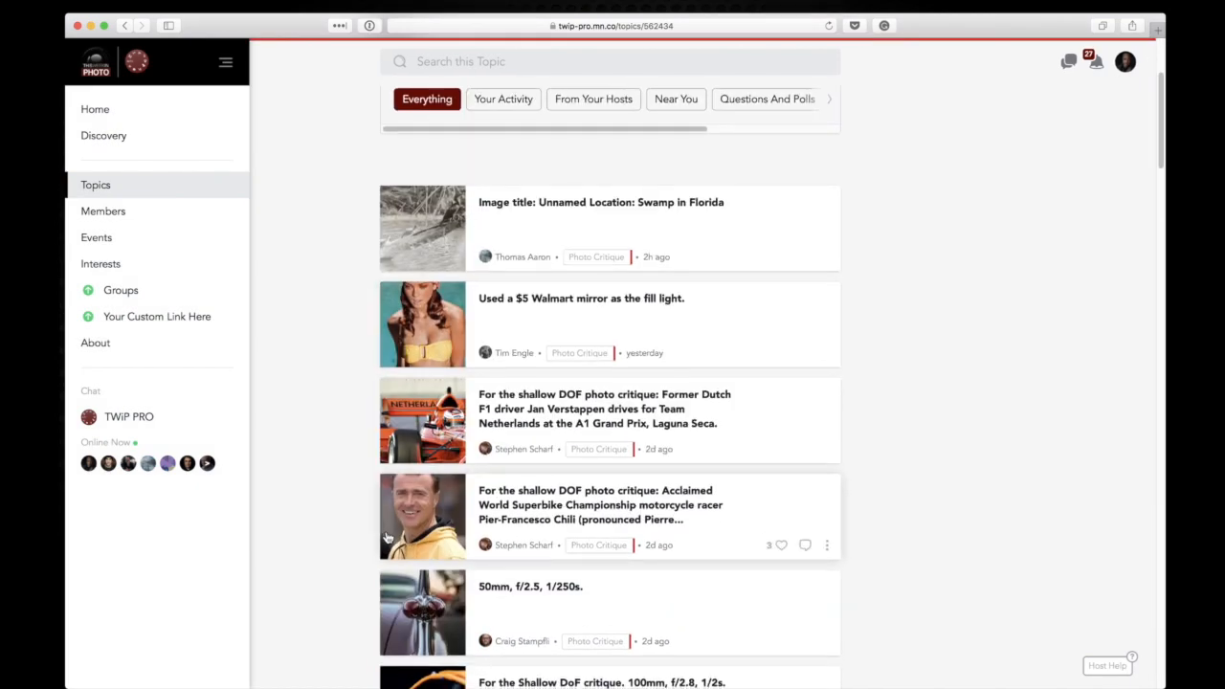
# Enlarge the '50mm, f/2.5, 1/250s' tail-light photo in the full-size viewer
pyautogui.scroll(-3)
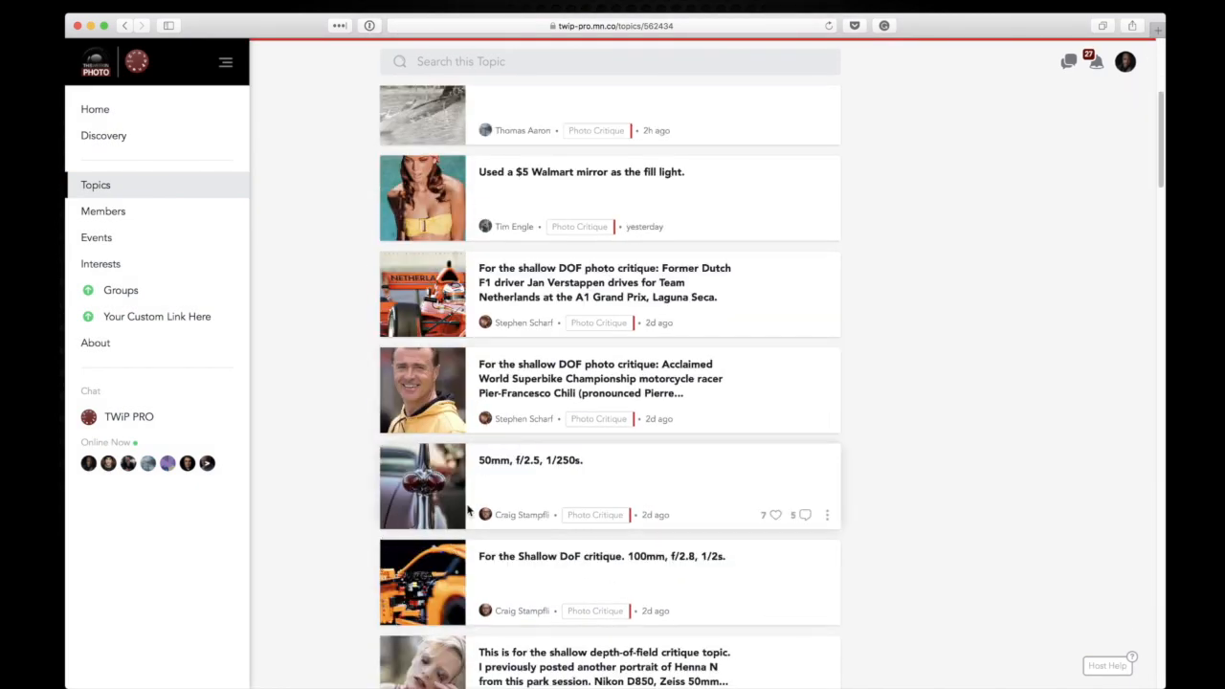
pyautogui.moveTo(504, 476)
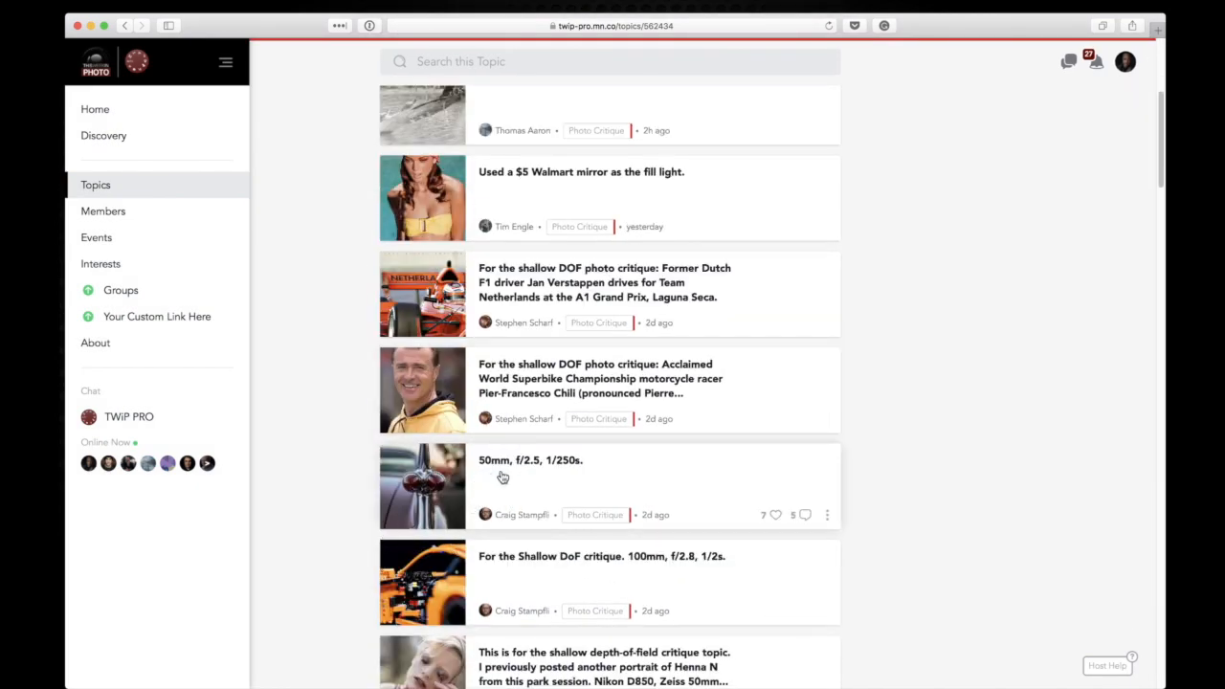
pyautogui.moveTo(496, 467)
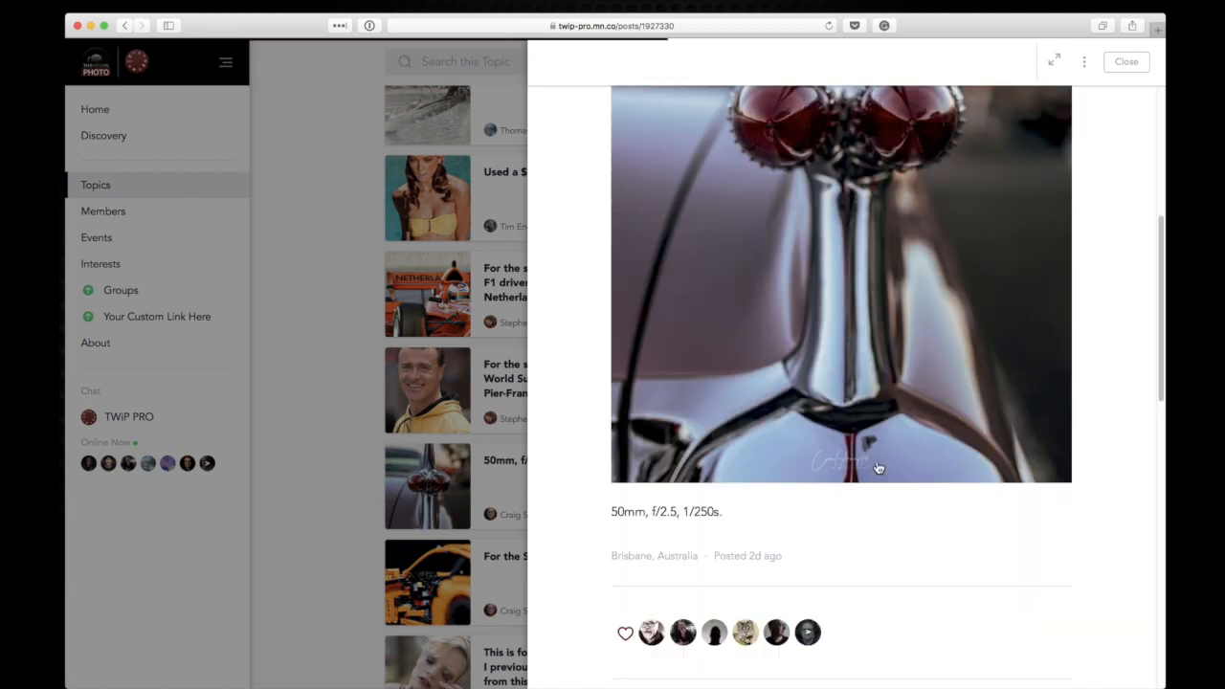
pyautogui.click(876, 467)
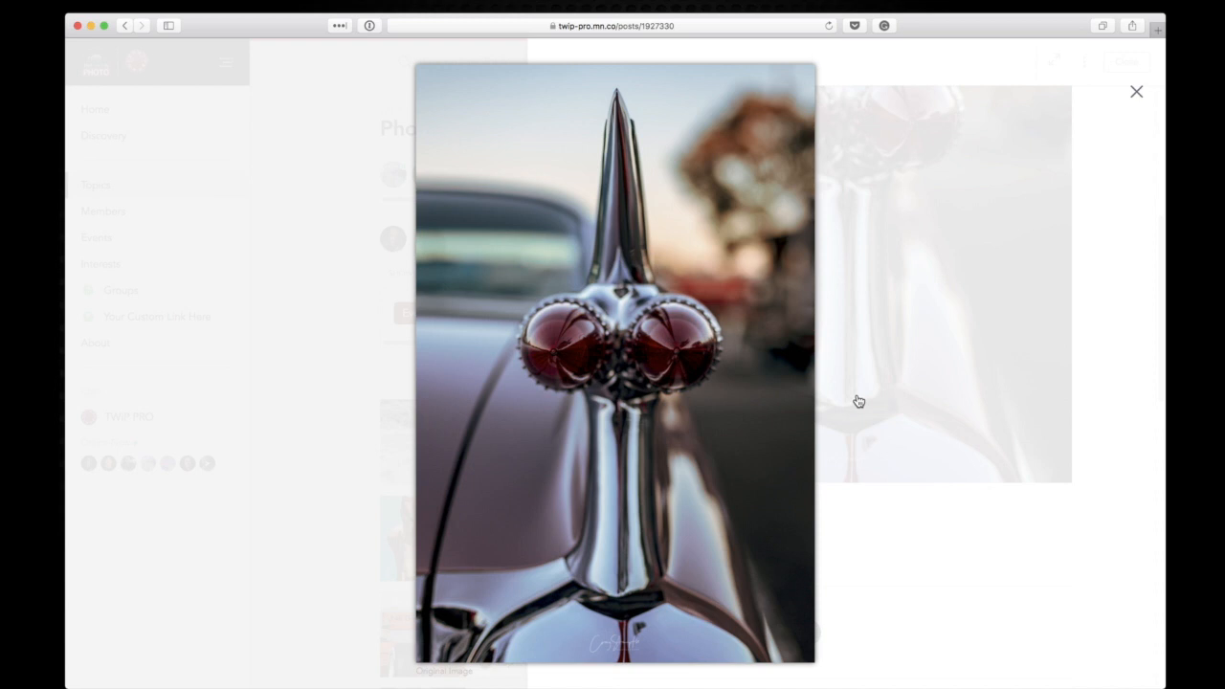
pyautogui.moveTo(842, 414)
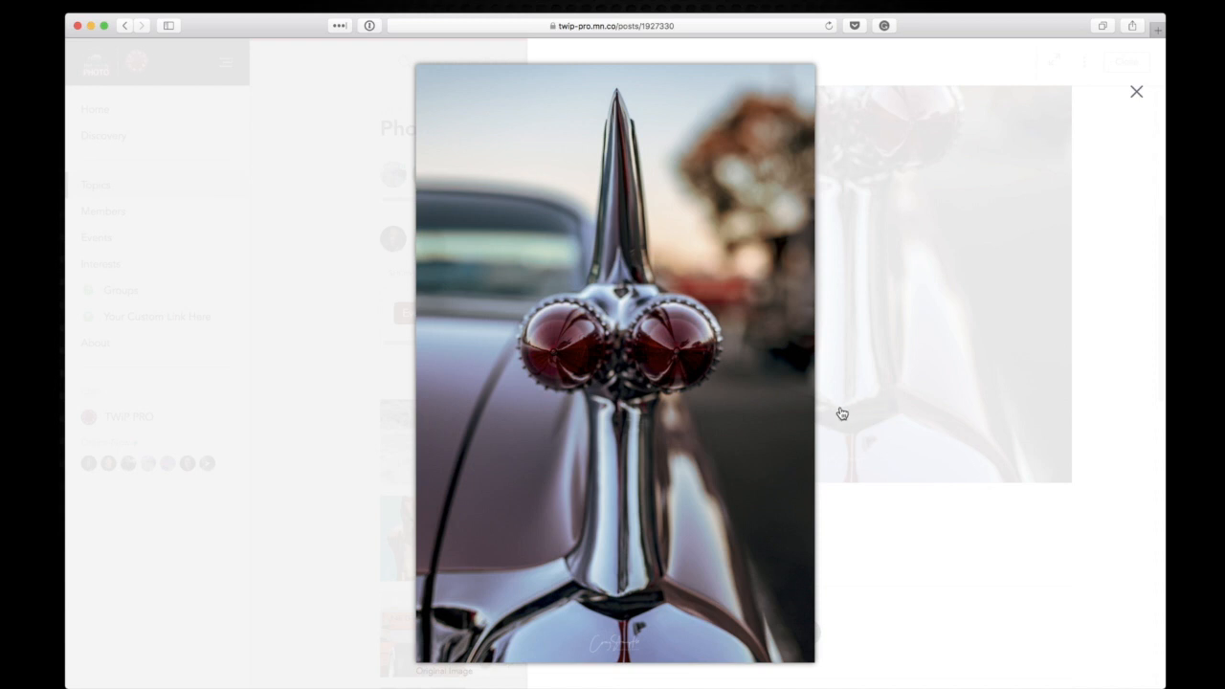
pyautogui.moveTo(929, 463)
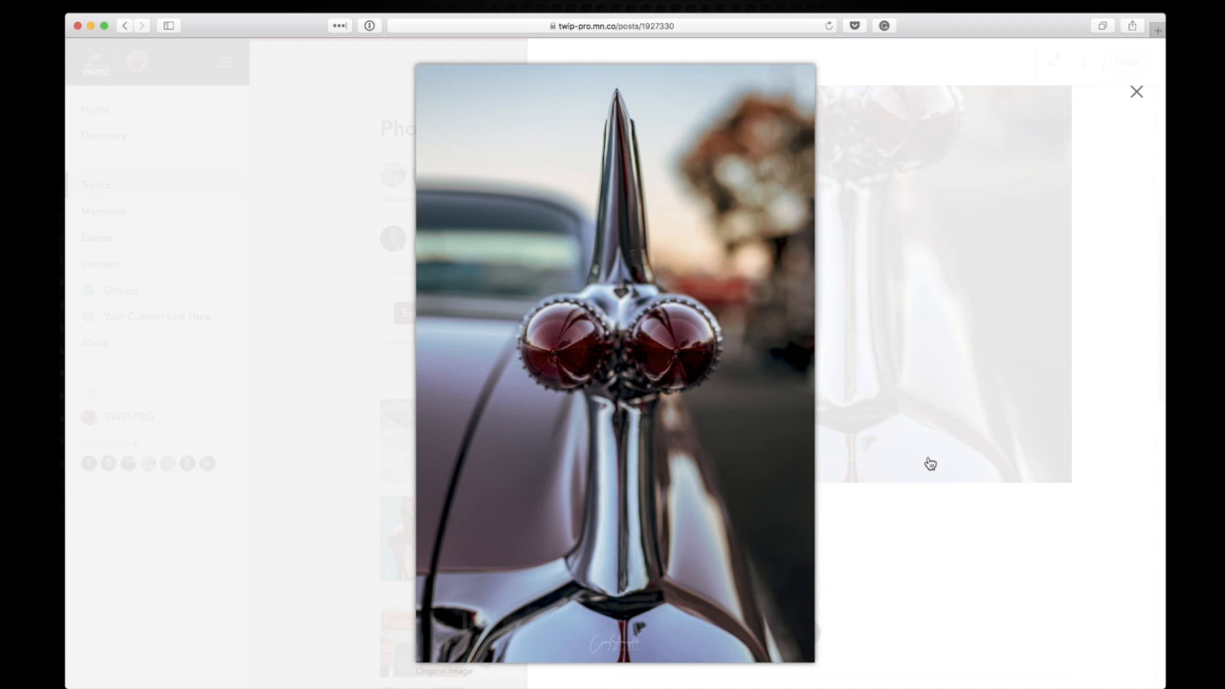
pyautogui.moveTo(1010, 574)
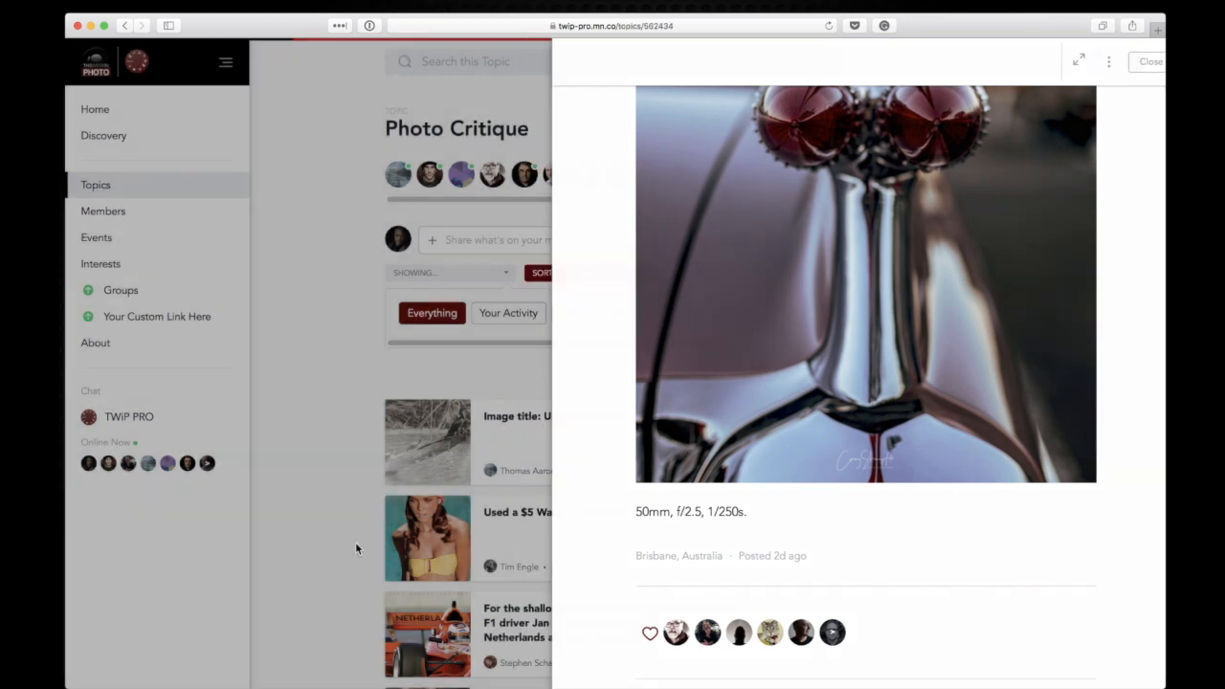
# Open Stephen Scharf's motorcycle racer portrait post and scroll to read its description
pyautogui.click(1151, 60)
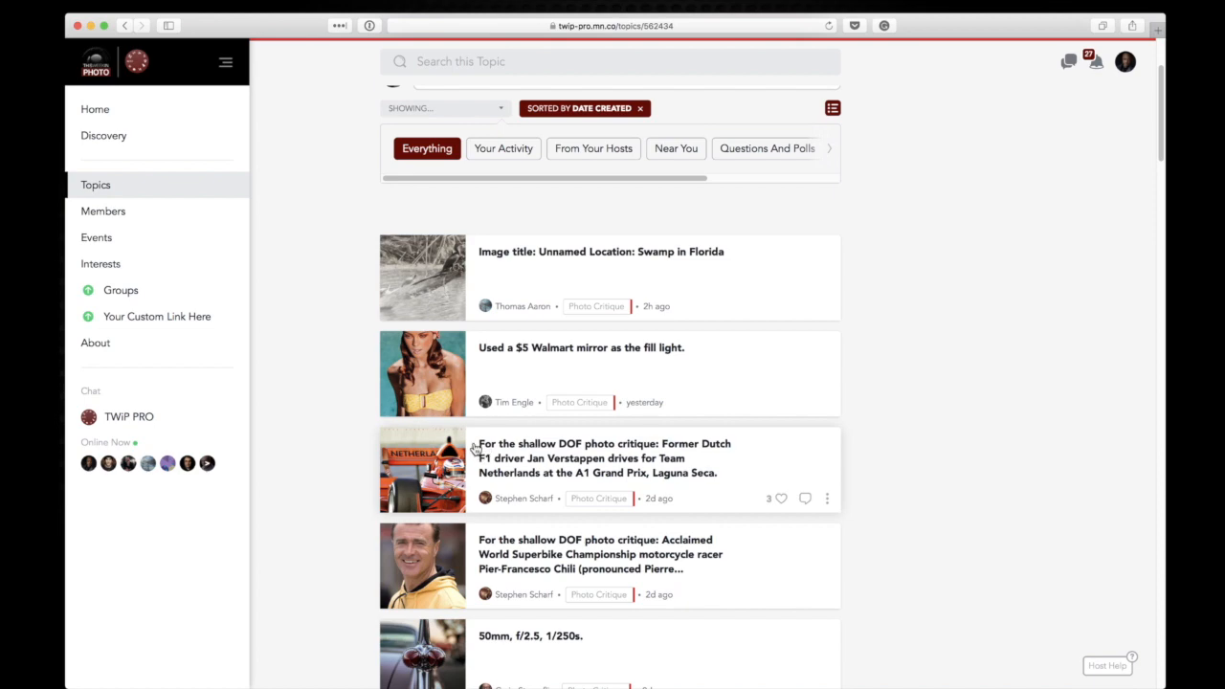
pyautogui.scroll(-3)
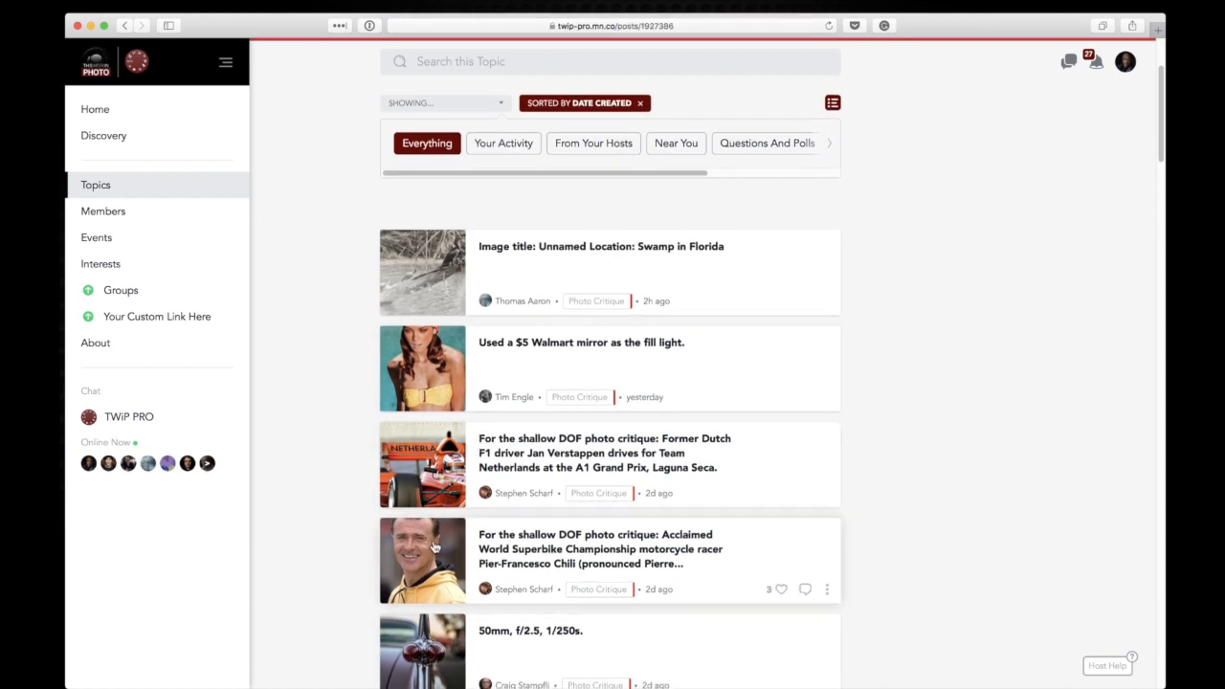
pyautogui.click(424, 560)
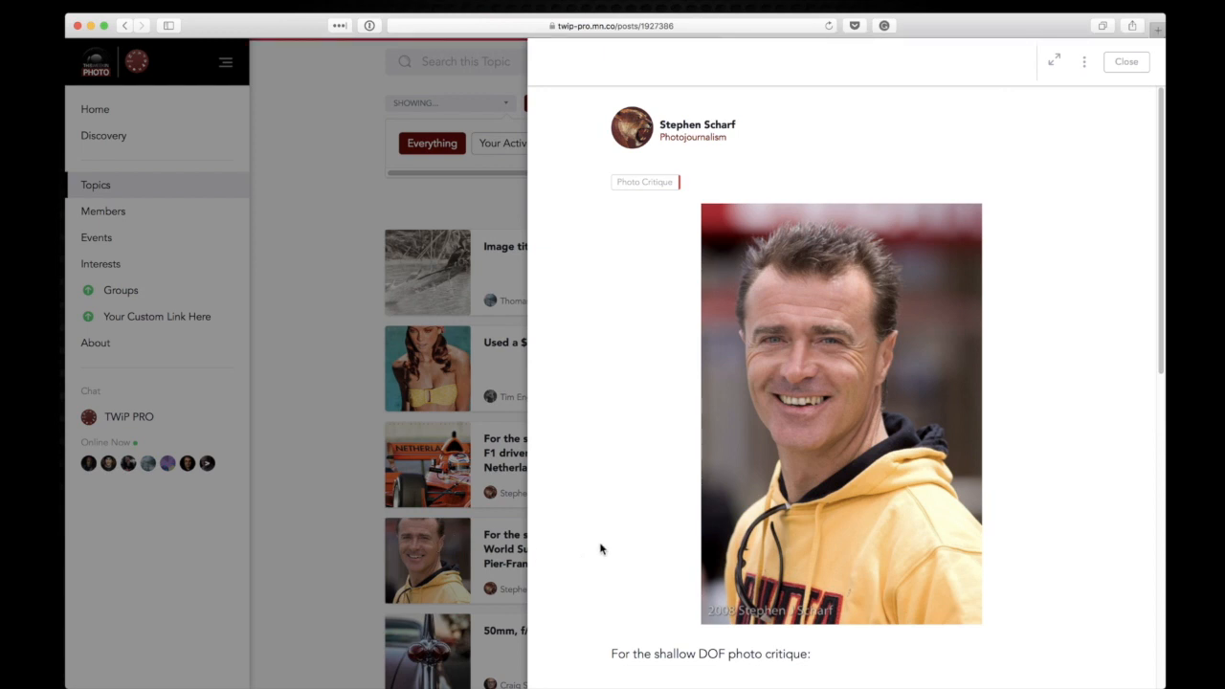
pyautogui.scroll(-3)
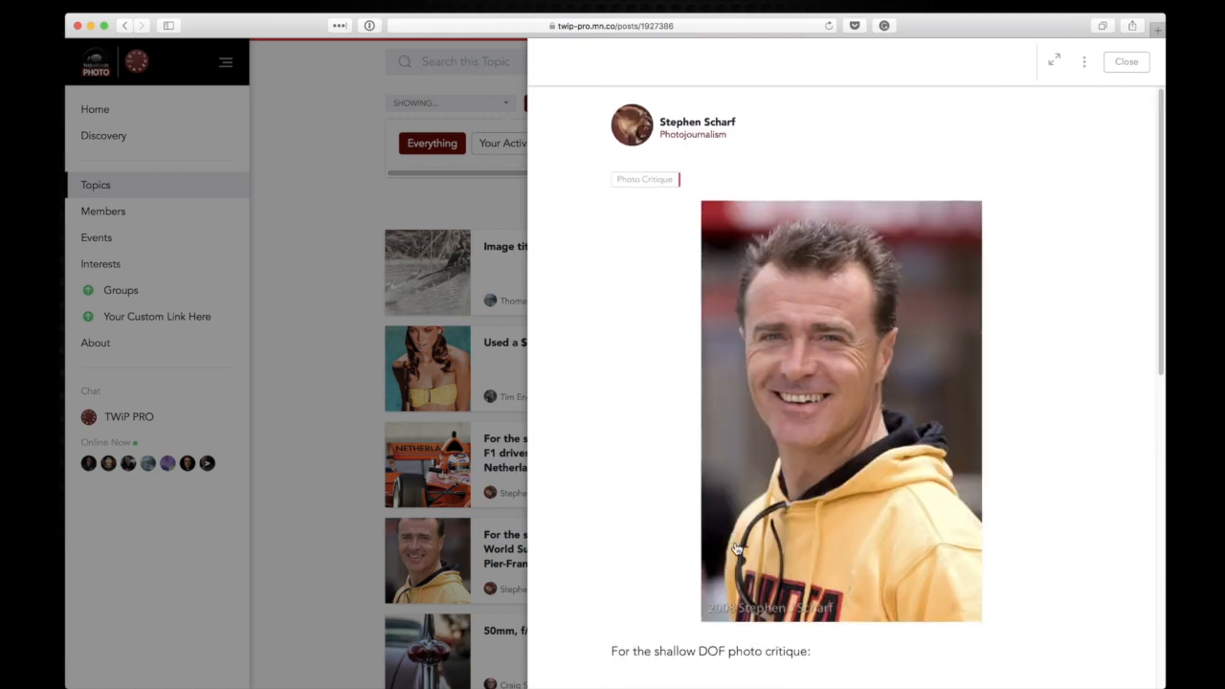
pyautogui.scroll(-3)
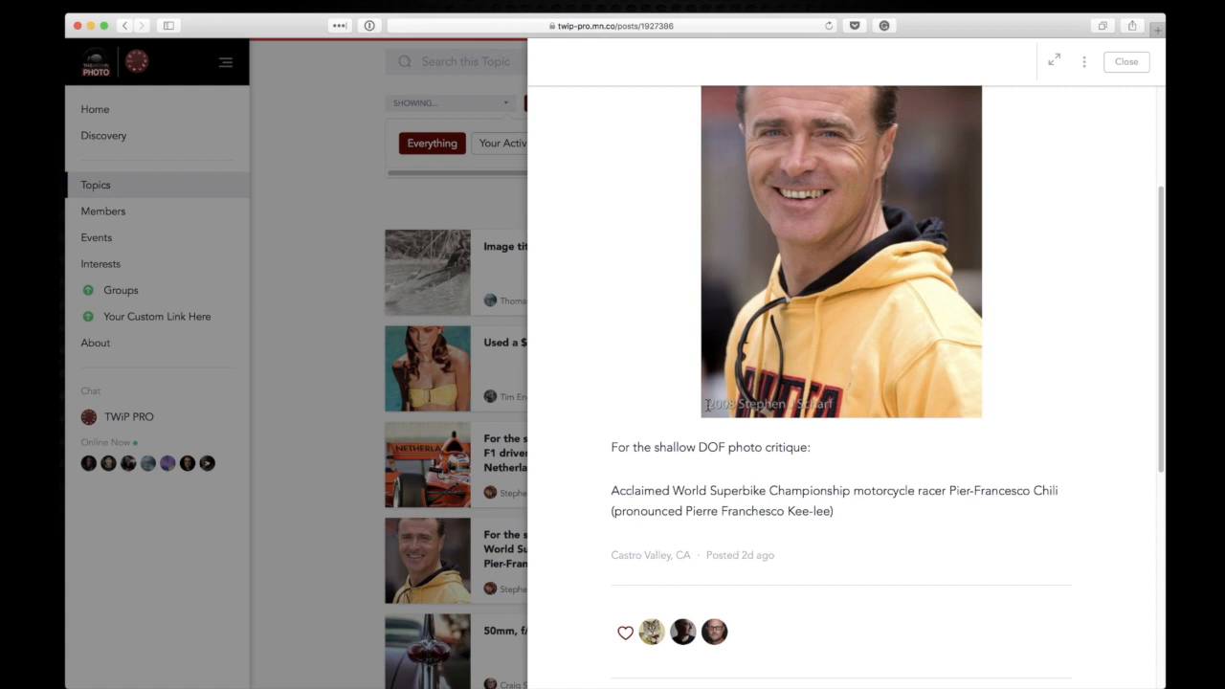
pyautogui.click(840, 259)
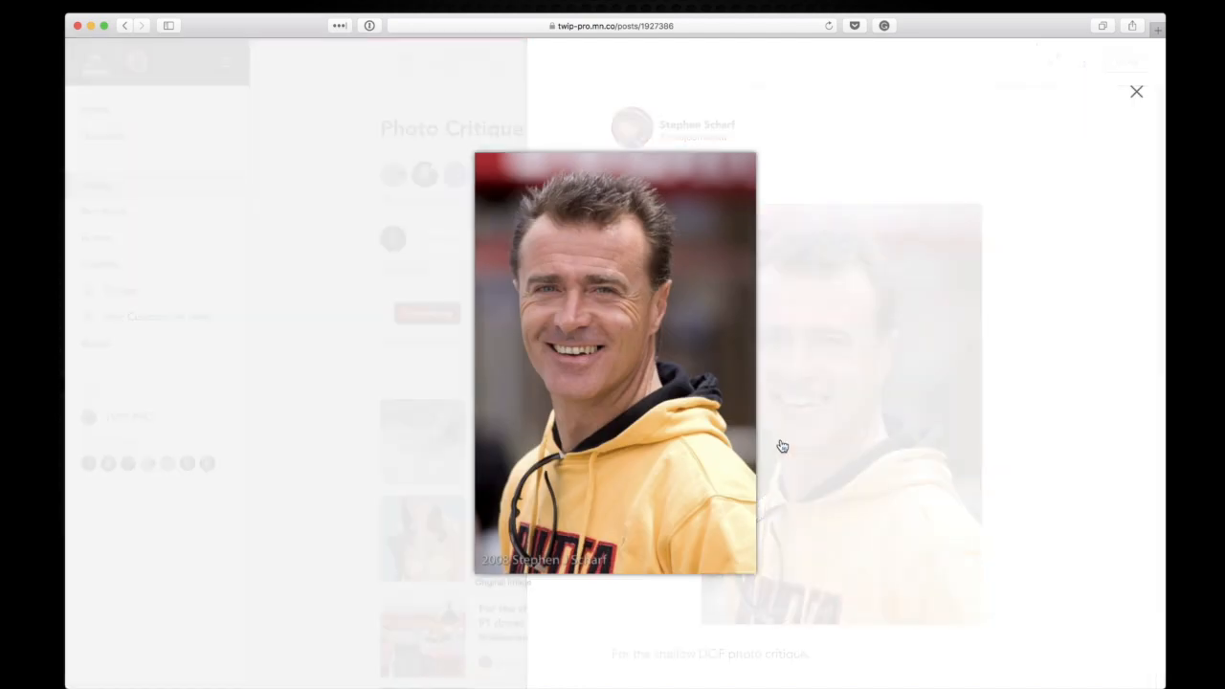
pyautogui.moveTo(1163, 532)
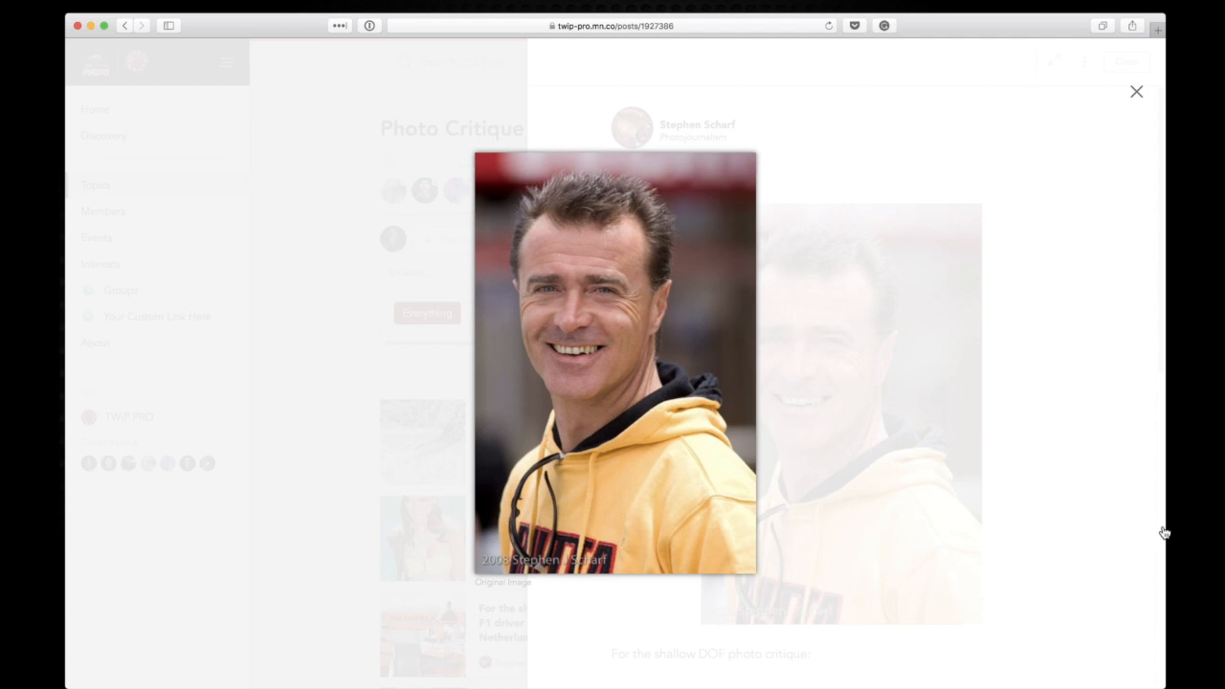
pyautogui.moveTo(1095, 512)
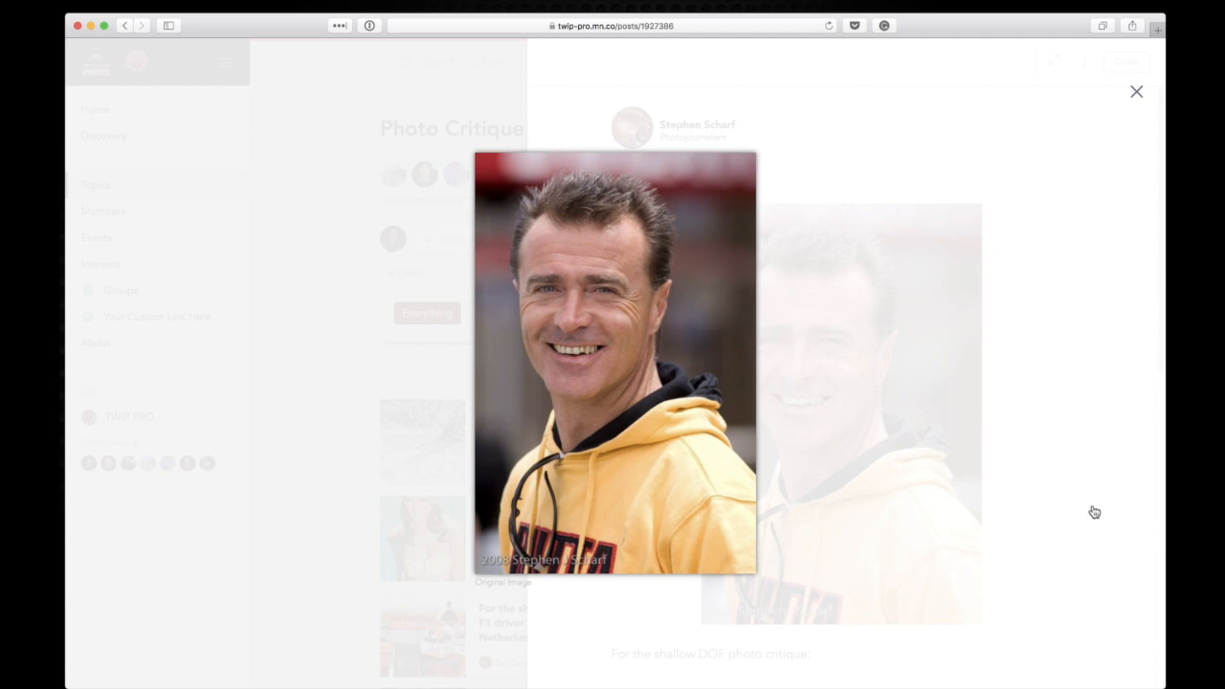
pyautogui.moveTo(989, 237)
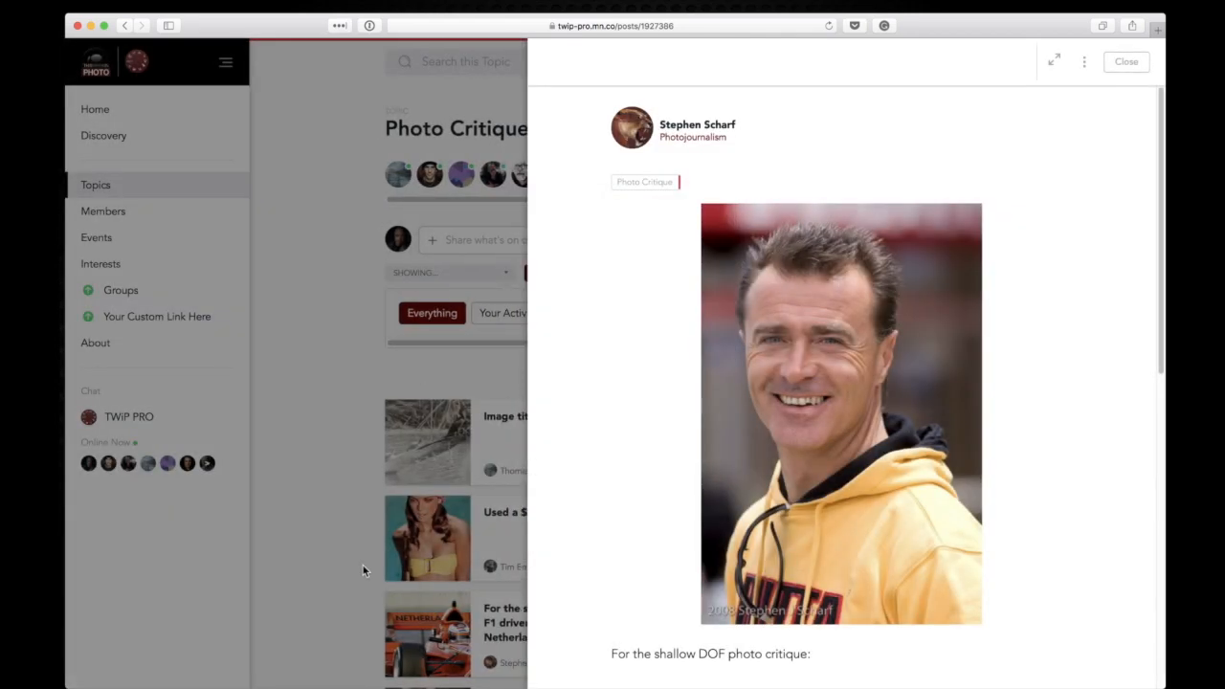
# Close the racer portrait post and scroll the feed toward the Netherlands F1 post
pyautogui.click(1125, 61)
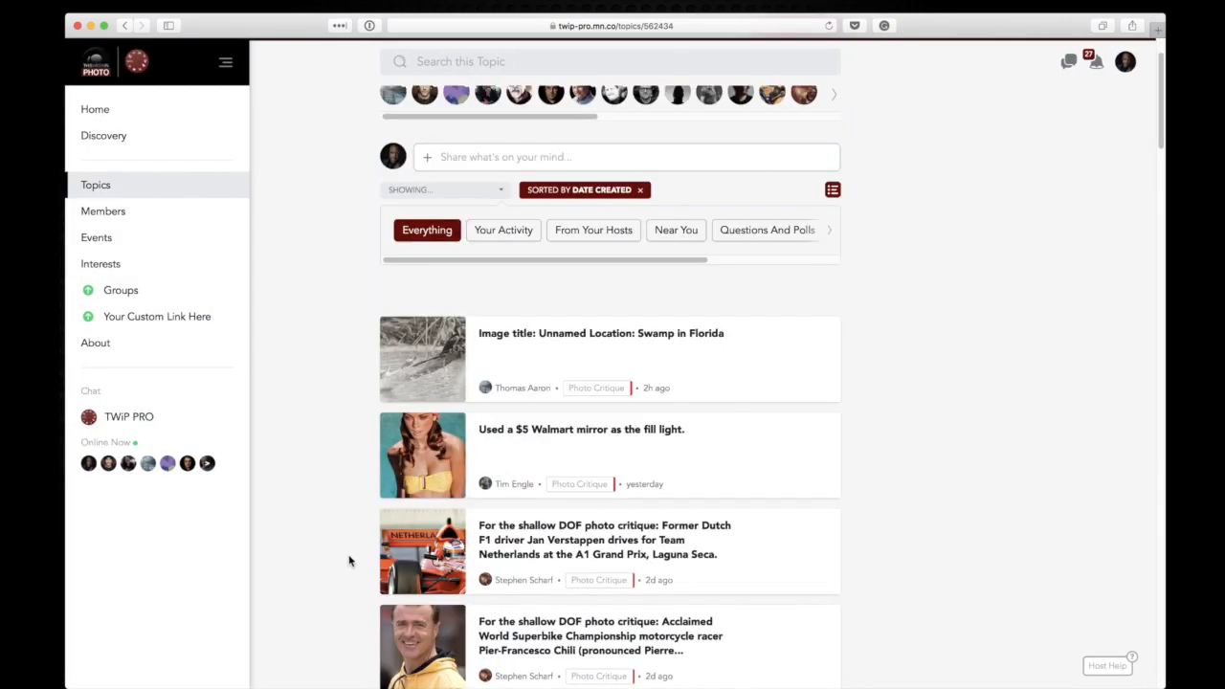
pyautogui.scroll(-3)
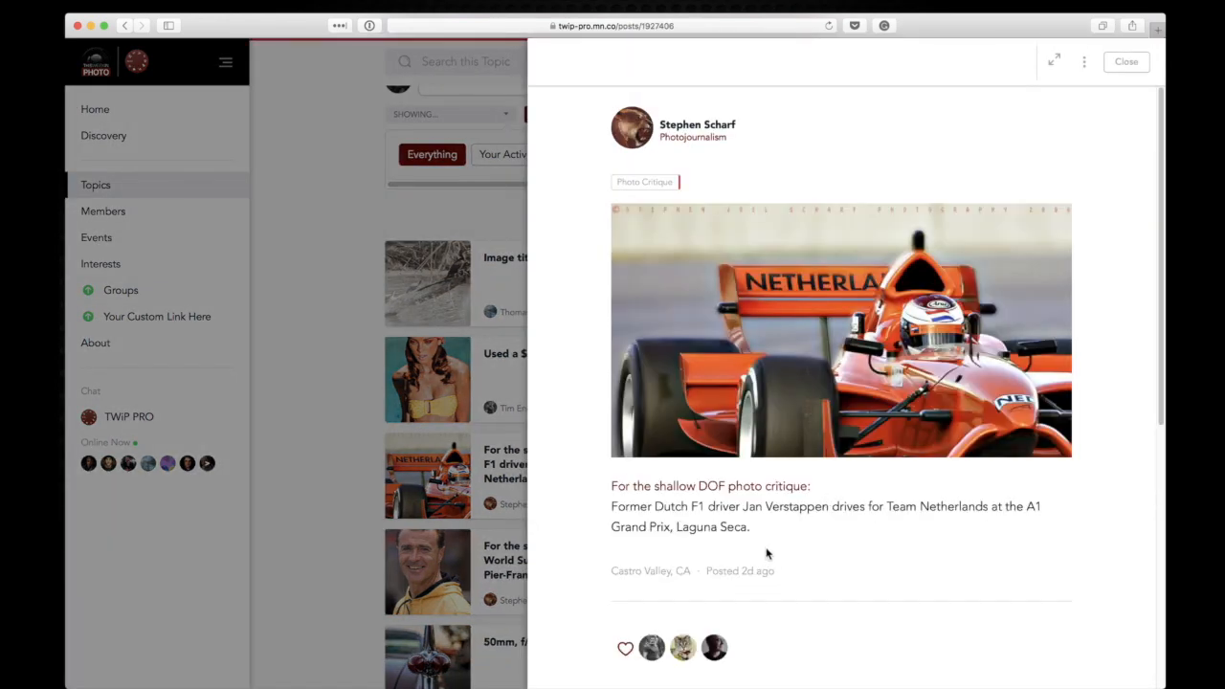
pyautogui.moveTo(769, 552)
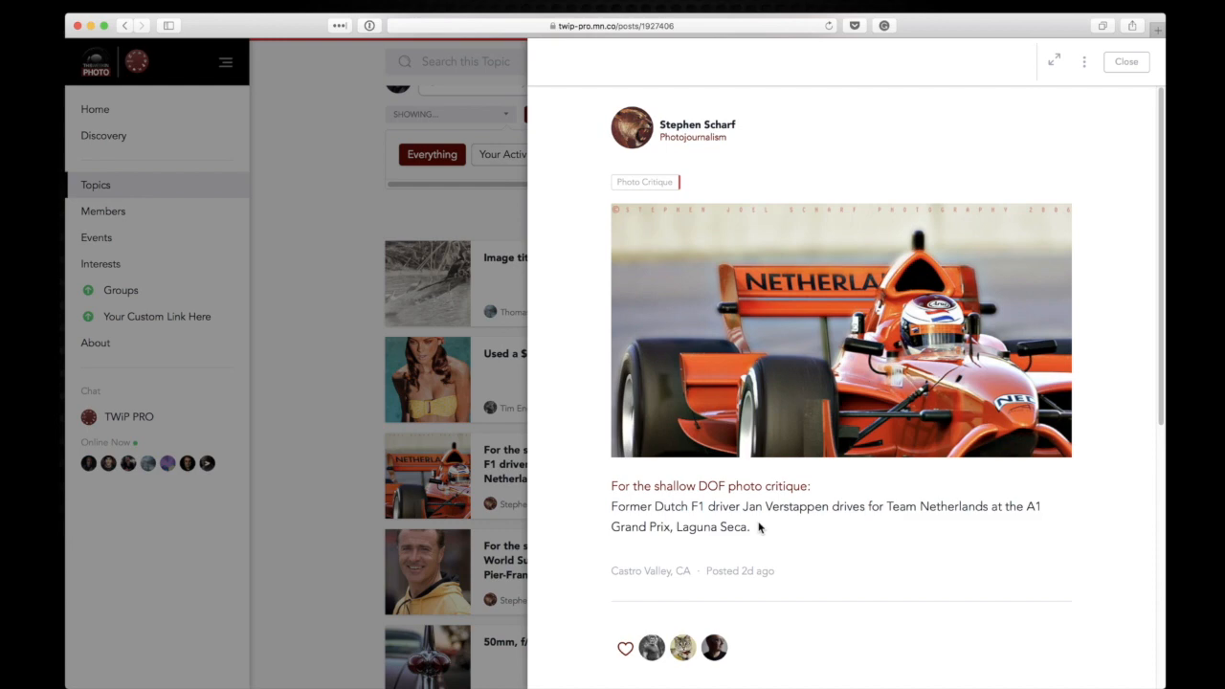
pyautogui.moveTo(835, 519)
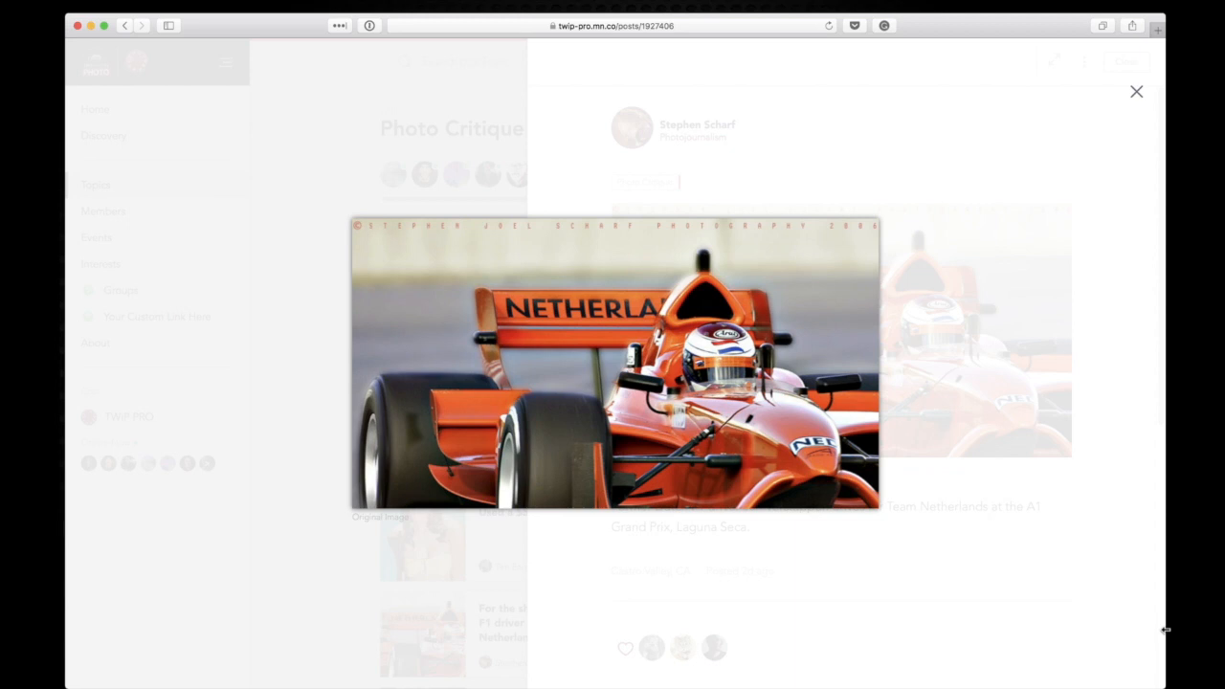
pyautogui.moveTo(1010, 647)
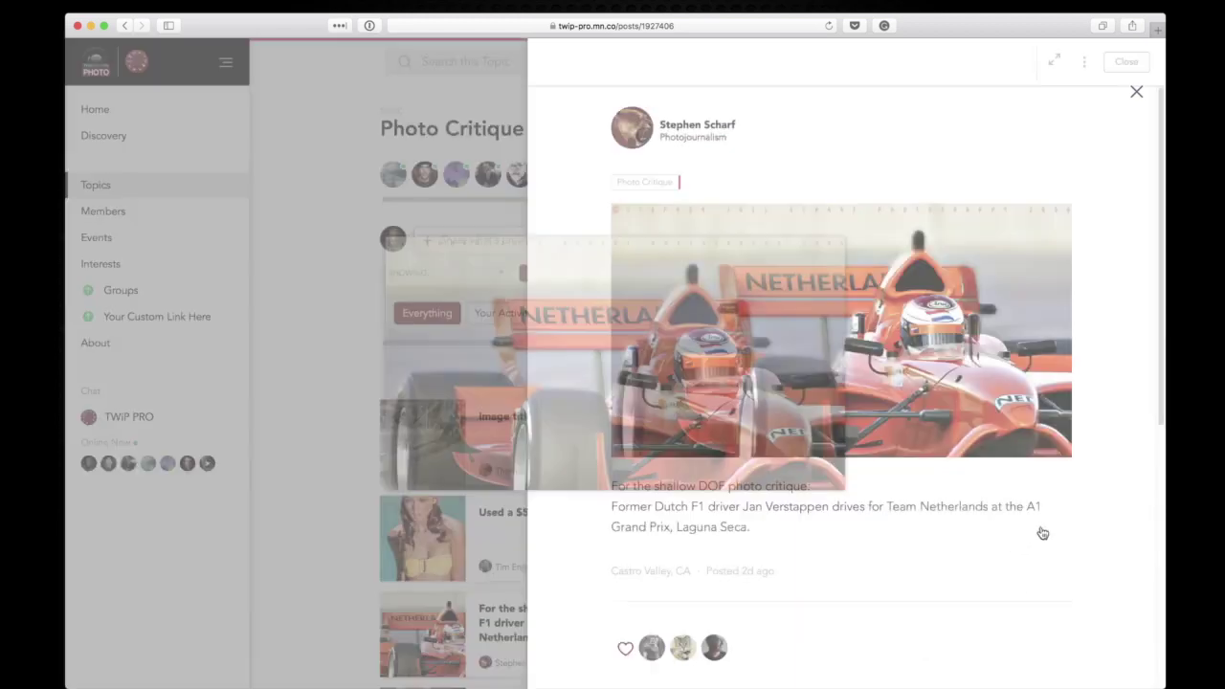
pyautogui.click(1135, 92)
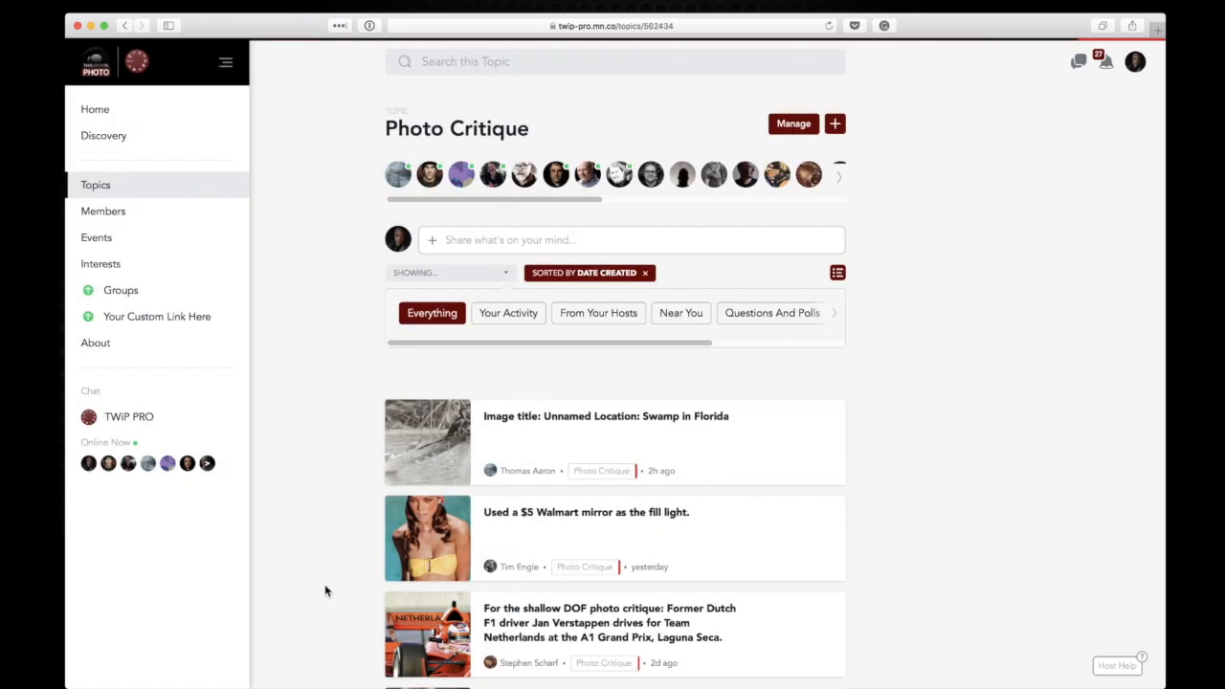
pyautogui.scroll(-3)
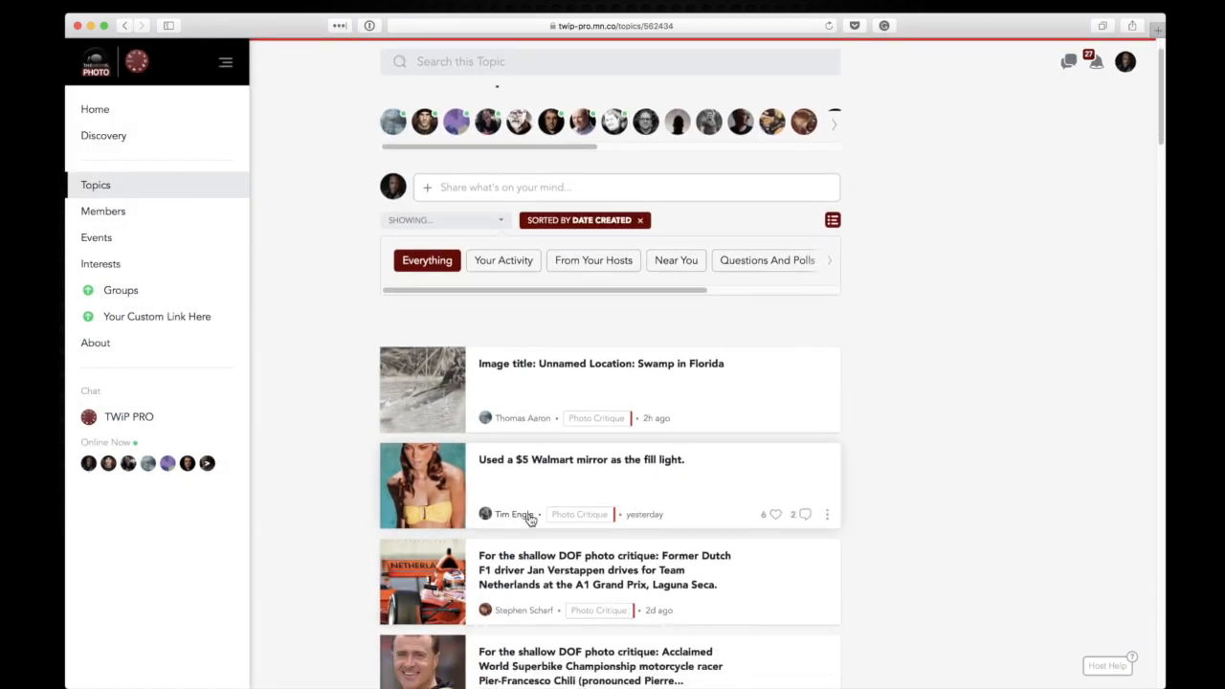
pyautogui.moveTo(469, 483)
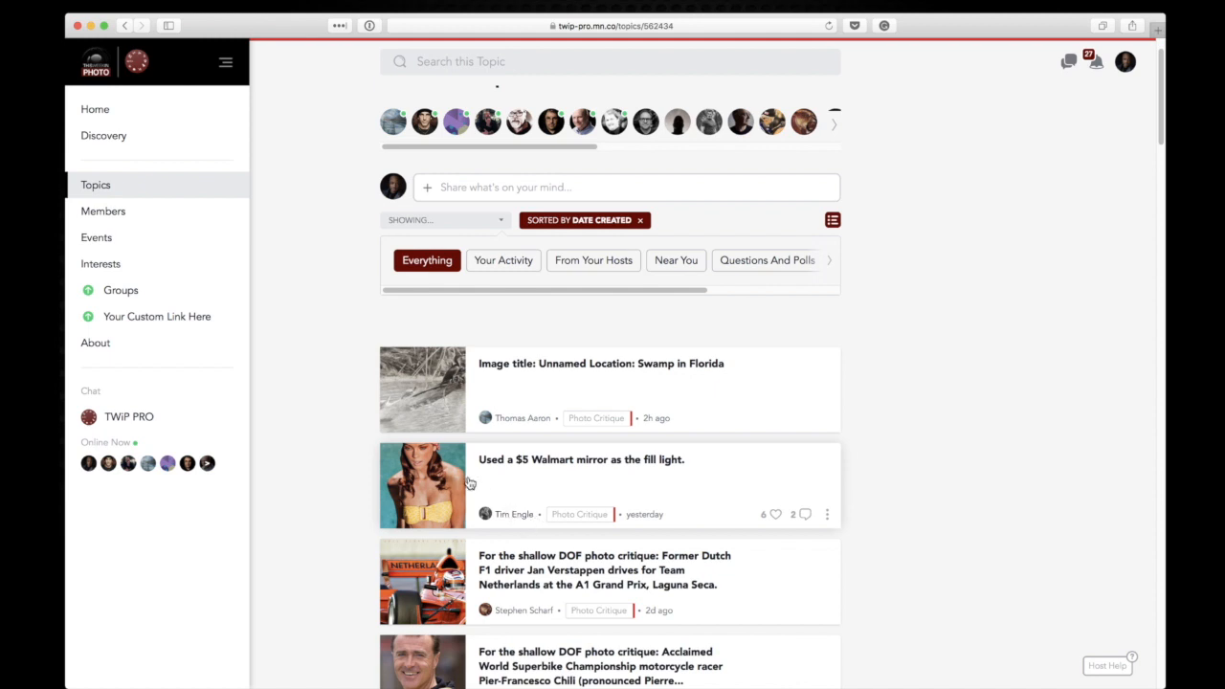
pyautogui.moveTo(444, 489)
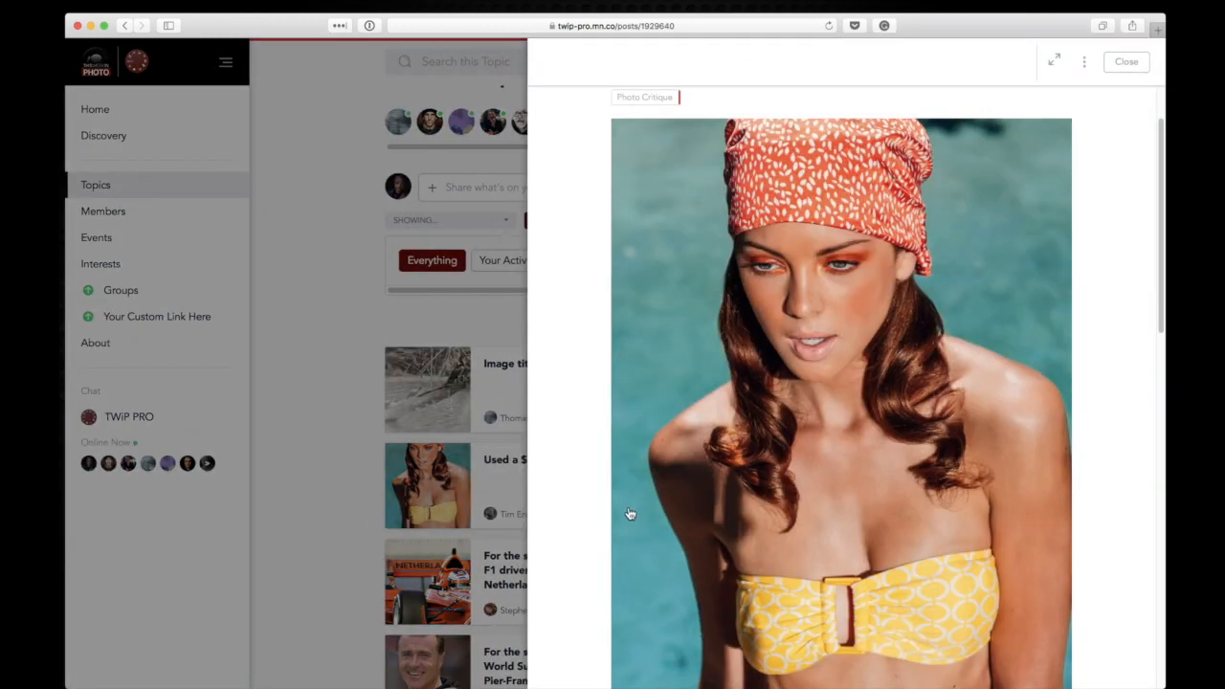
pyautogui.scroll(-3)
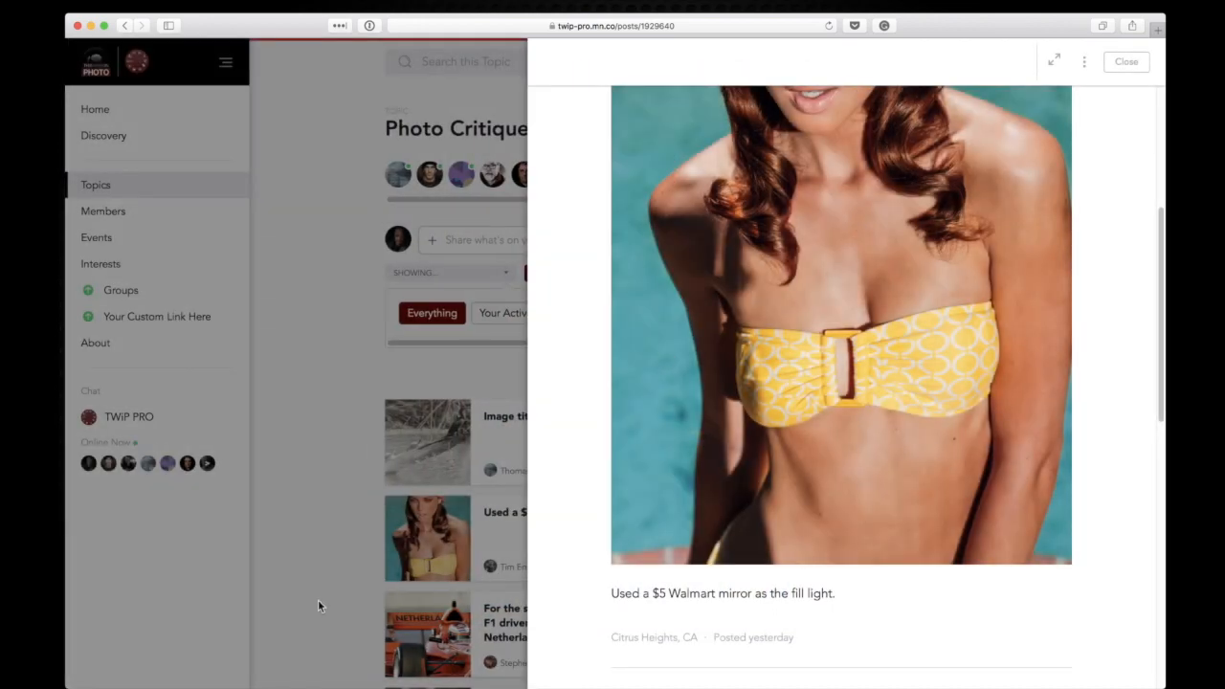
pyautogui.click(1126, 61)
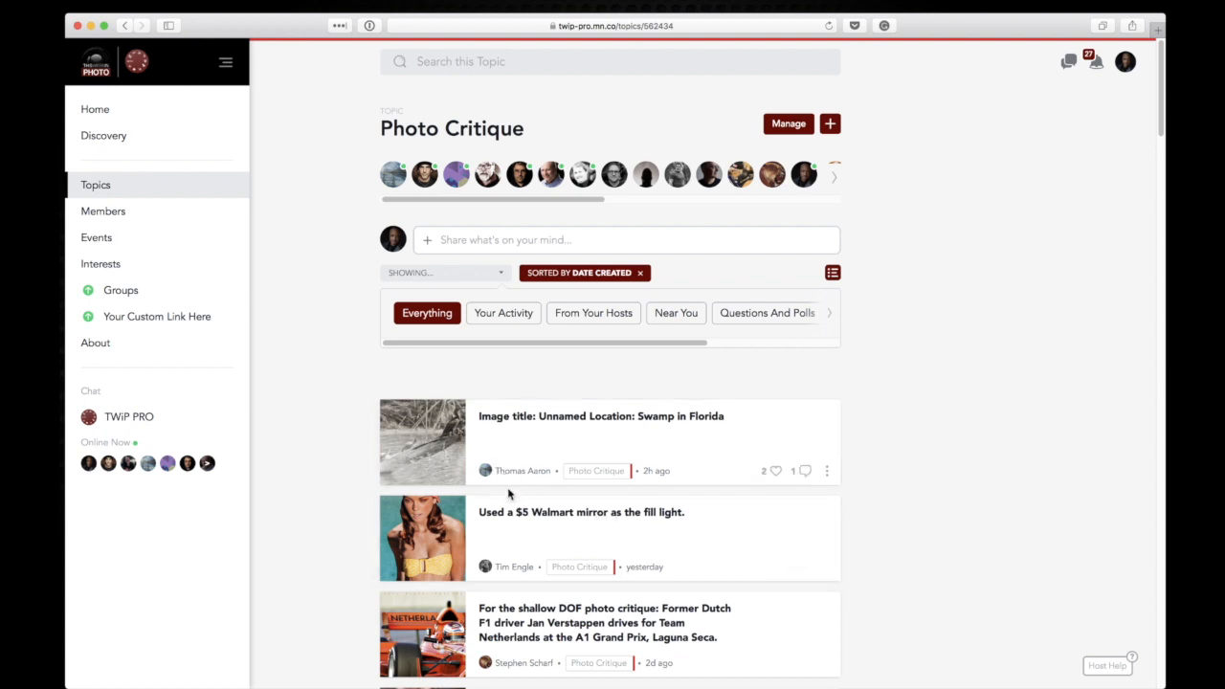
pyautogui.click(600, 416)
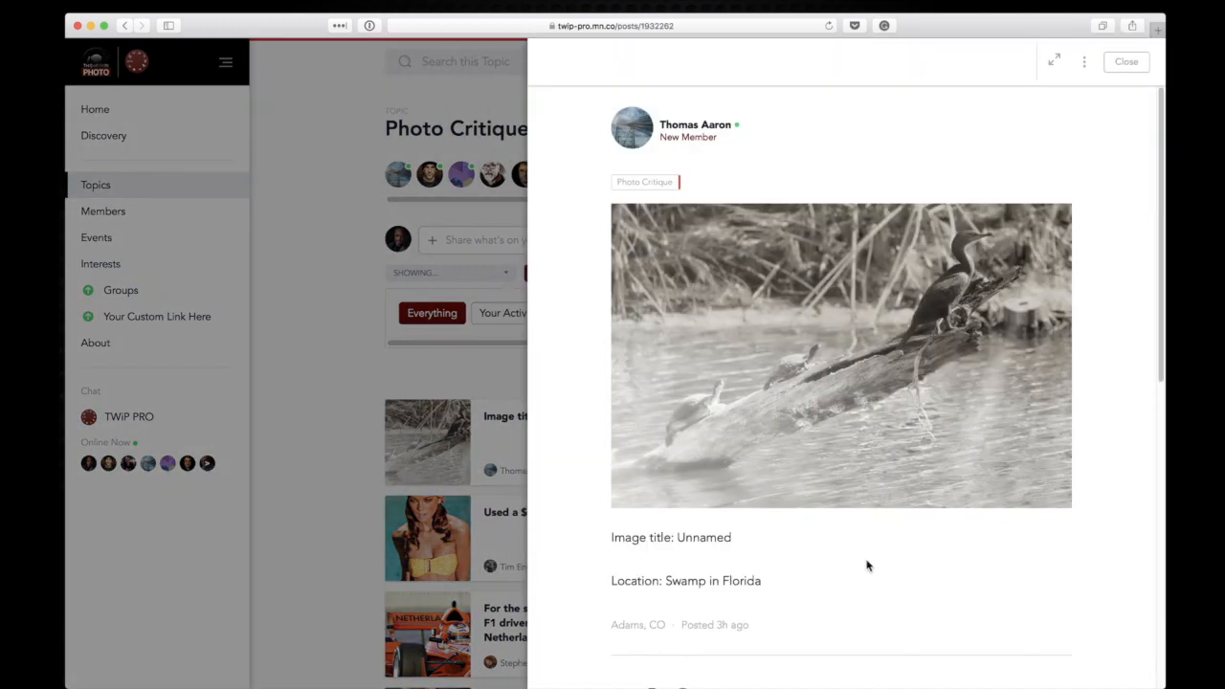
pyautogui.moveTo(1061, 419)
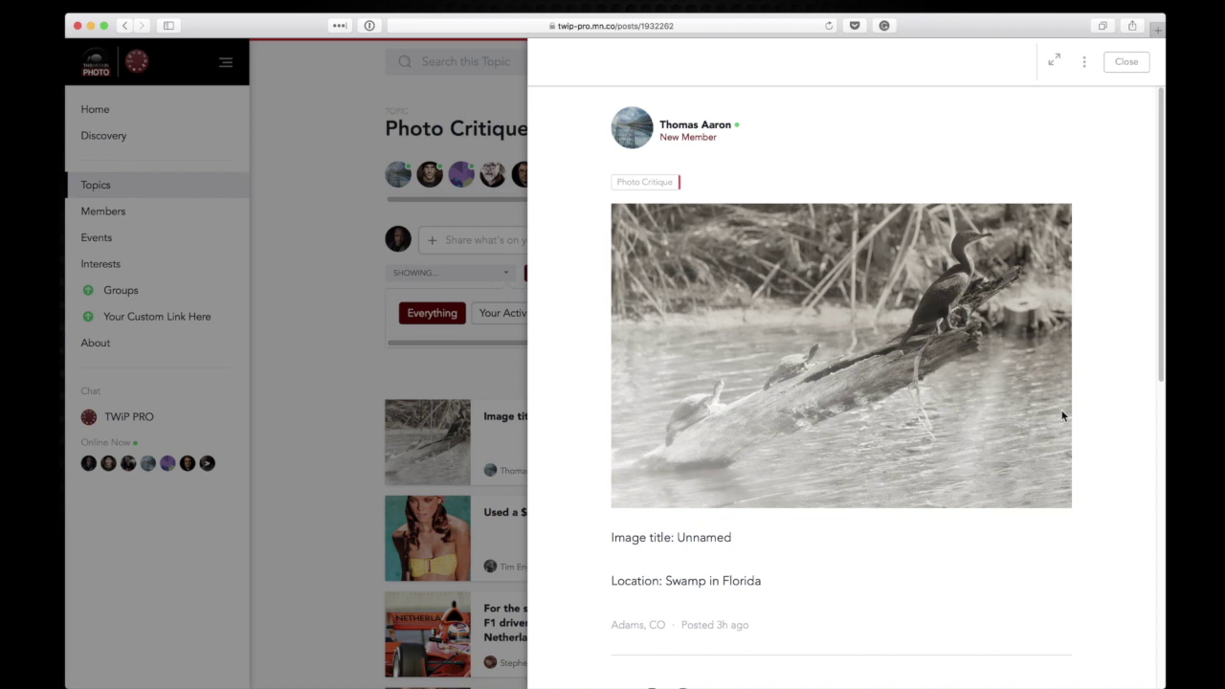
pyautogui.click(840, 354)
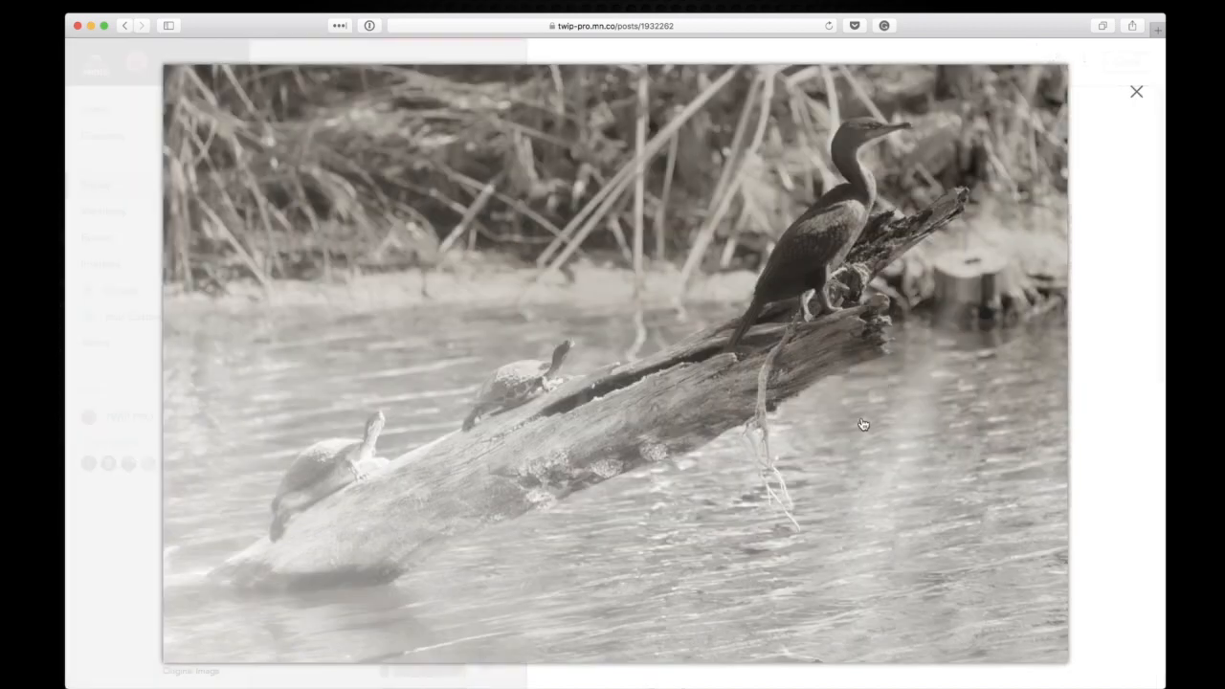
pyautogui.moveTo(1158, 479)
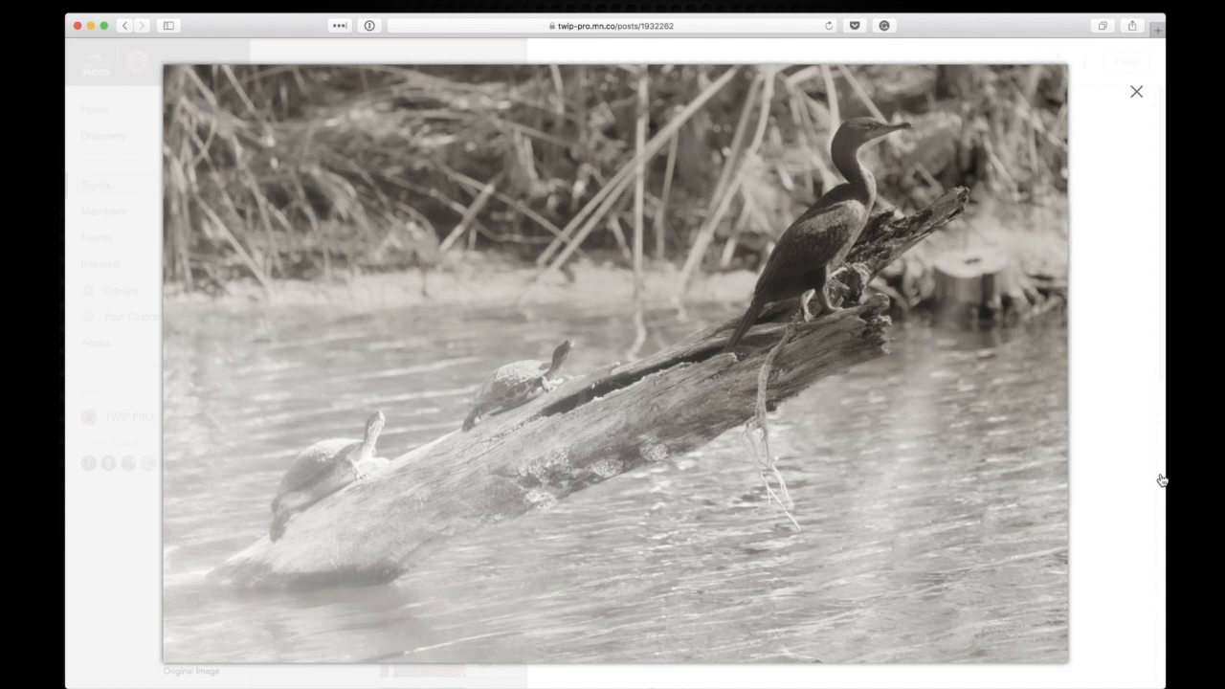
pyautogui.moveTo(1165, 476)
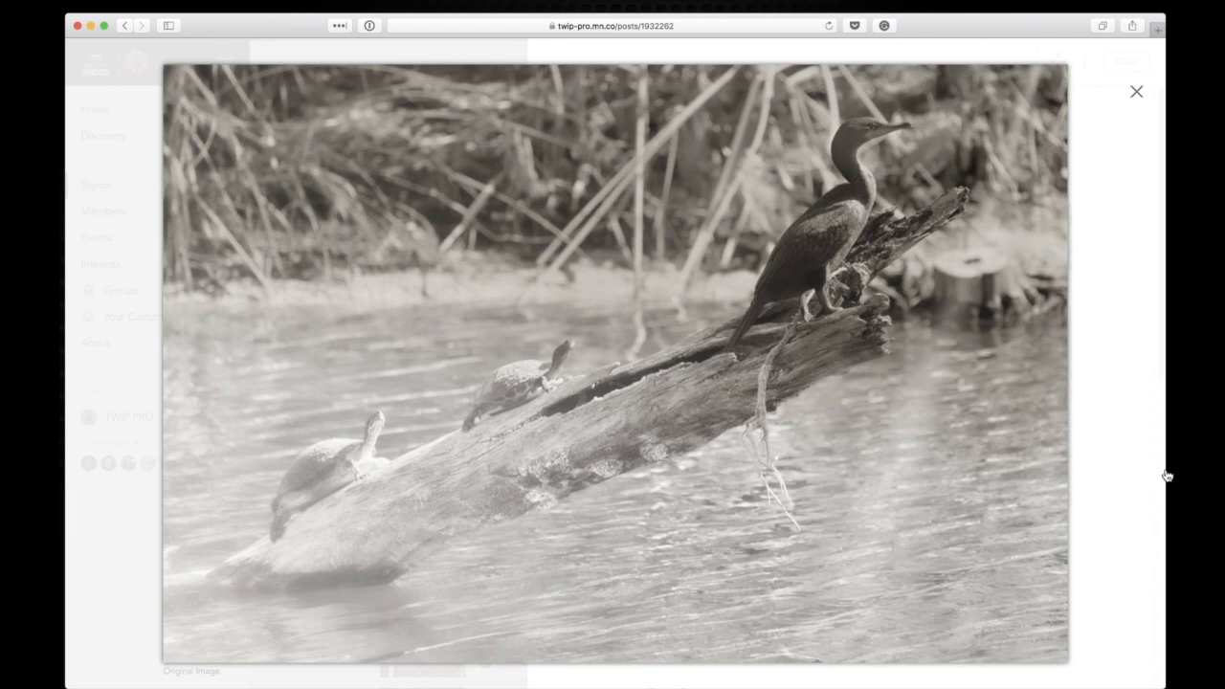
# Close the enlarged swamp photo, returning to the Swamp in Florida post
pyautogui.click(1136, 93)
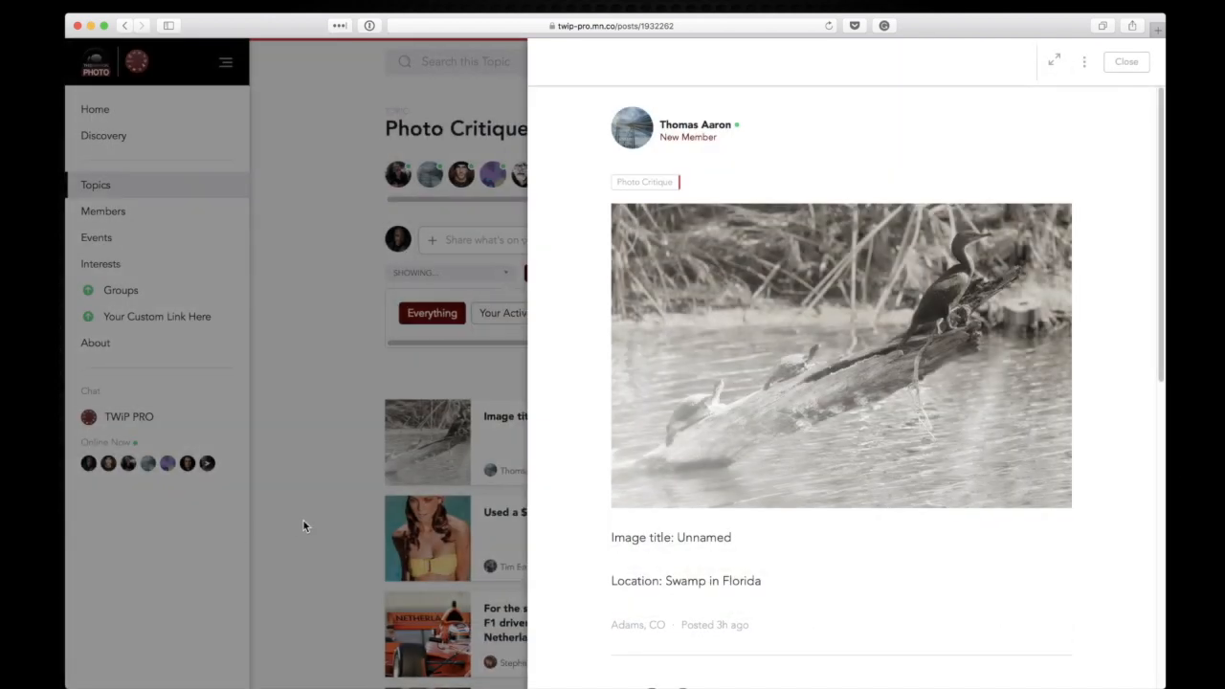
pyautogui.moveTo(309, 525)
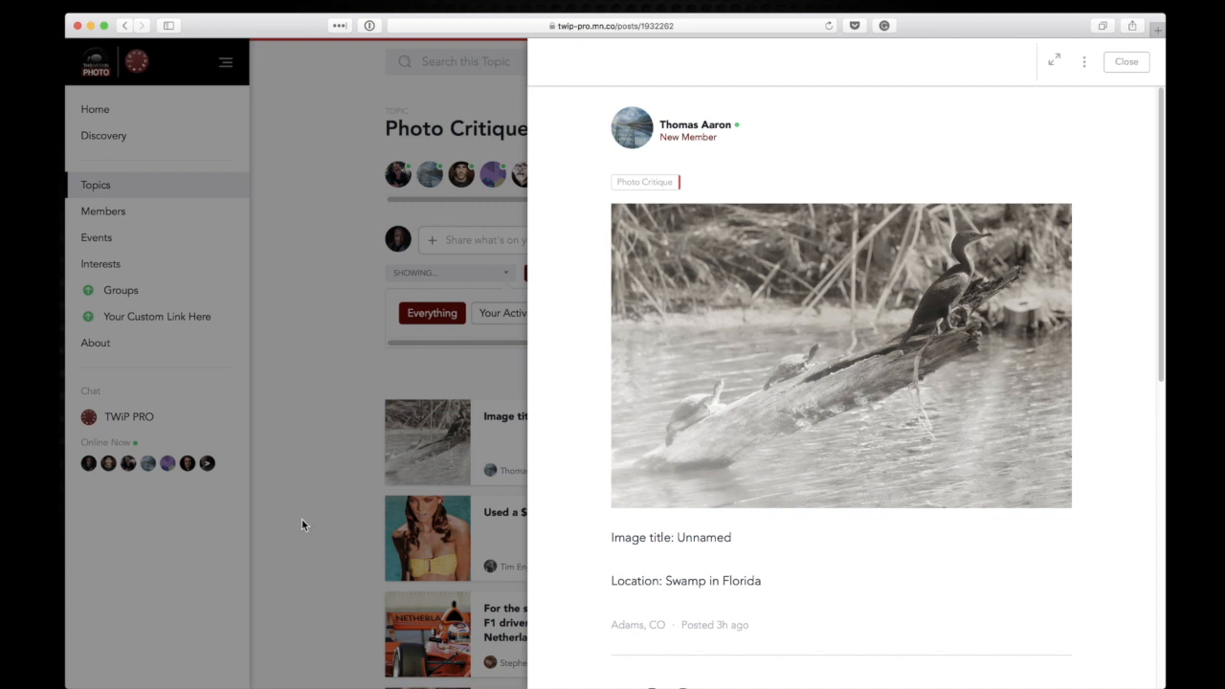
pyautogui.moveTo(168, 122)
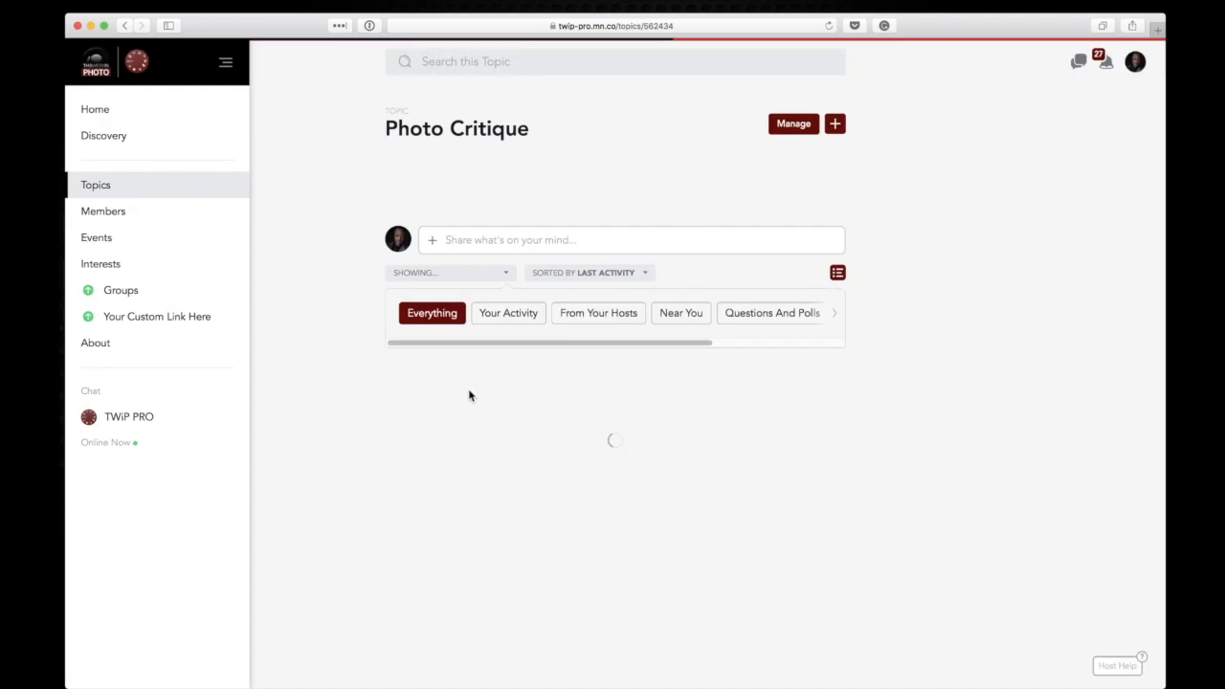
# Sort the Photo Critique feed by Date Created
pyautogui.click(586, 273)
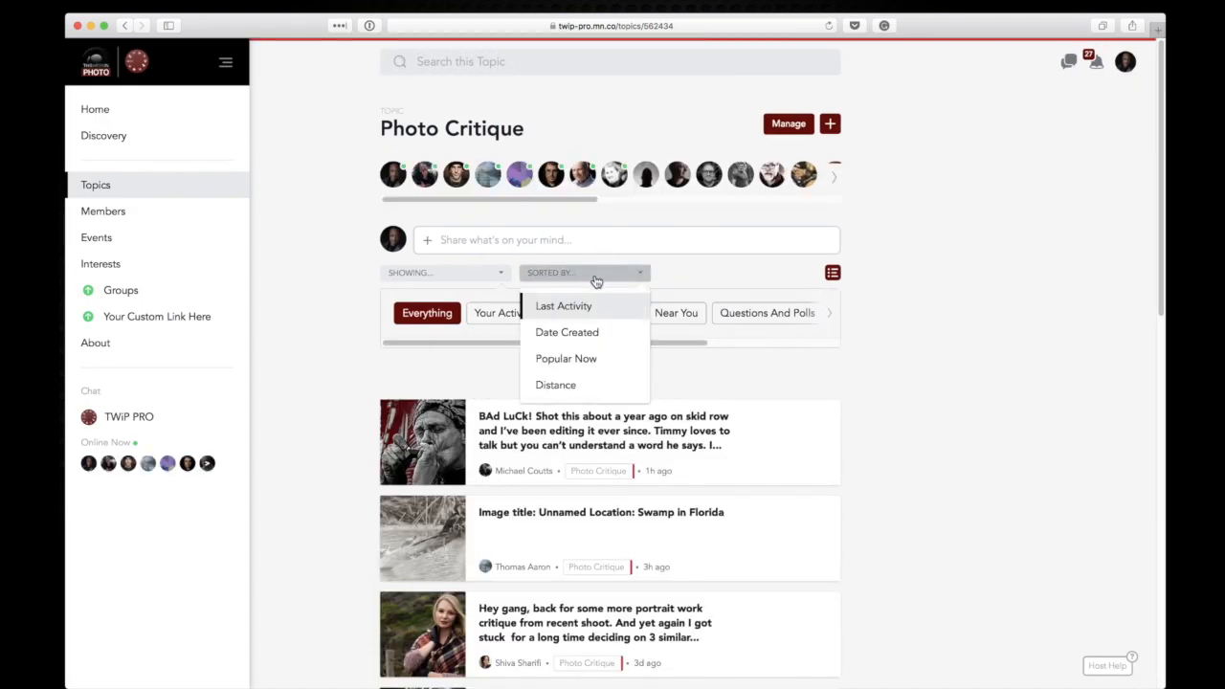
pyautogui.click(566, 332)
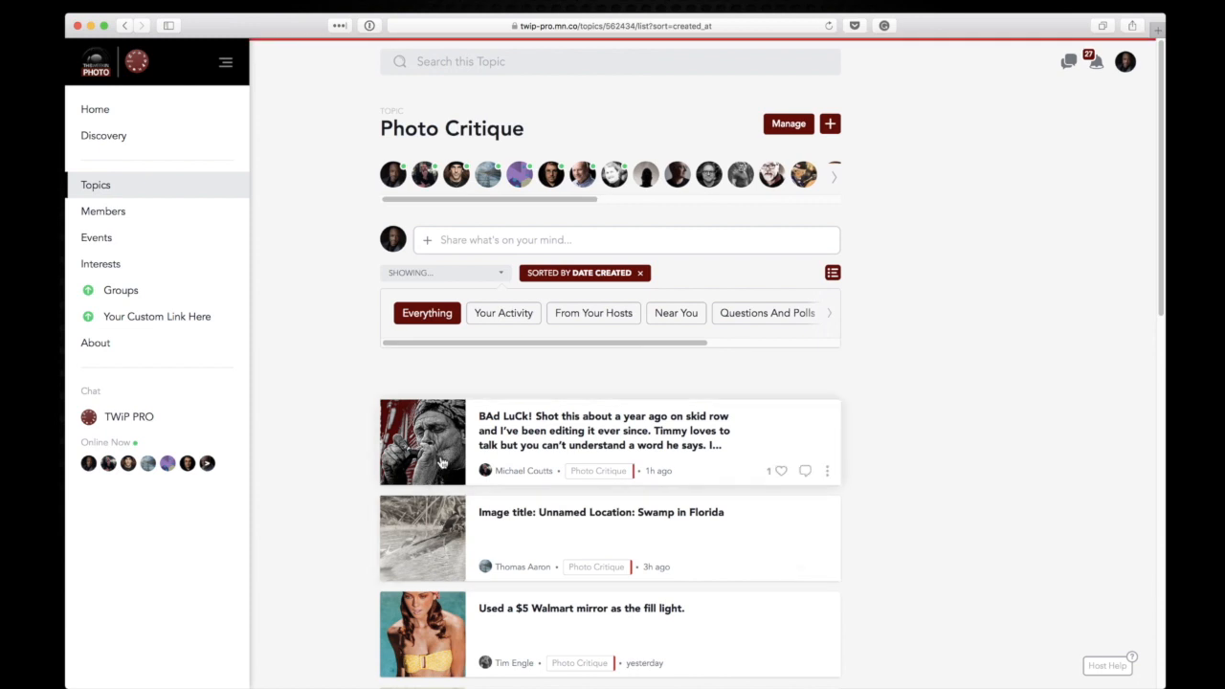
pyautogui.moveTo(414, 459)
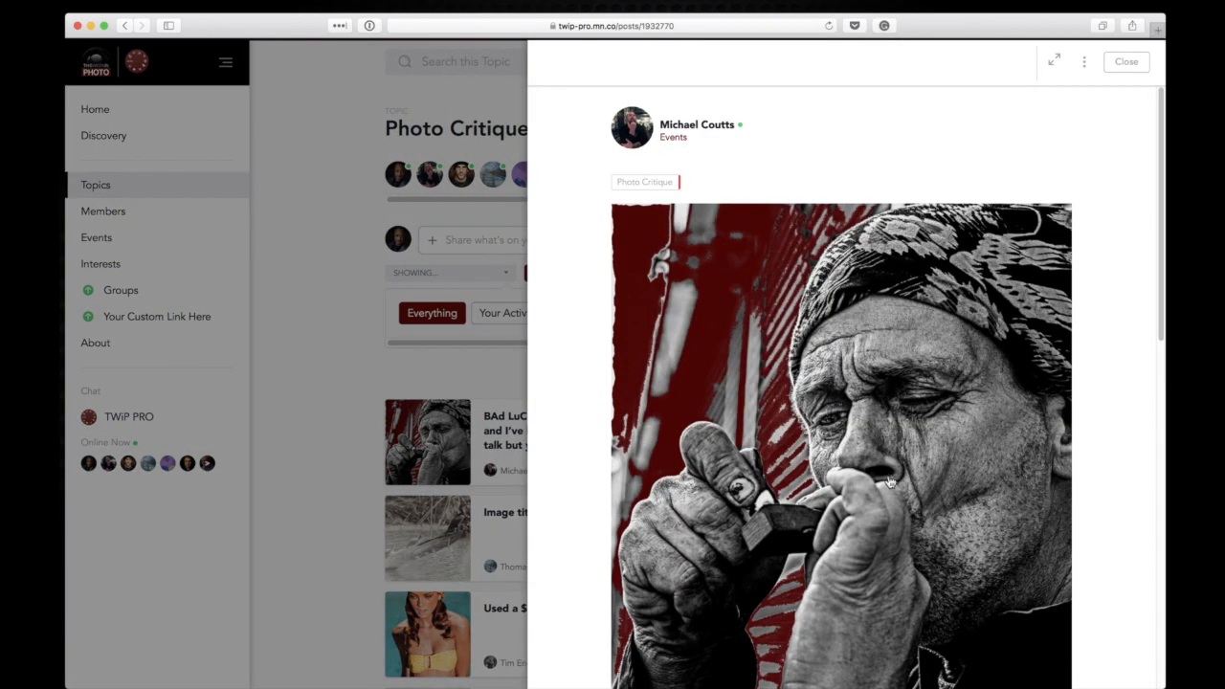
pyautogui.scroll(-3)
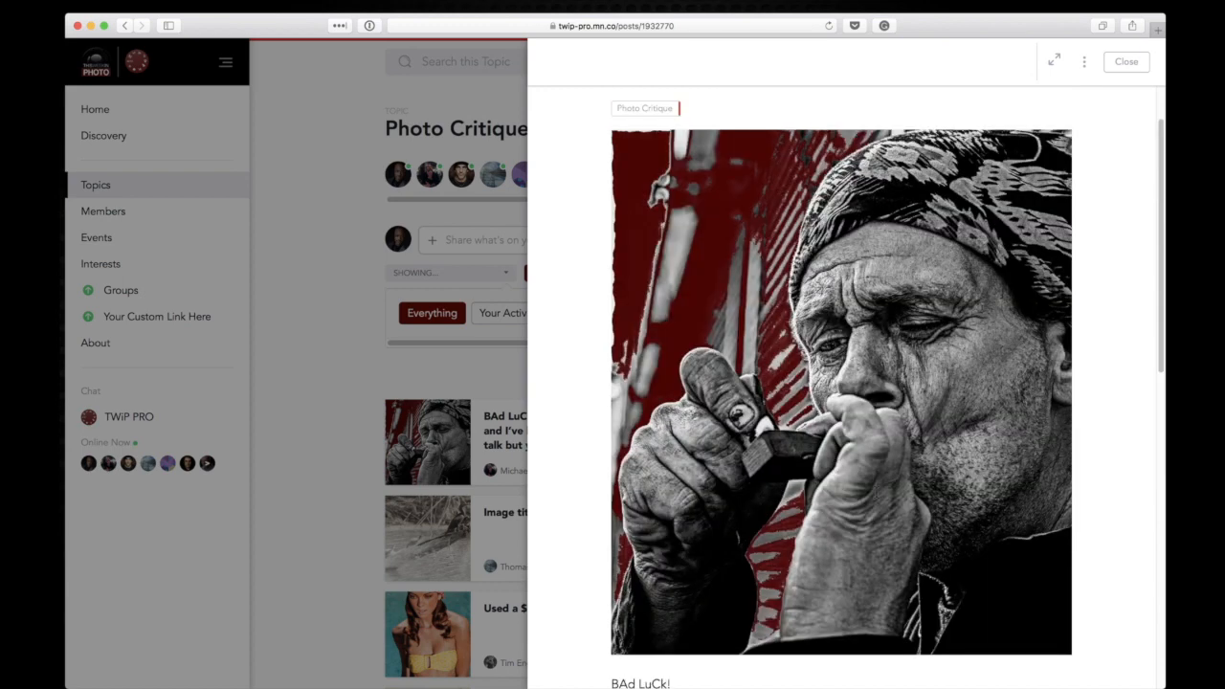
pyautogui.scroll(3)
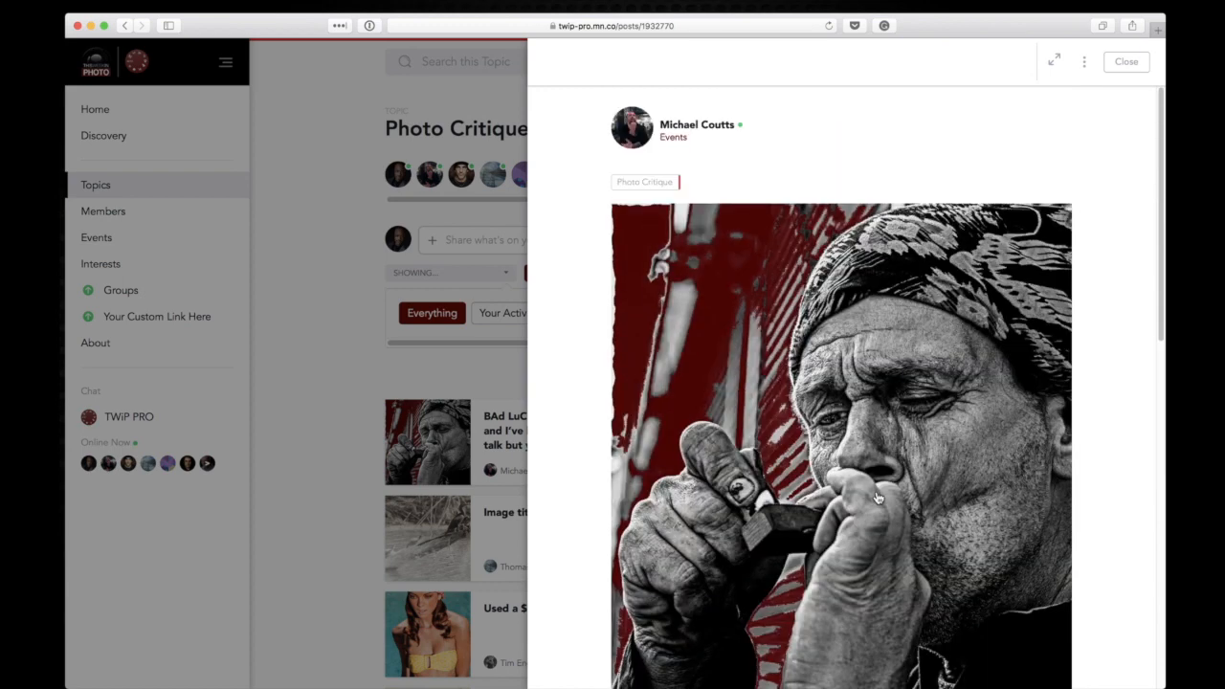
pyautogui.scroll(-3)
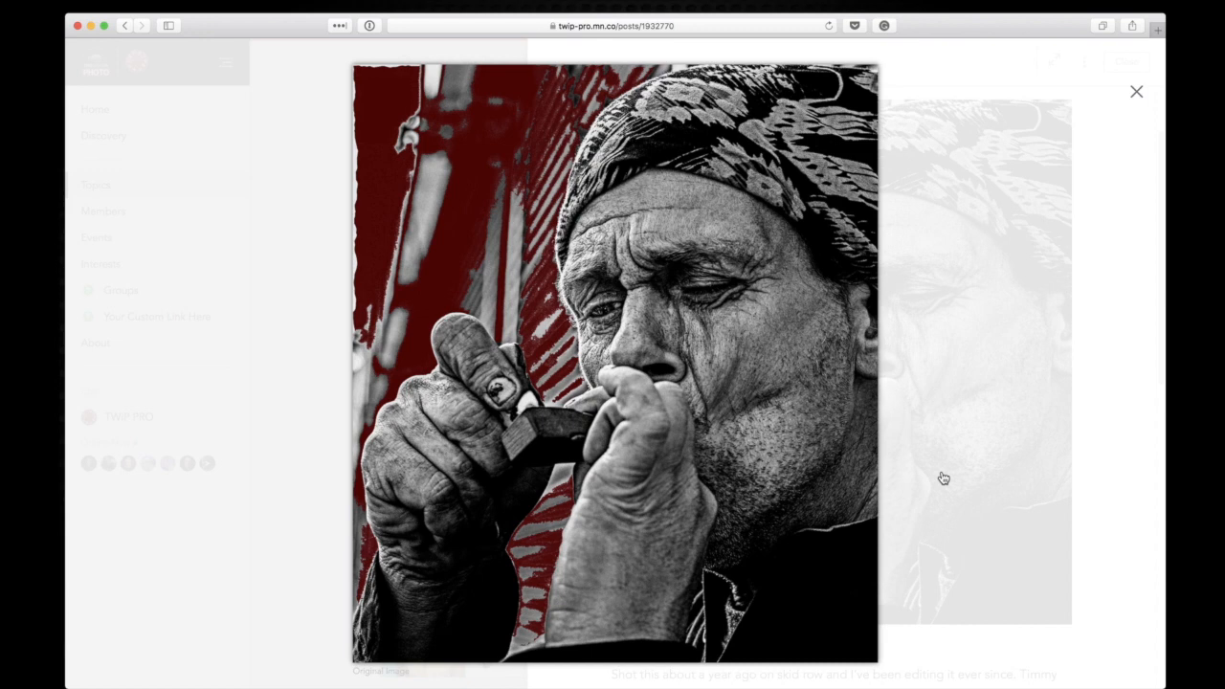
pyautogui.moveTo(971, 437)
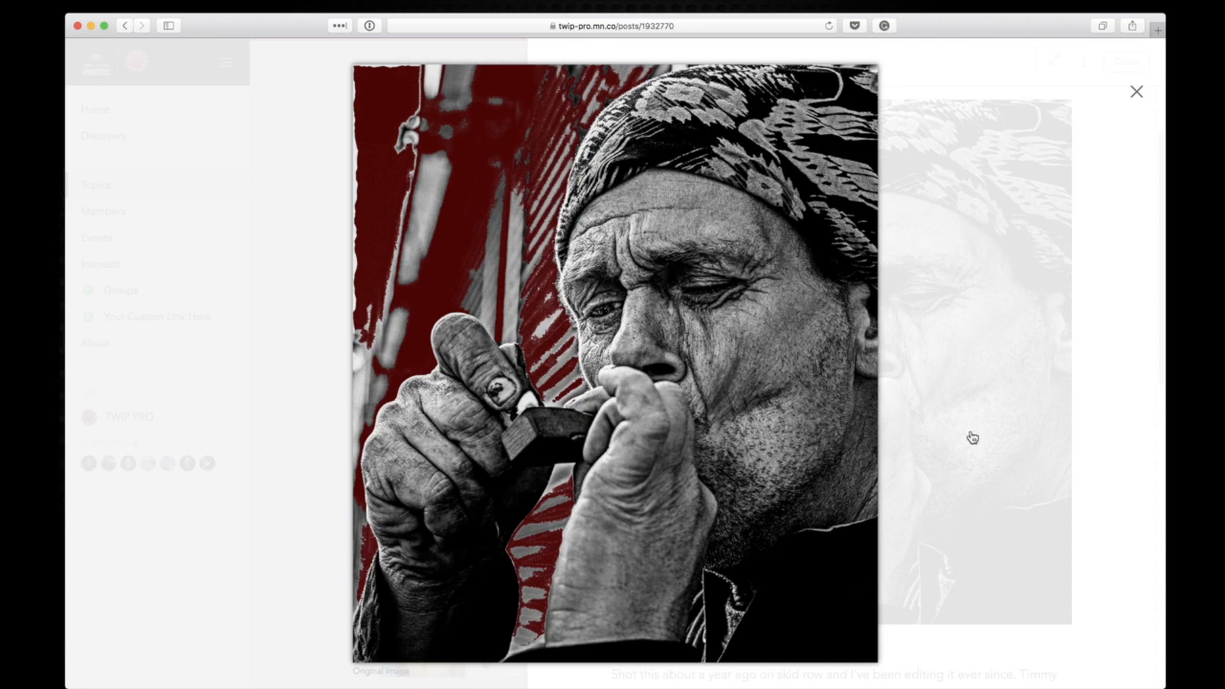